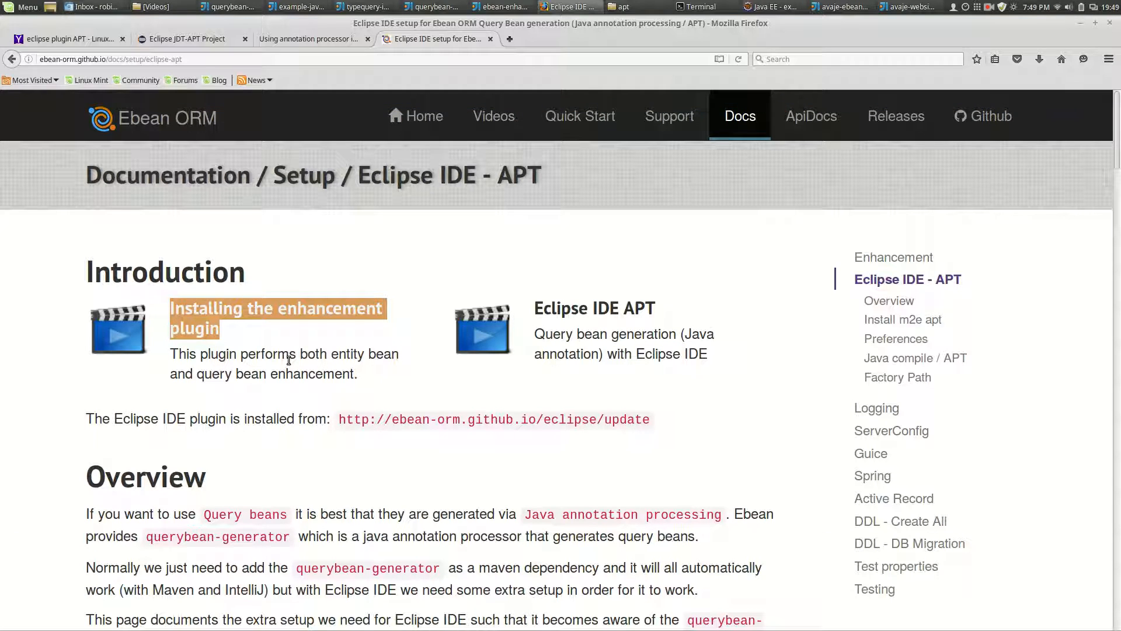
{"action": "mouse_move", "coordinate": [292, 319]}
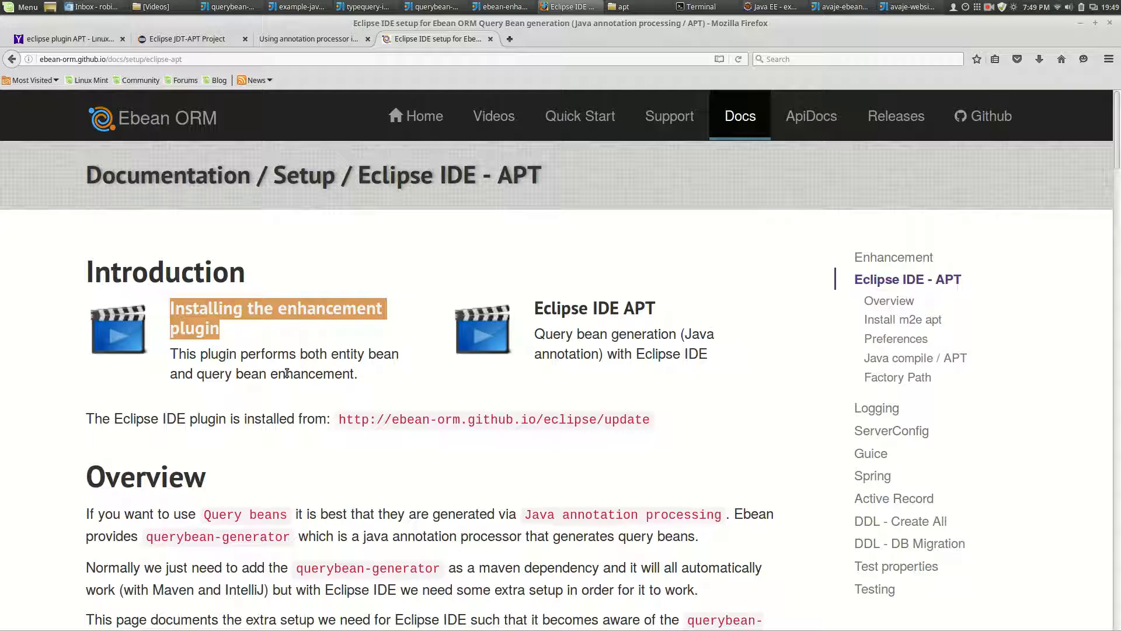
{"action": "mouse_move", "coordinate": [264, 156]}
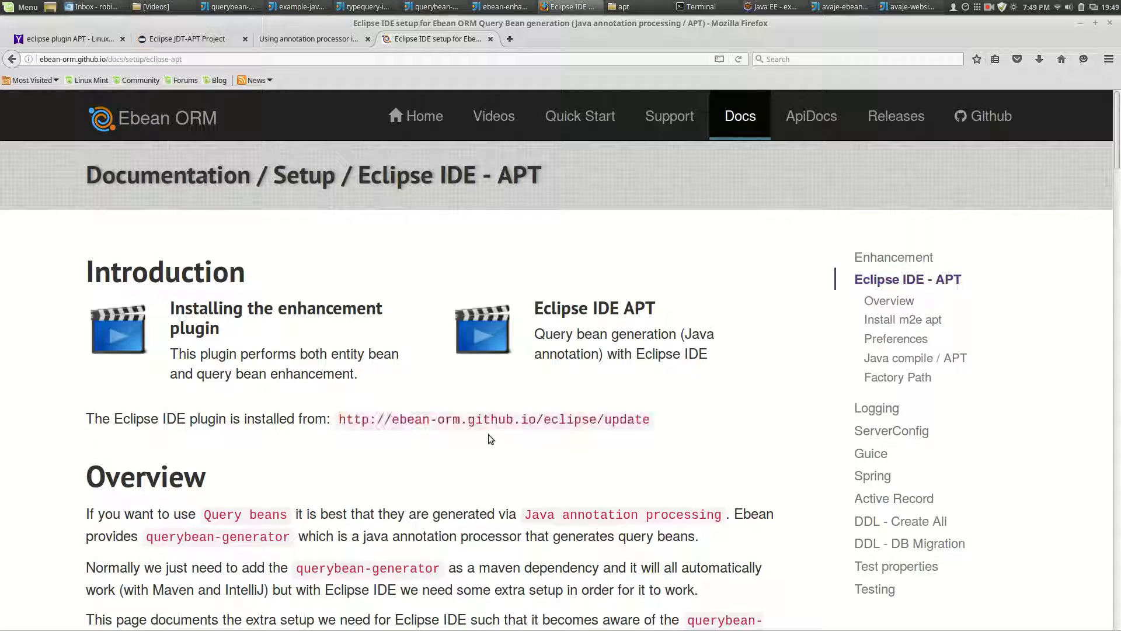
{"action": "mouse_move", "coordinate": [418, 410]}
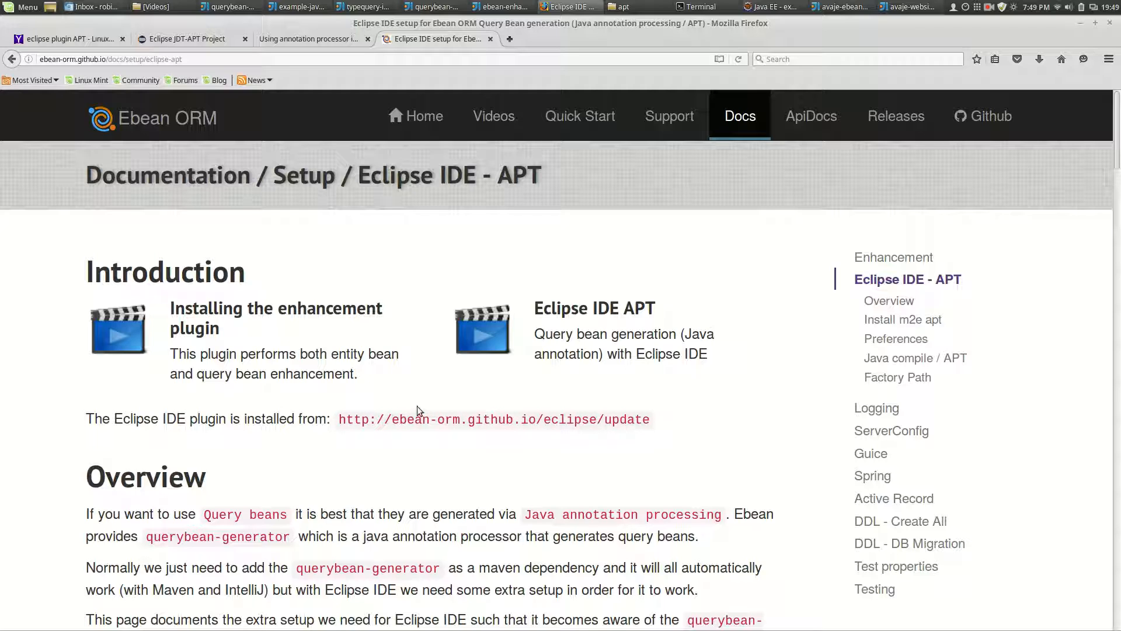
{"action": "mouse_move", "coordinate": [420, 456]}
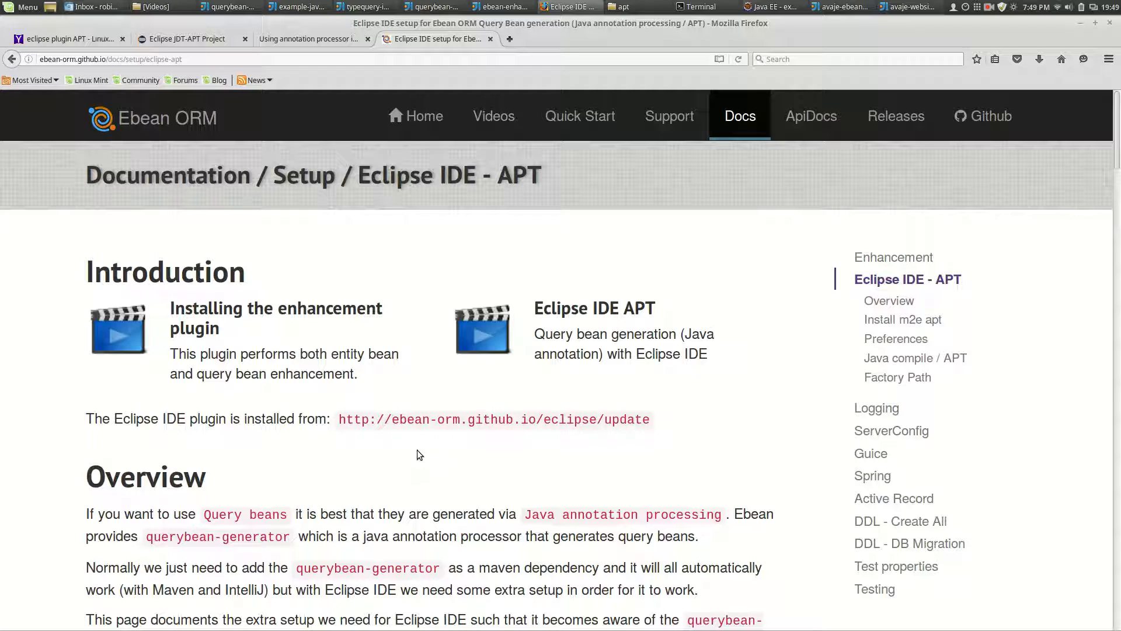
Step: Read the querybean-generator Maven dependency note on Setup, then return to the Eclipse IDE - APT page
{"action": "scroll", "scroll_direction": "down", "scroll_amount": 3}
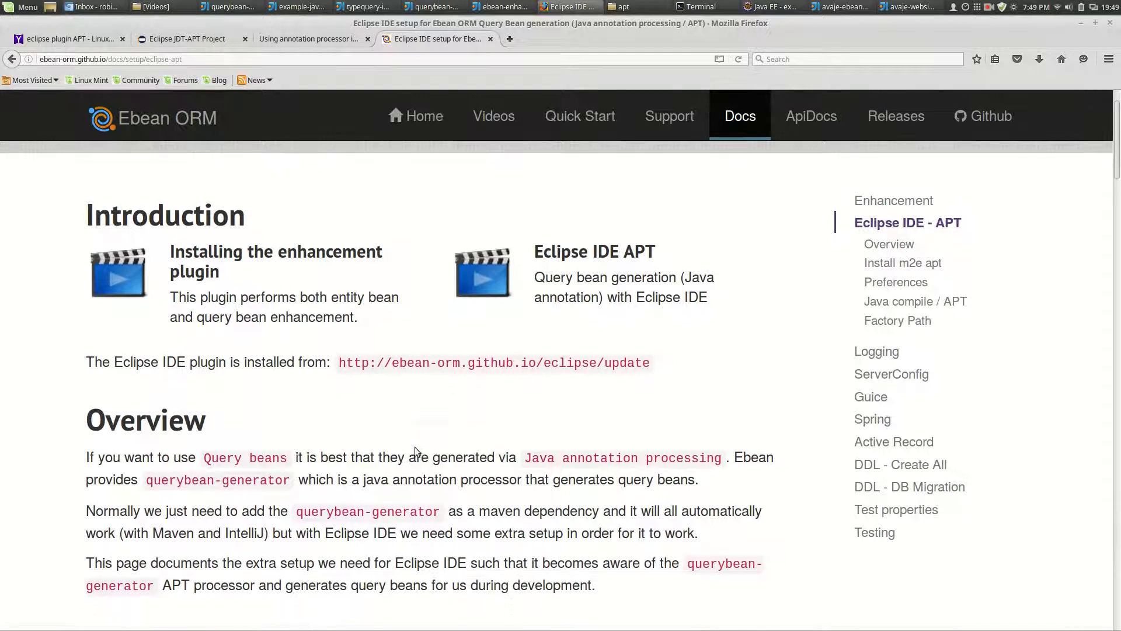
{"action": "scroll", "scroll_direction": "down", "scroll_amount": 3}
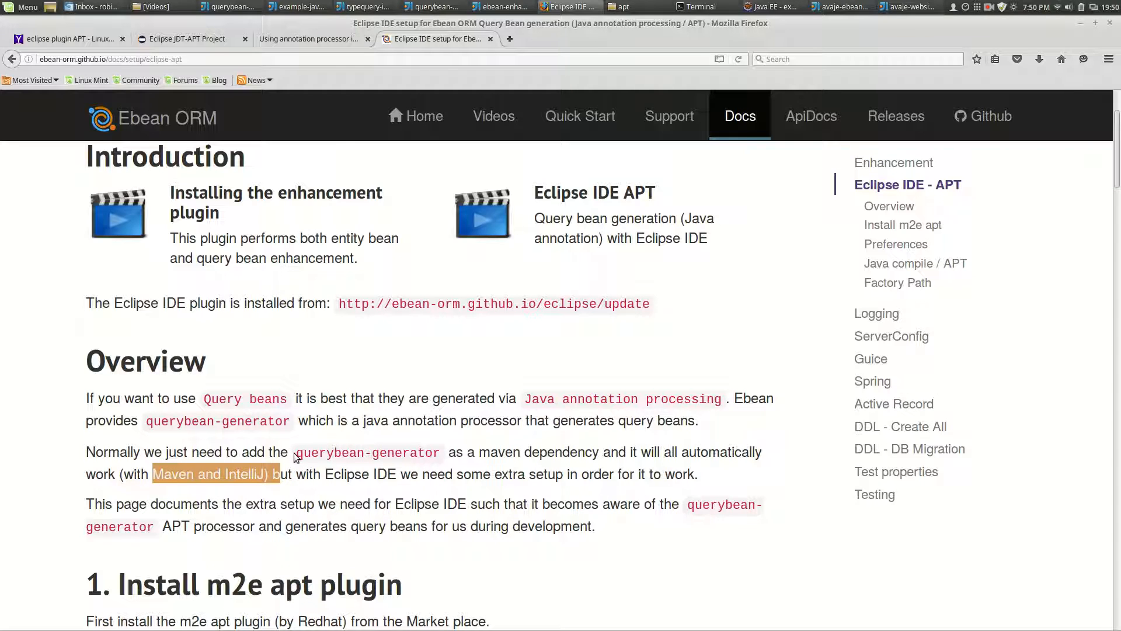
{"action": "left_click_drag", "start_coordinate": [297, 452], "coordinate": [603, 452]}
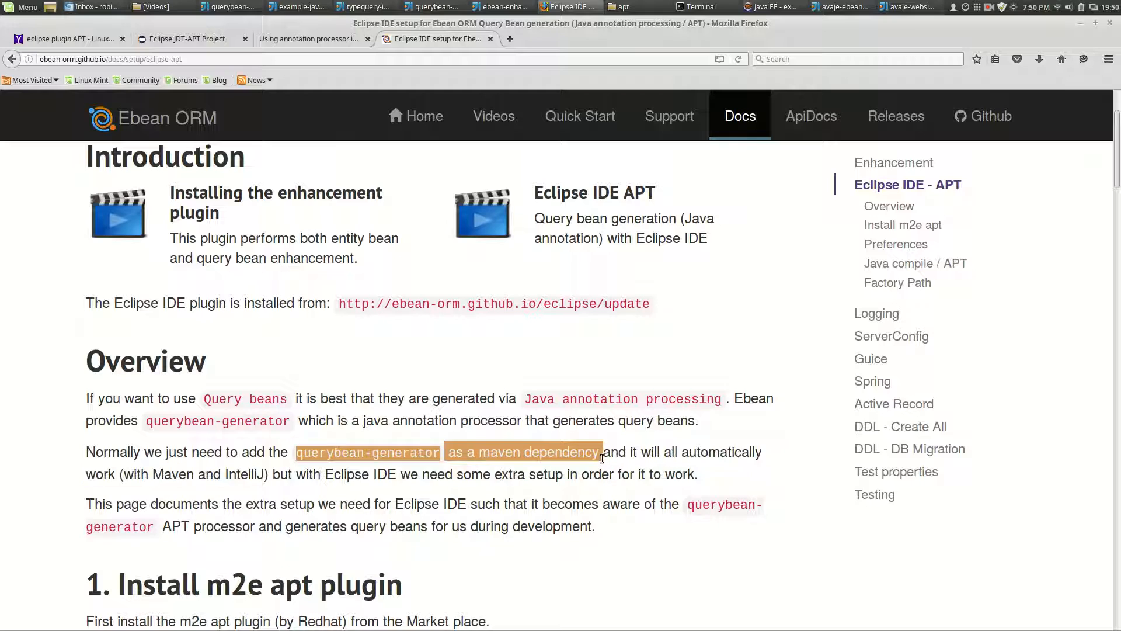
{"action": "left_click", "coordinate": [515, 503]}
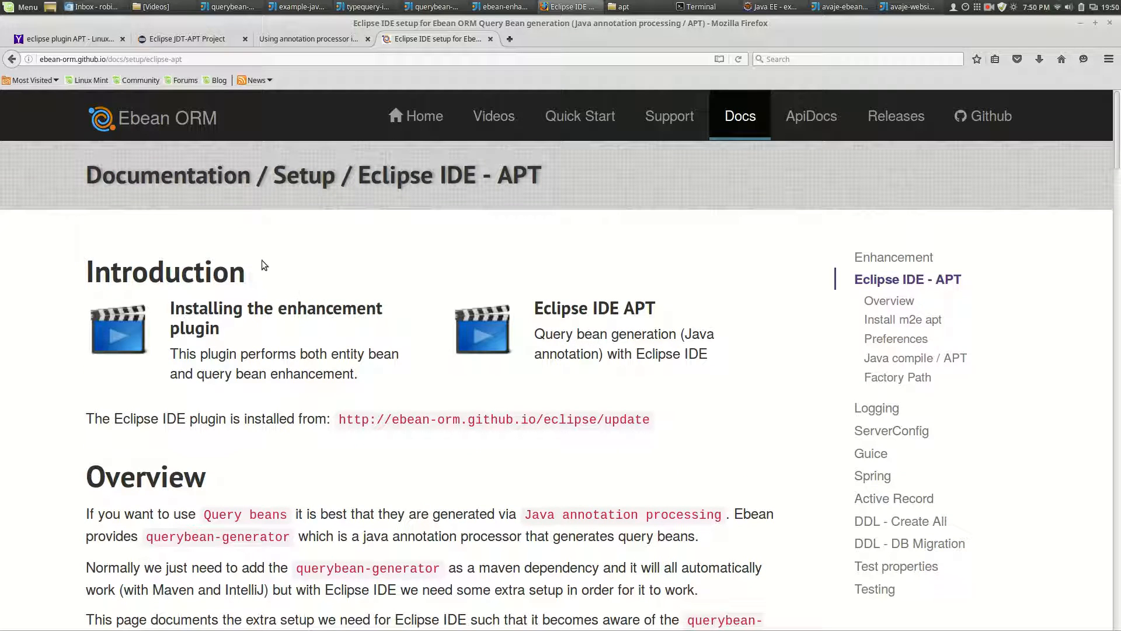
{"action": "mouse_move", "coordinate": [238, 198]}
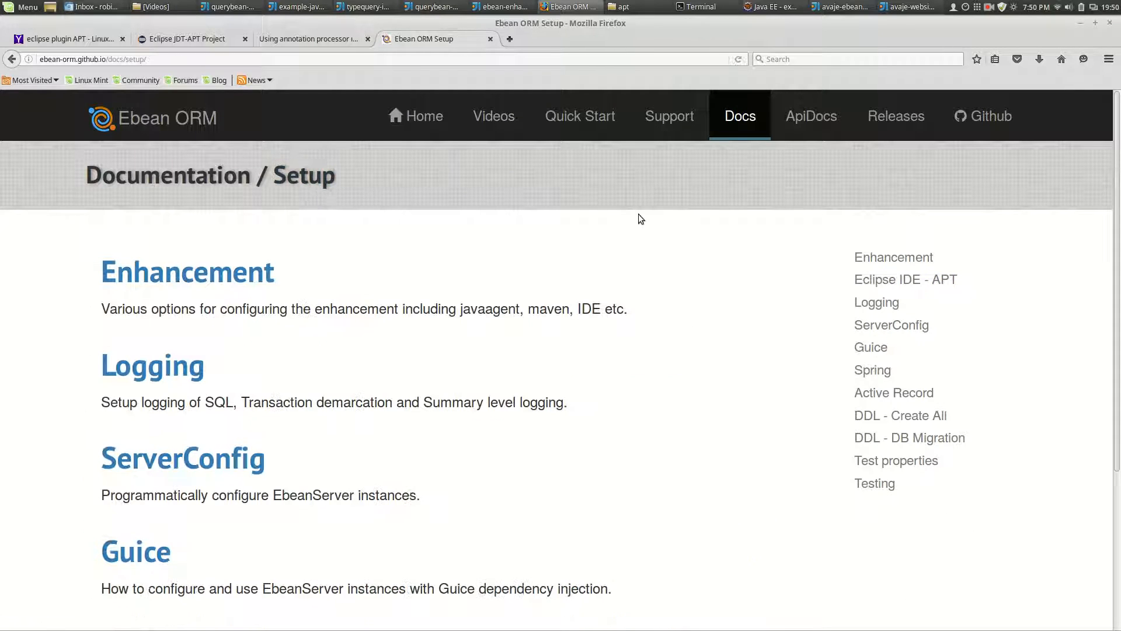
{"action": "mouse_move", "coordinate": [906, 280]}
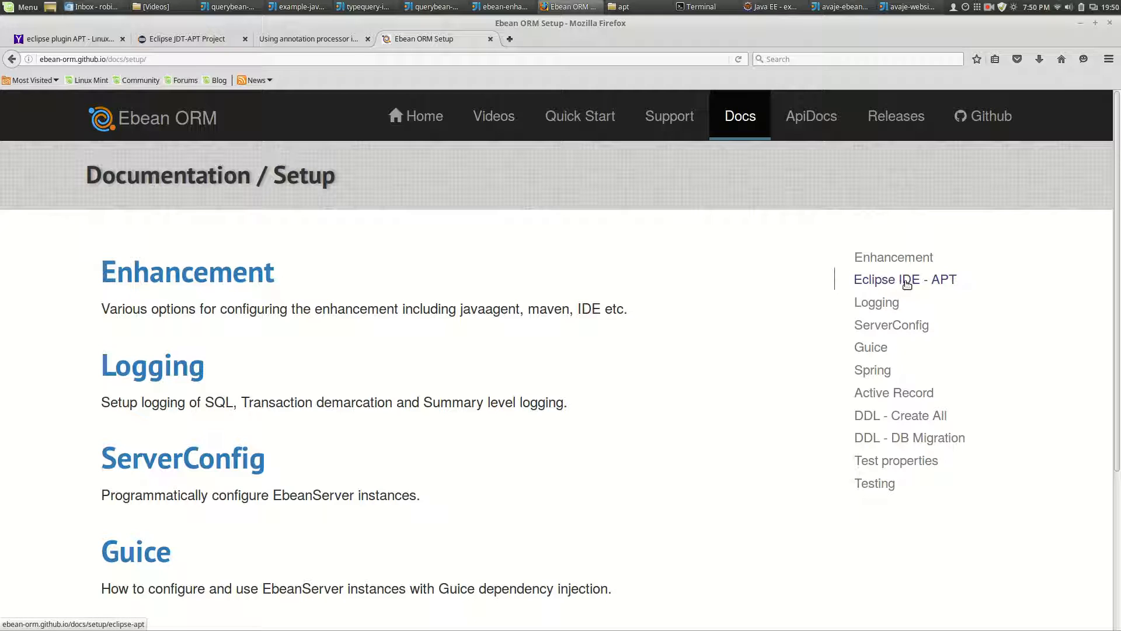
{"action": "left_click", "coordinate": [904, 279]}
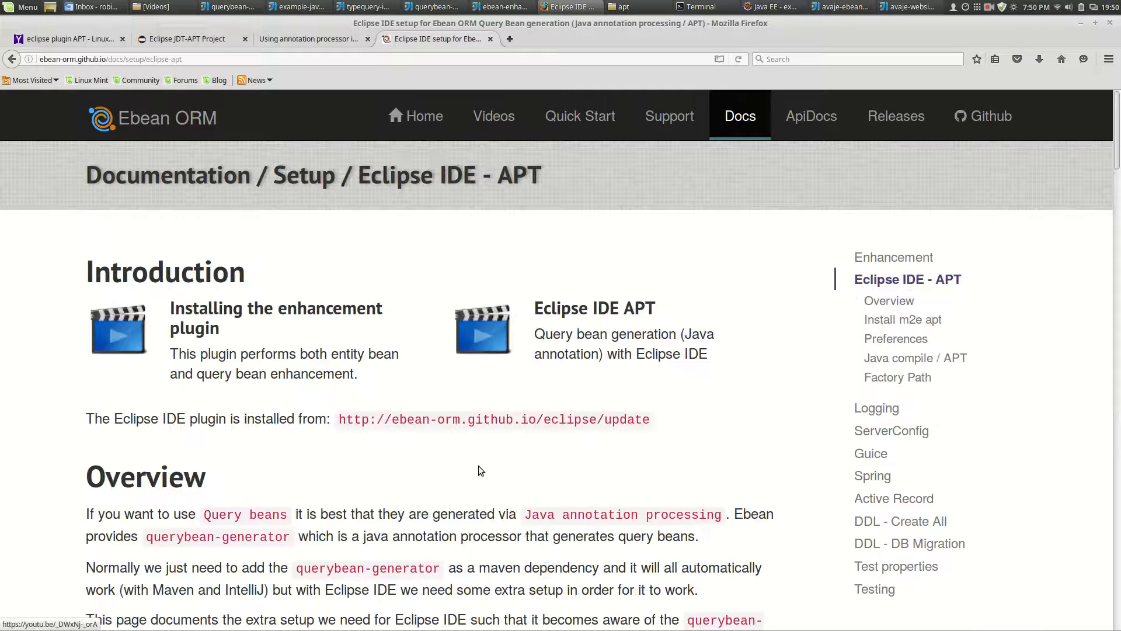
Step: Scroll down to '1. Install m2e apt plugin' and its marketplace screenshot
{"action": "scroll", "scroll_direction": "down", "scroll_amount": 3}
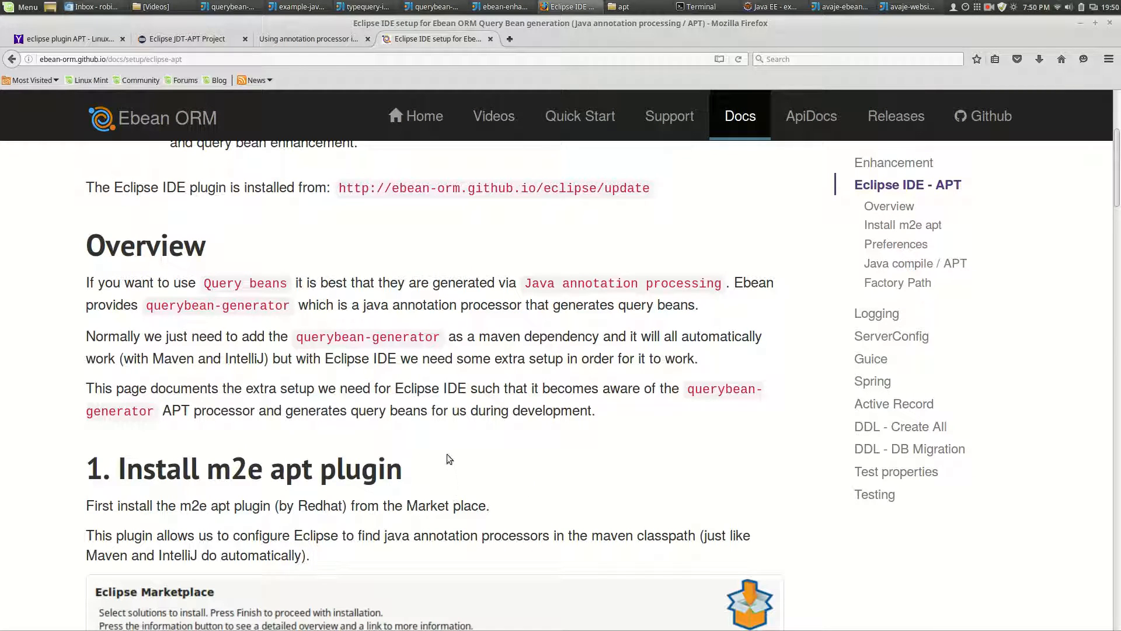
{"action": "scroll", "scroll_direction": "down", "scroll_amount": 3}
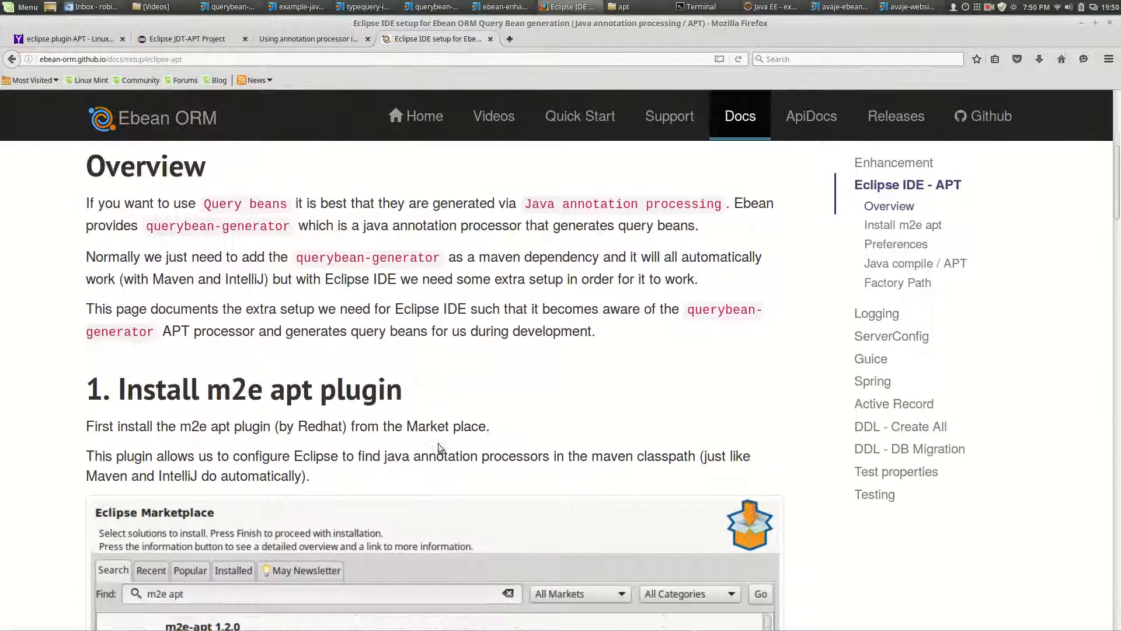
{"action": "scroll", "scroll_direction": "down", "scroll_amount": 3}
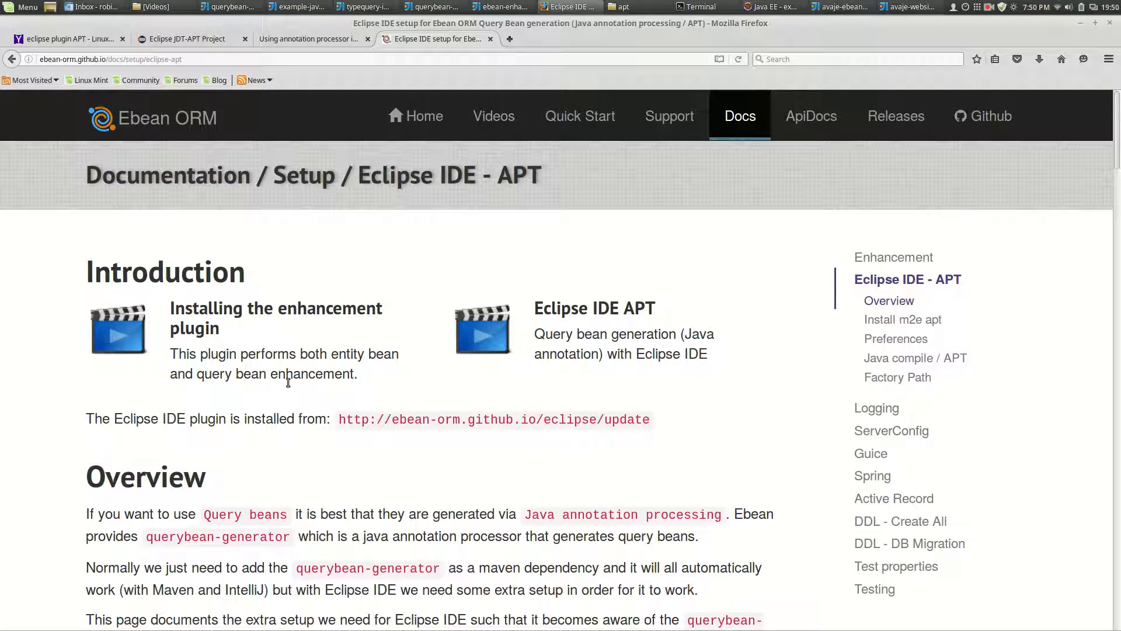
{"action": "scroll", "scroll_direction": "down", "scroll_amount": 3}
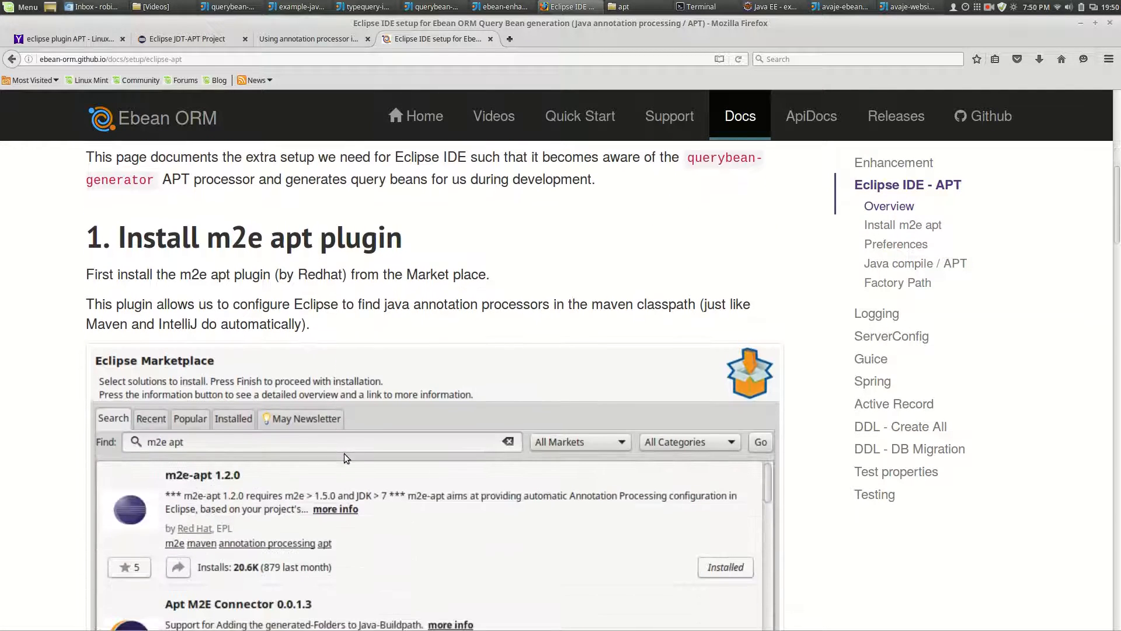
{"action": "scroll", "scroll_direction": "down", "scroll_amount": 3}
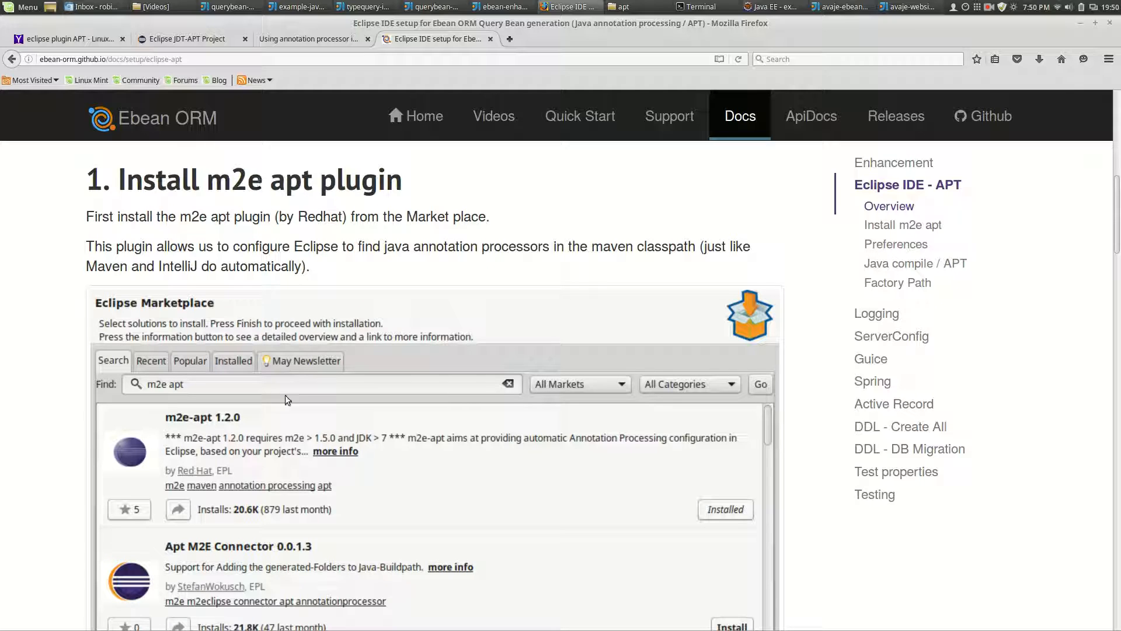
{"action": "mouse_move", "coordinate": [232, 477]}
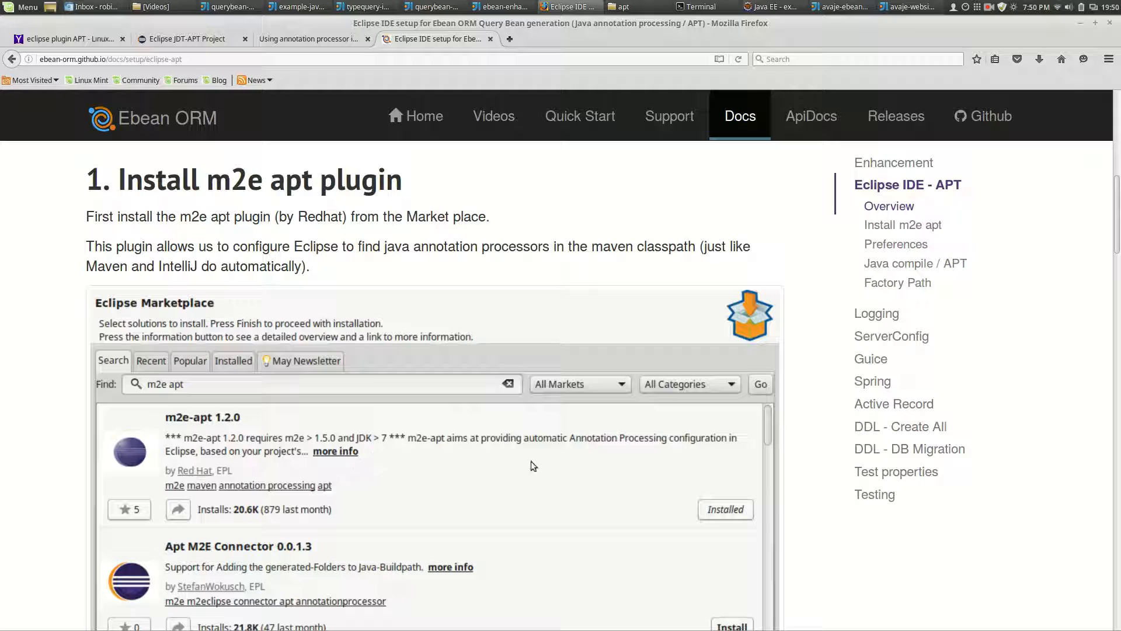
{"action": "mouse_move", "coordinate": [724, 447]}
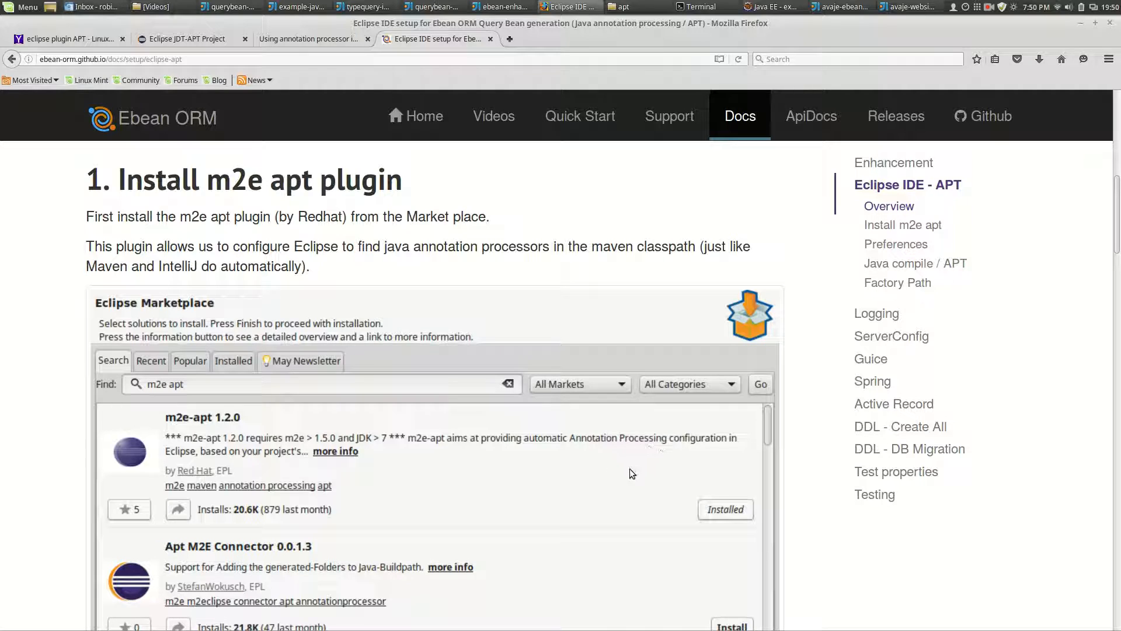
{"action": "mouse_move", "coordinate": [592, 479]}
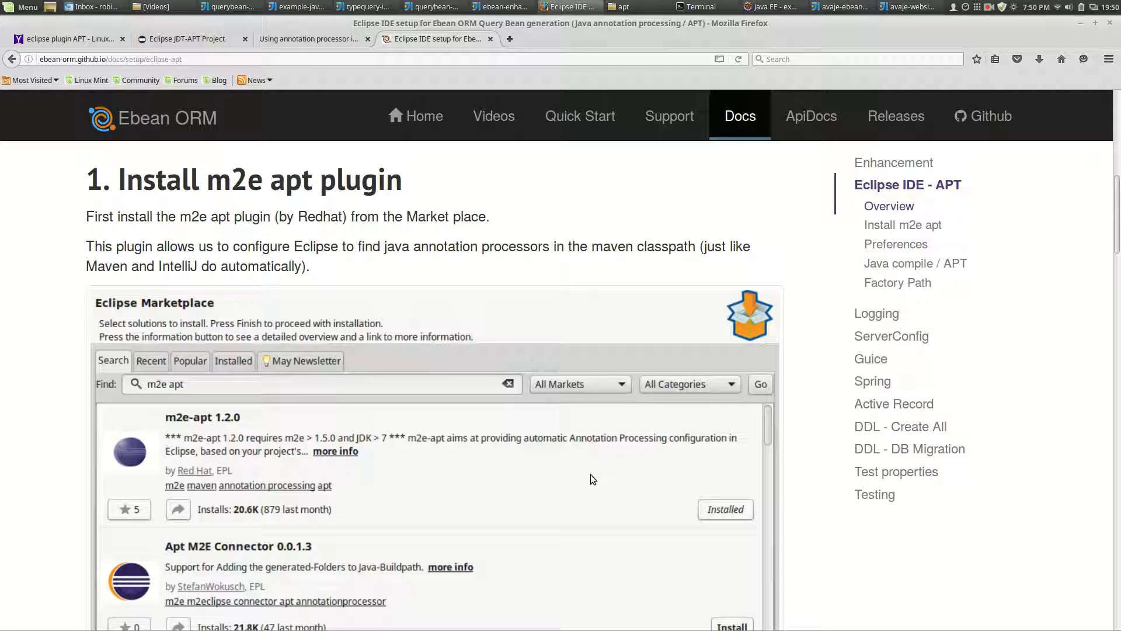
{"action": "mouse_move", "coordinate": [361, 310]}
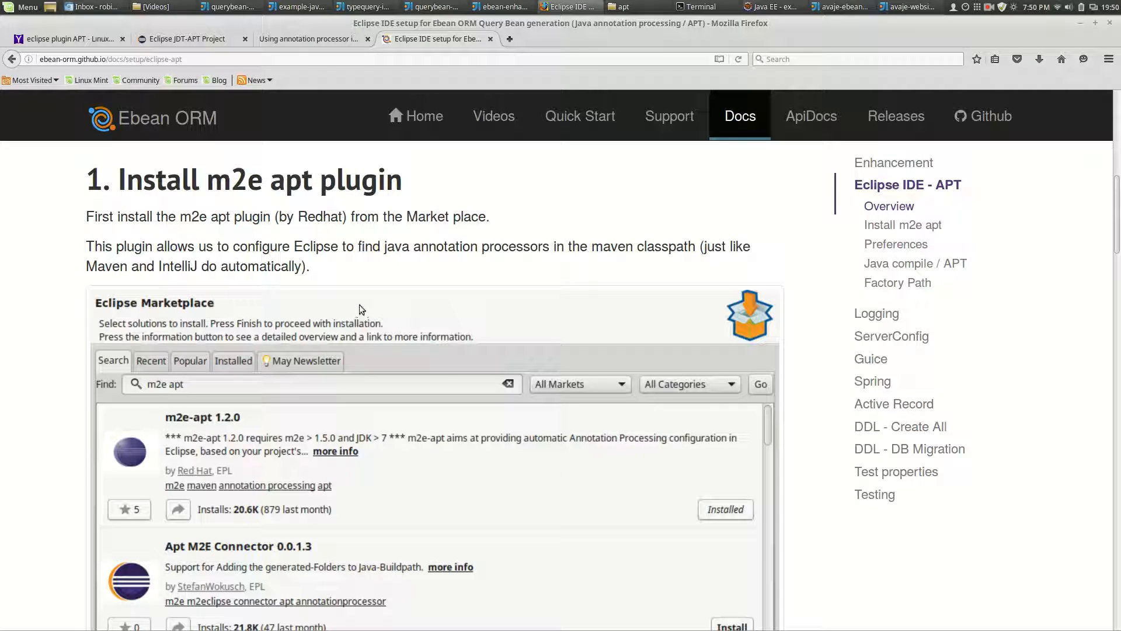
{"action": "mouse_move", "coordinate": [173, 313]}
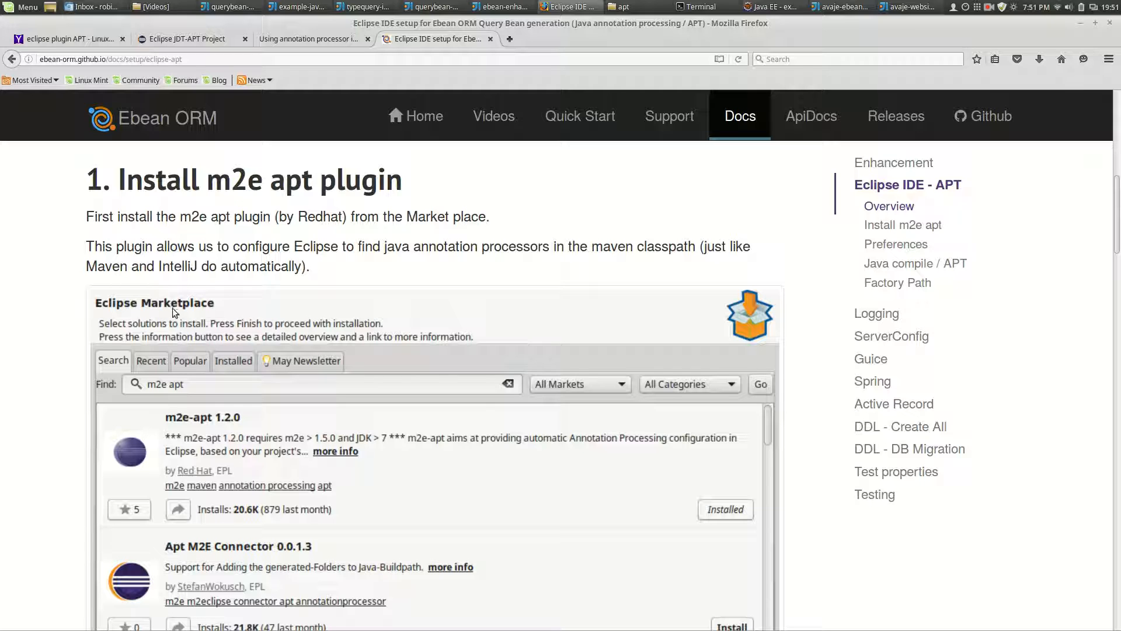
Step: Scroll to '2. Preferences / Maven / Annotation processing' and its settings screenshot
{"action": "scroll", "scroll_direction": "down", "scroll_amount": 3}
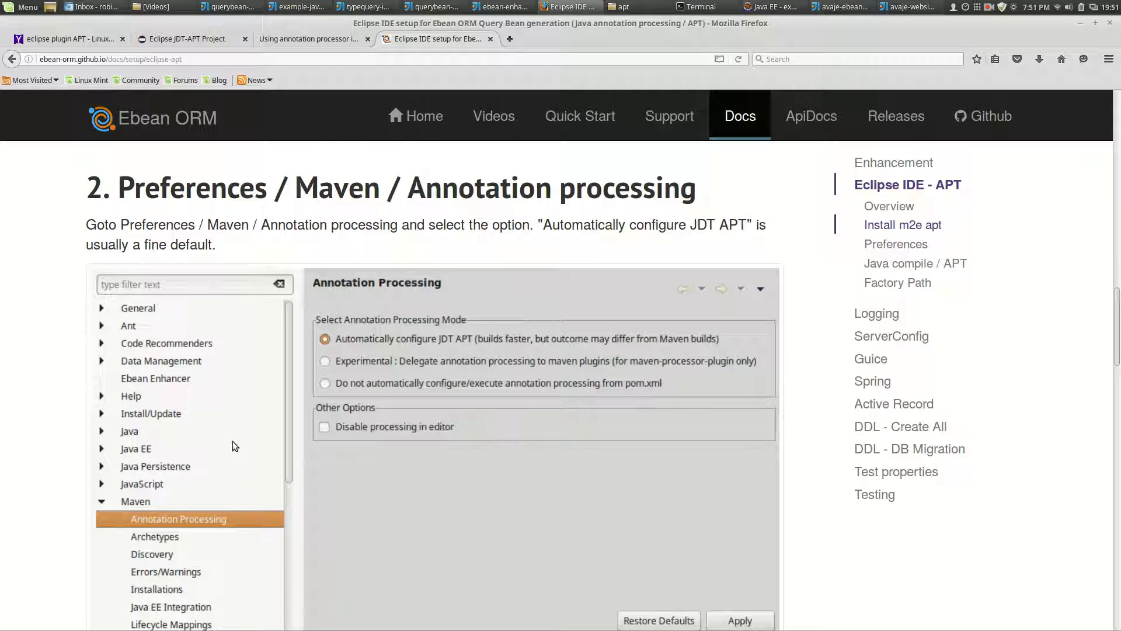
{"action": "mouse_move", "coordinate": [245, 476]}
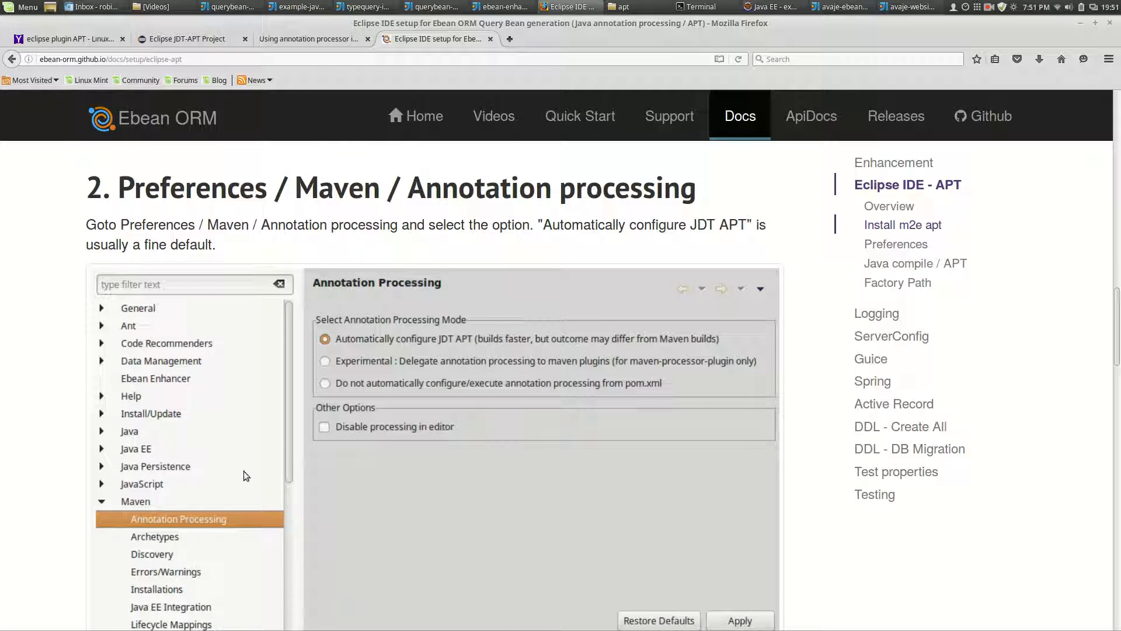
{"action": "mouse_move", "coordinate": [434, 347]}
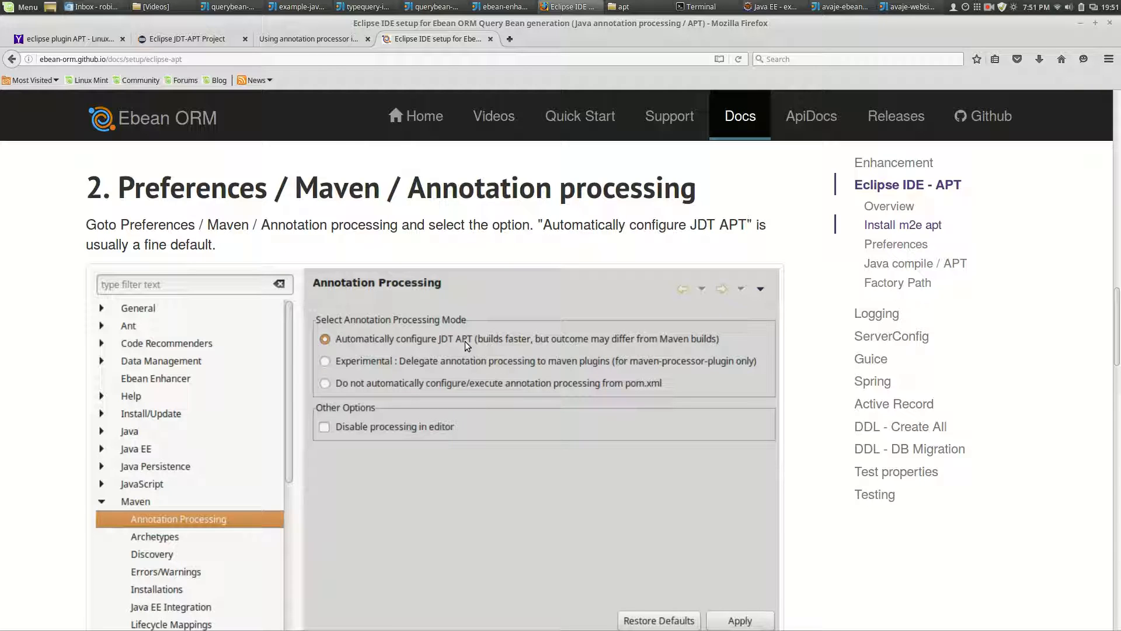
Step: Read through section 3, Project / Java compile / Annotation processing, up to Factory Path
{"action": "scroll", "scroll_direction": "down", "scroll_amount": 3}
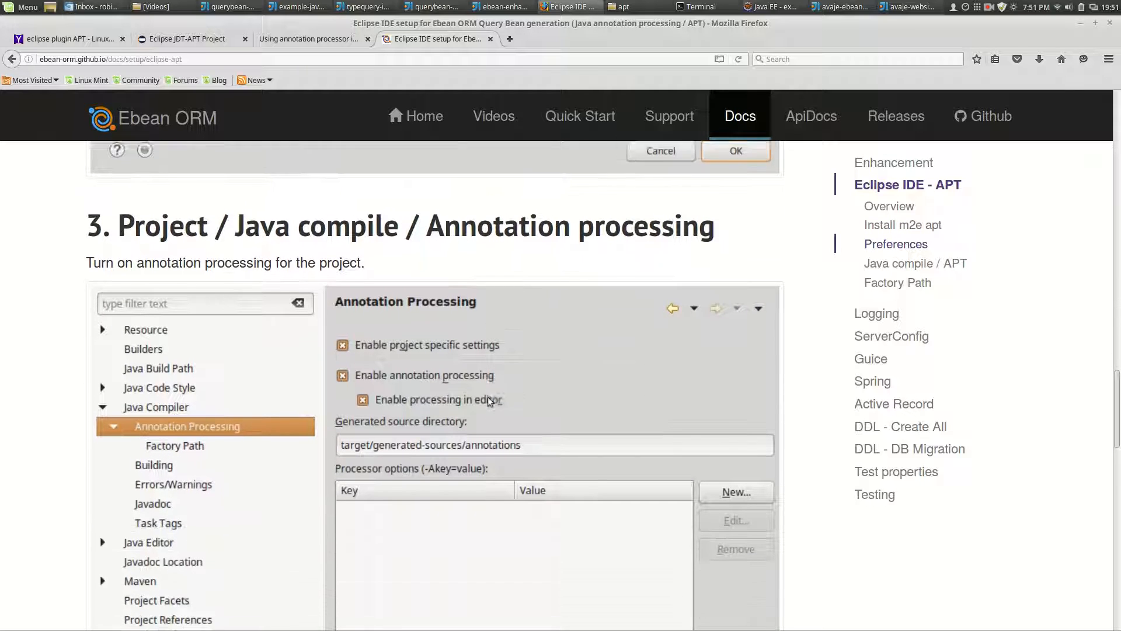
{"action": "scroll", "scroll_direction": "down", "scroll_amount": 3}
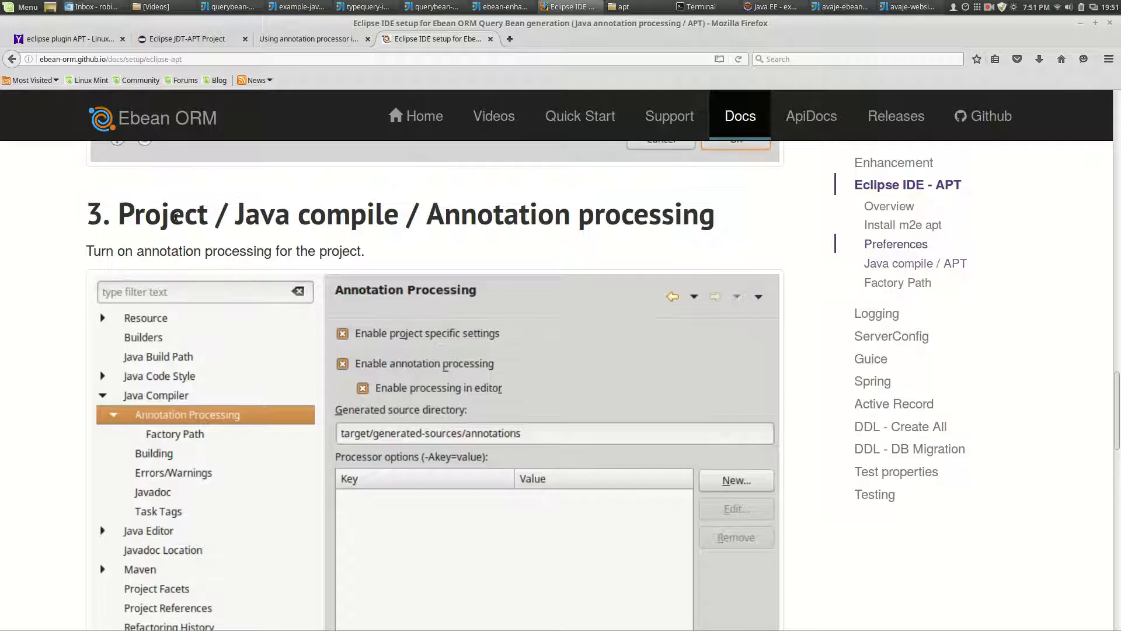
{"action": "double_click", "coordinate": [163, 214]}
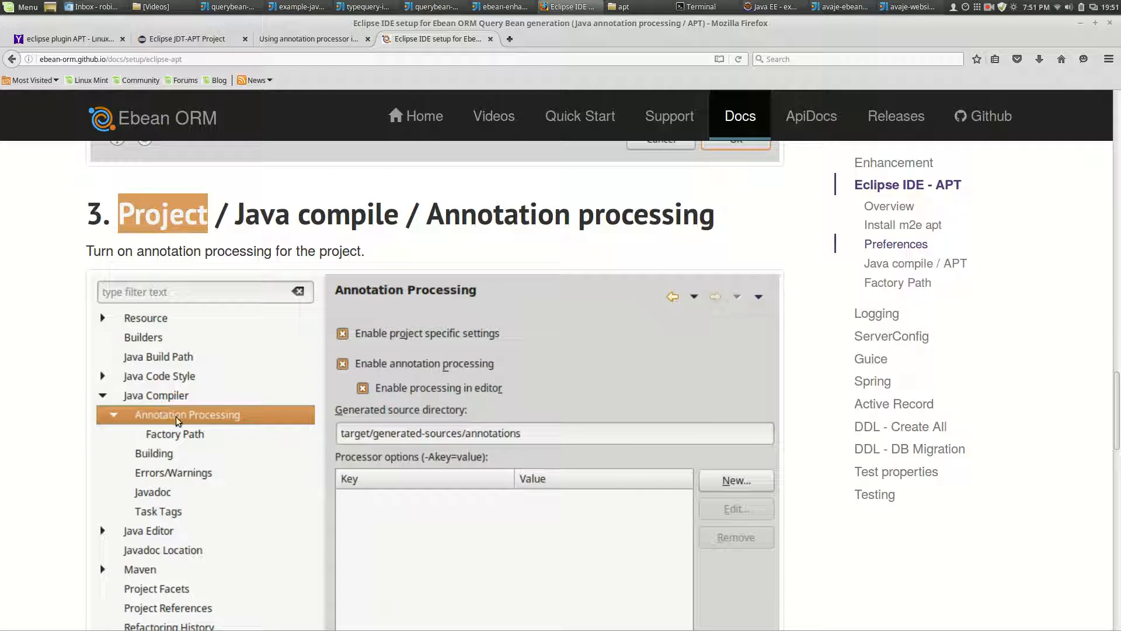
{"action": "mouse_move", "coordinate": [394, 338]}
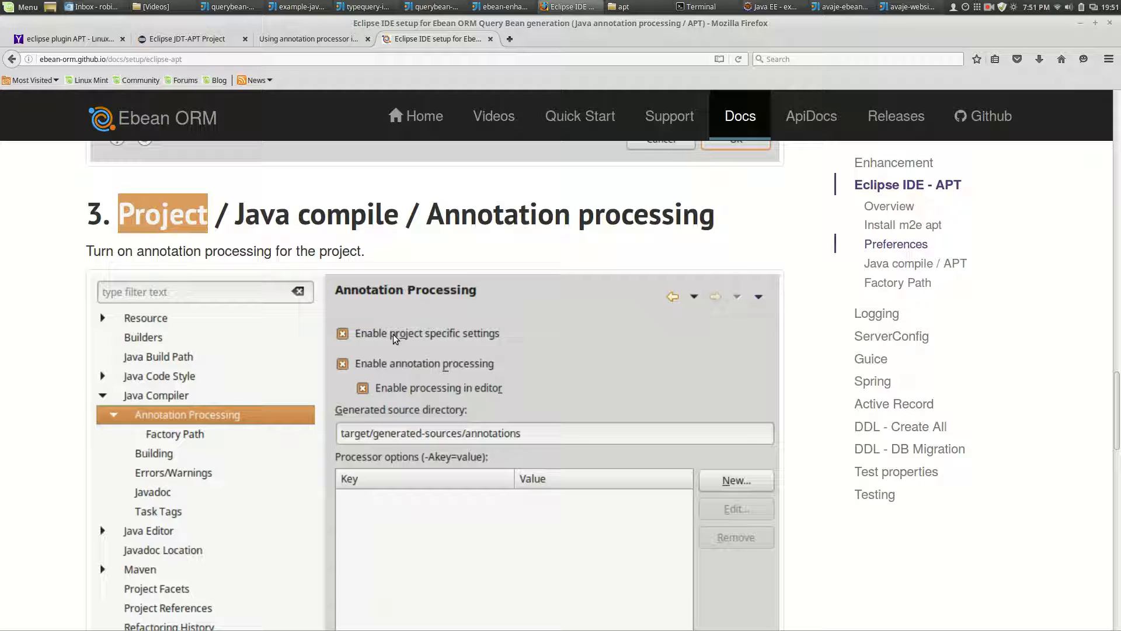
{"action": "mouse_move", "coordinate": [420, 472]}
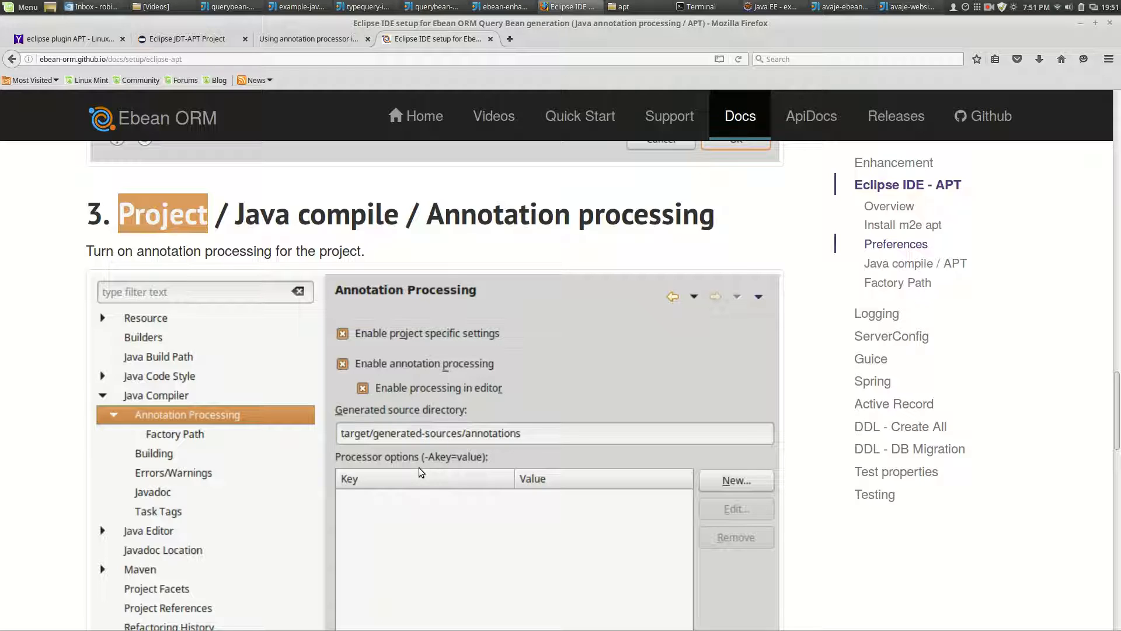
{"action": "scroll", "scroll_direction": "down", "scroll_amount": 3}
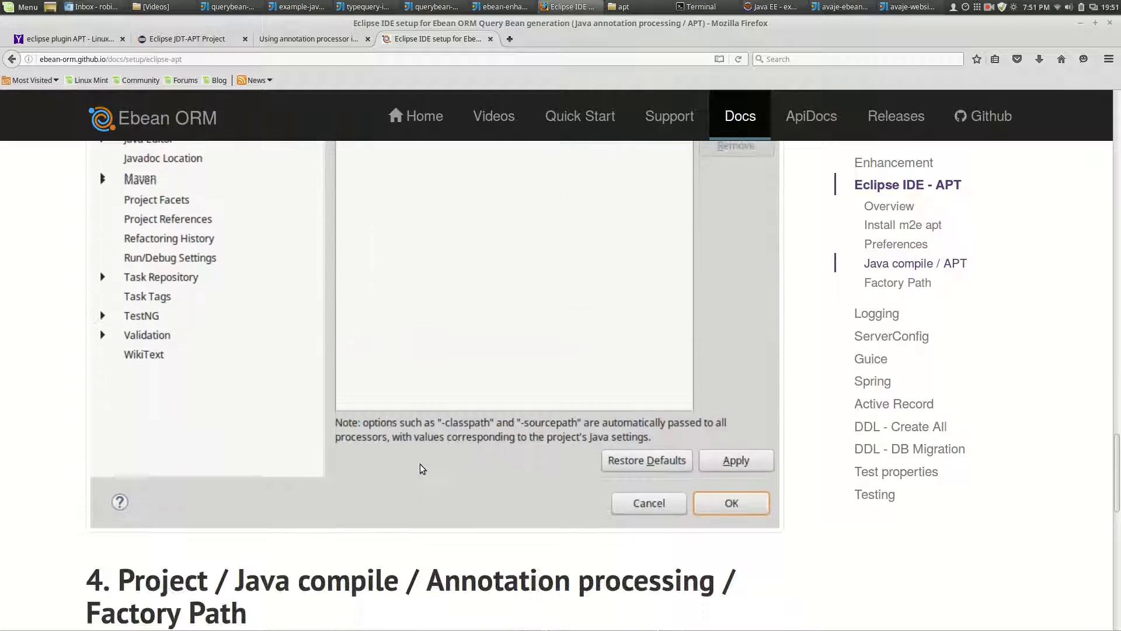
Step: Scroll to section 4, Factory Path, showing querybean-generator, persistence-api and avaje-ebeanorm ticked
{"action": "scroll", "scroll_direction": "down", "scroll_amount": 3}
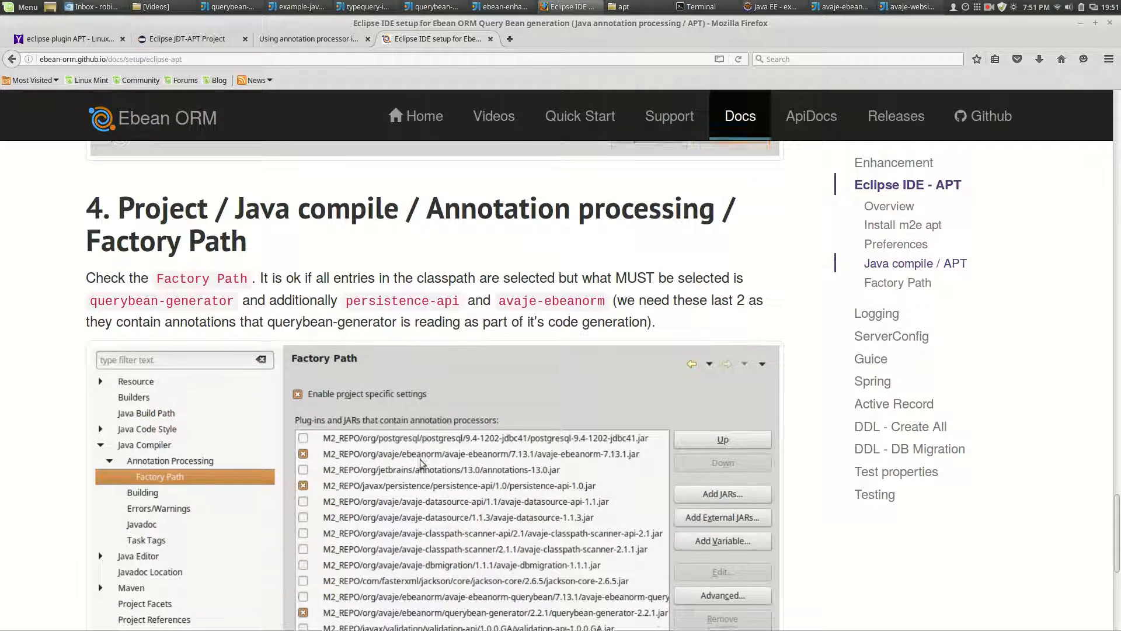
{"action": "scroll", "scroll_direction": "down", "scroll_amount": 3}
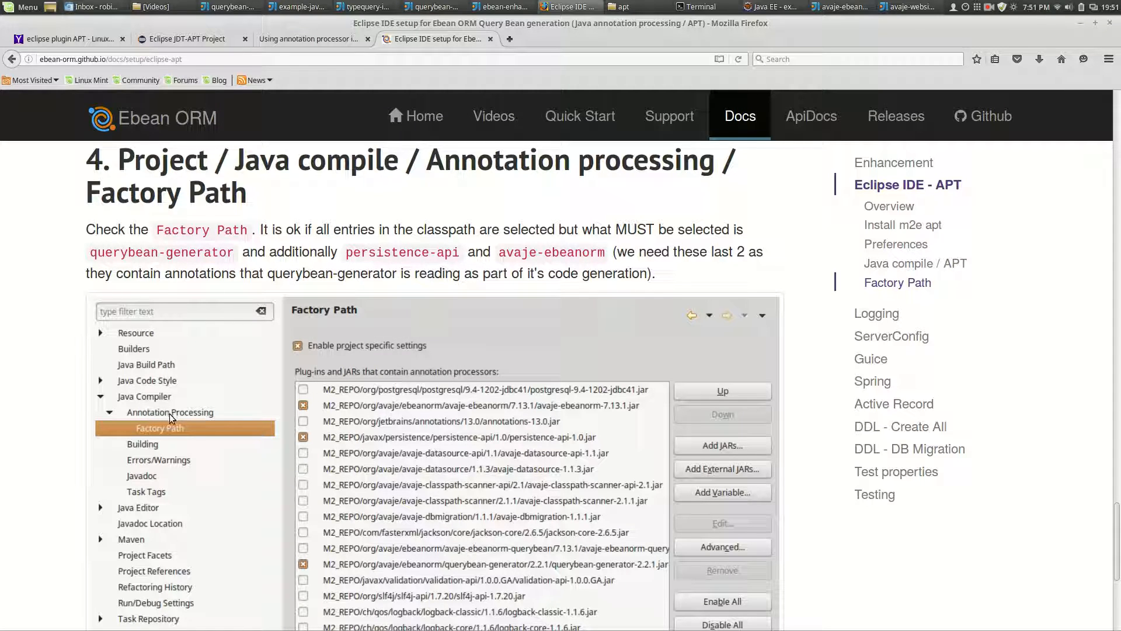
{"action": "mouse_move", "coordinate": [361, 343]}
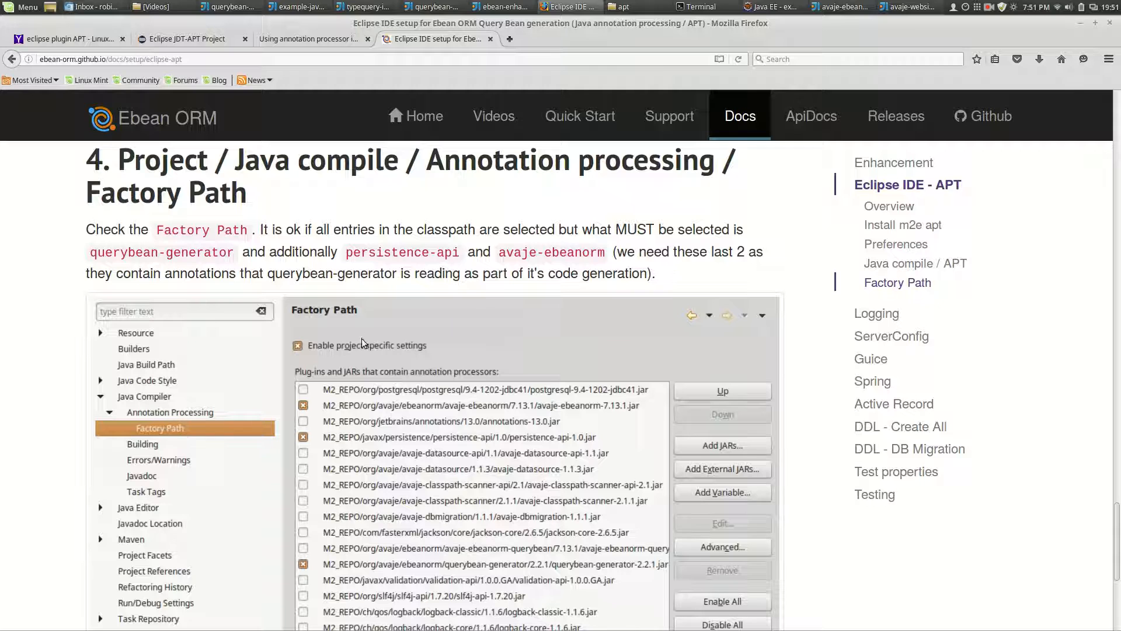
{"action": "scroll", "scroll_direction": "down", "scroll_amount": 3}
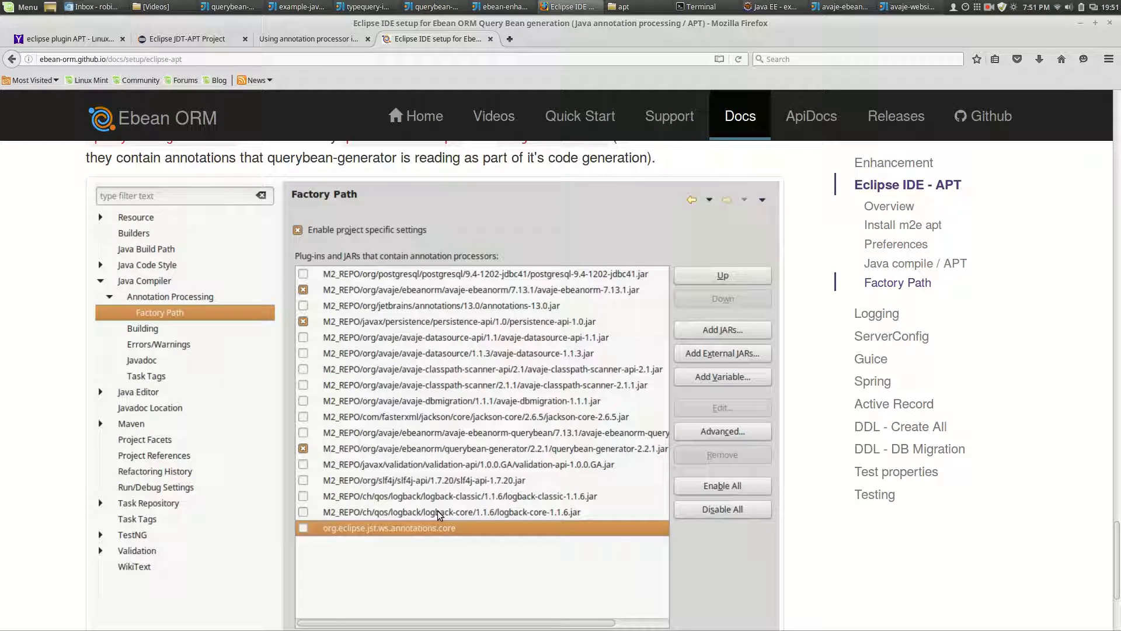
{"action": "mouse_move", "coordinate": [318, 538]}
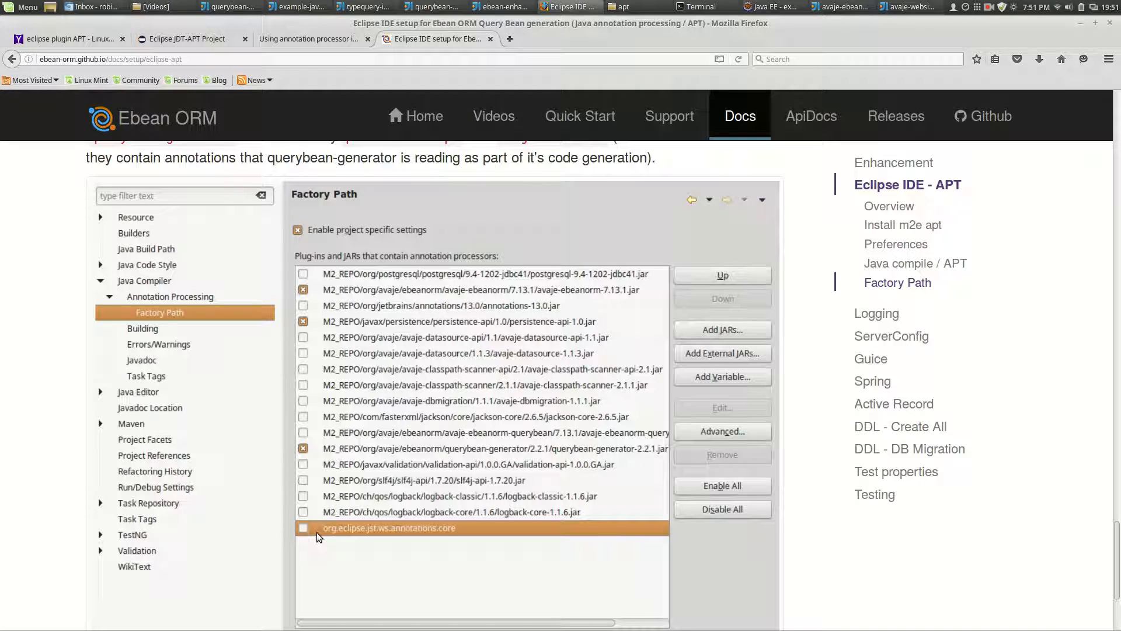
{"action": "scroll", "scroll_direction": "down", "scroll_amount": 3}
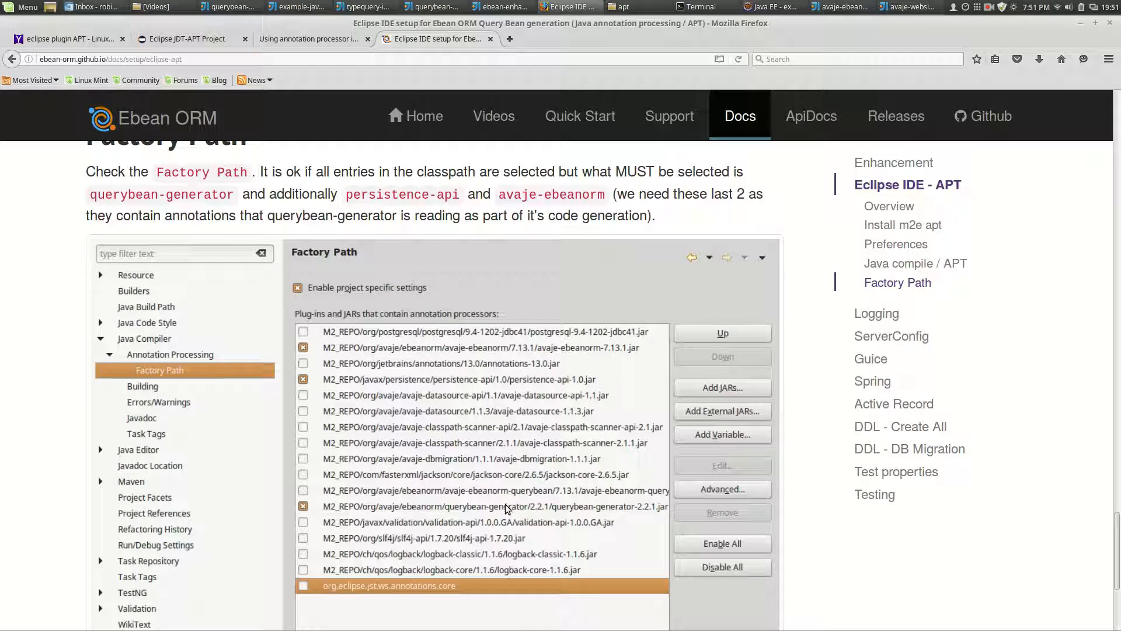
{"action": "mouse_move", "coordinate": [416, 442]}
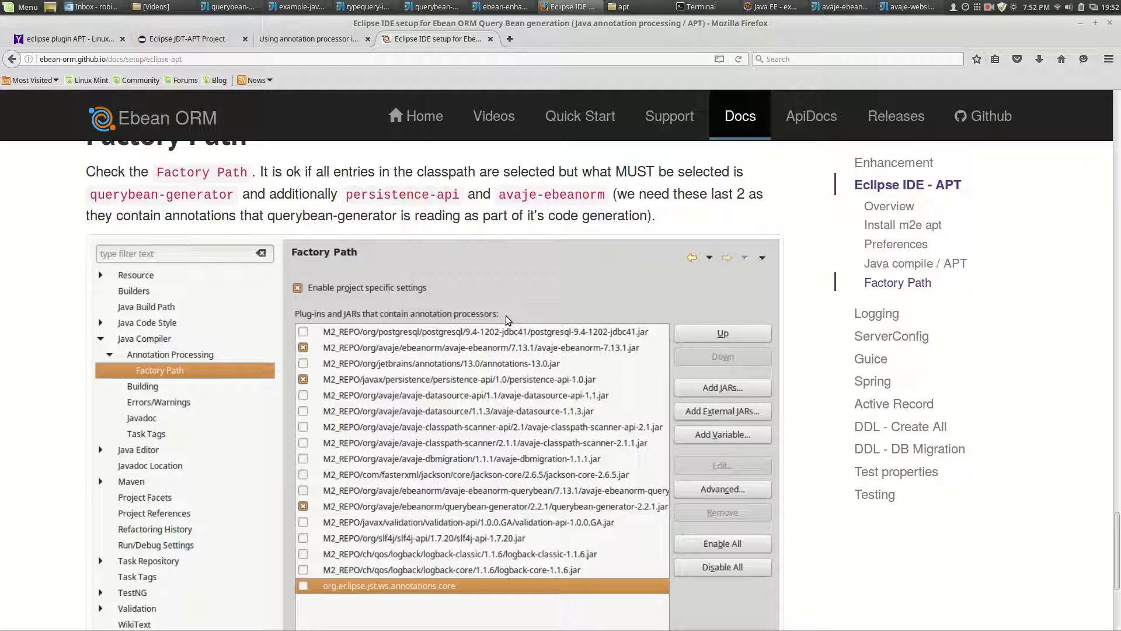
{"action": "mouse_move", "coordinate": [523, 513]}
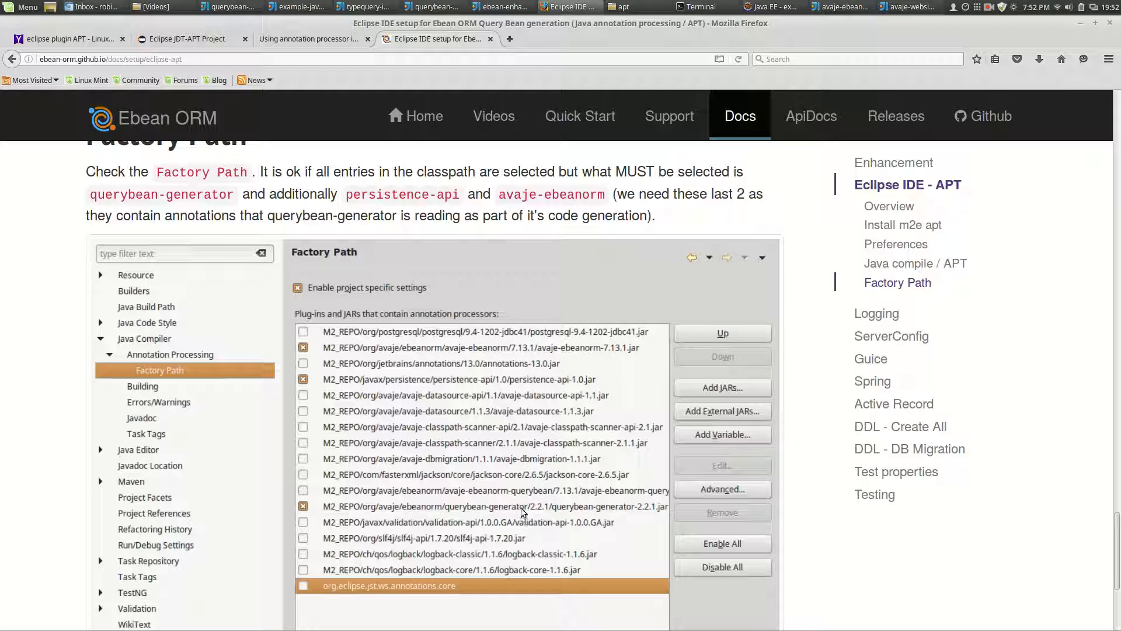
{"action": "mouse_move", "coordinate": [600, 512]}
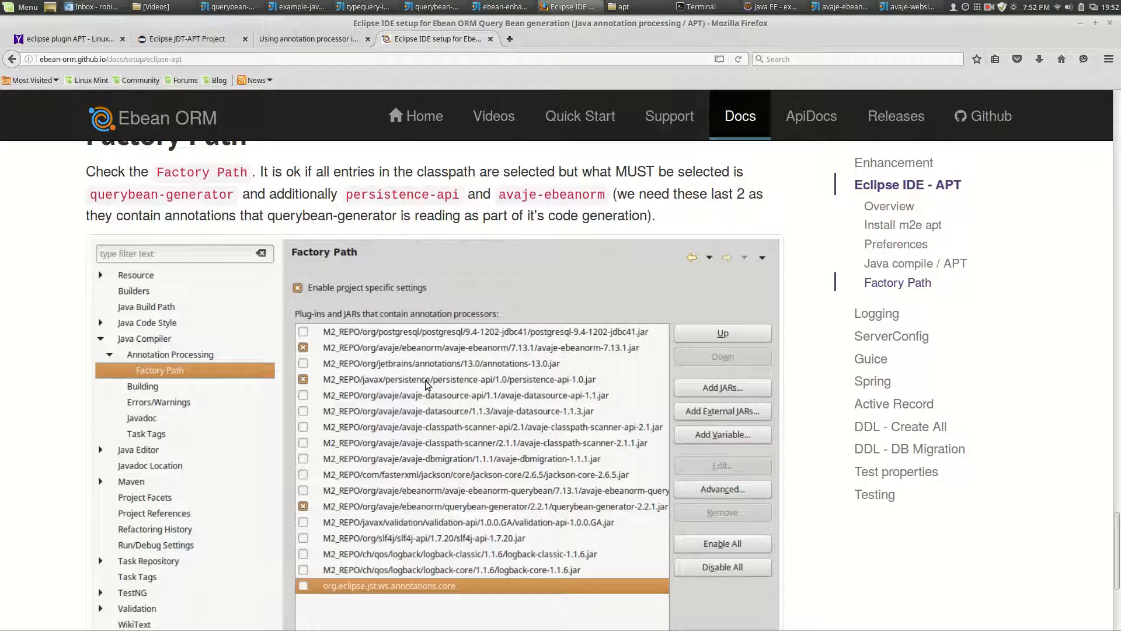
{"action": "mouse_move", "coordinate": [497, 382]}
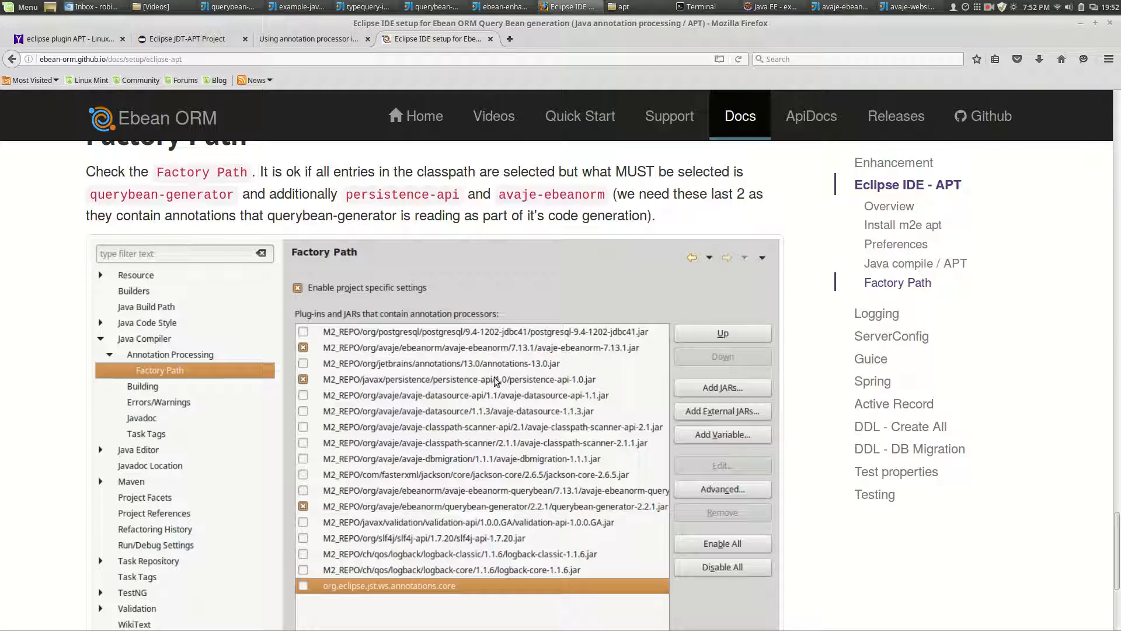
{"action": "mouse_move", "coordinate": [544, 355]}
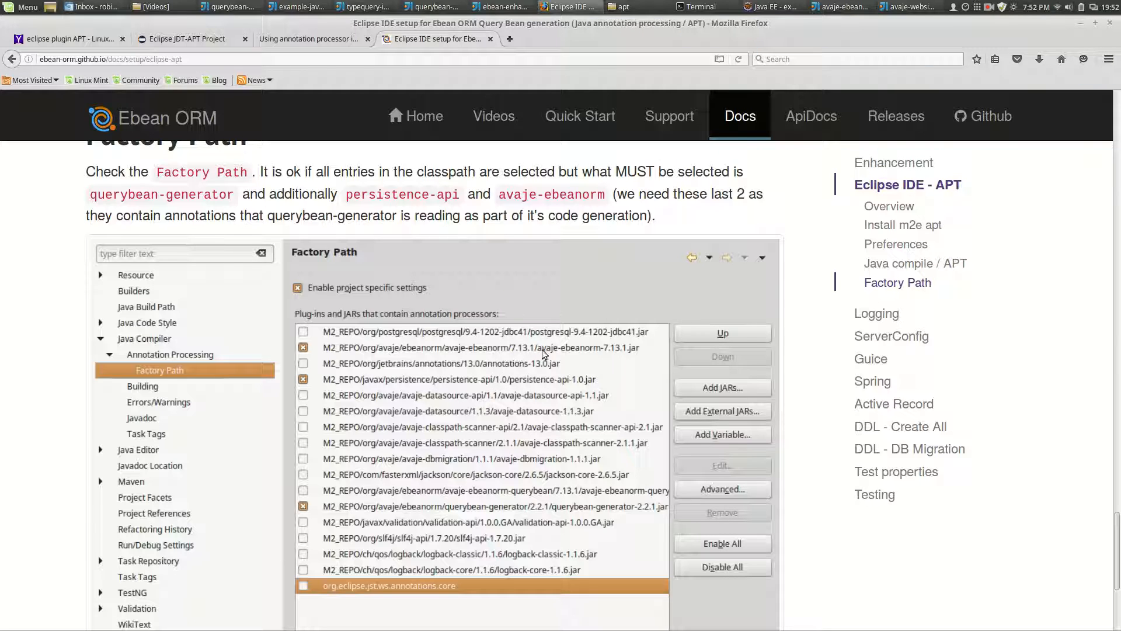
{"action": "mouse_move", "coordinate": [617, 355]}
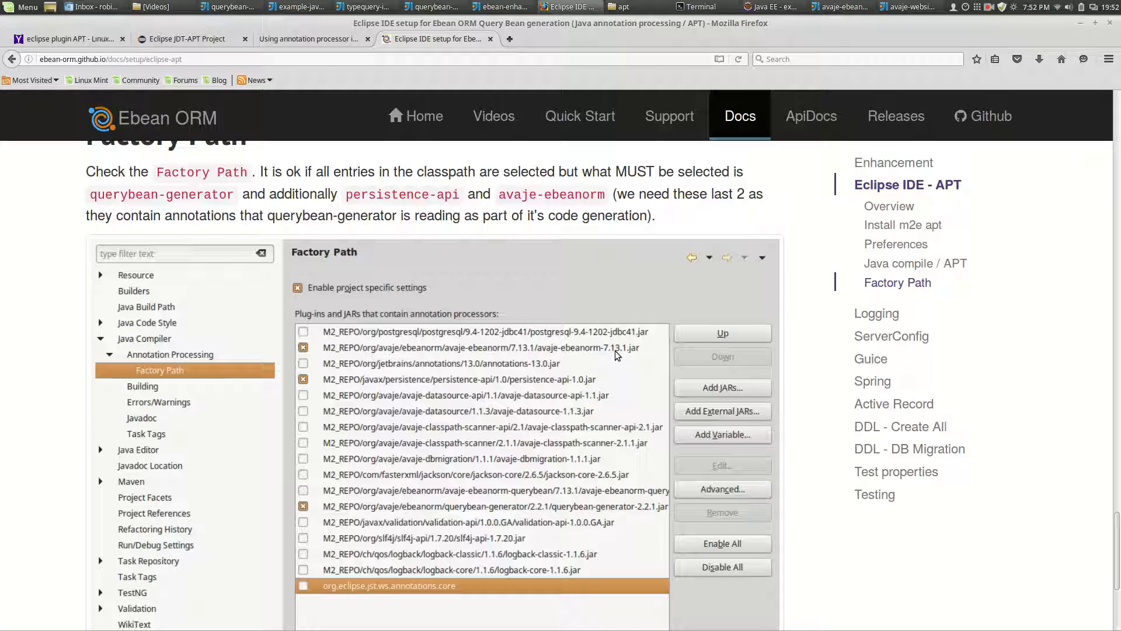
{"action": "mouse_move", "coordinate": [584, 392]}
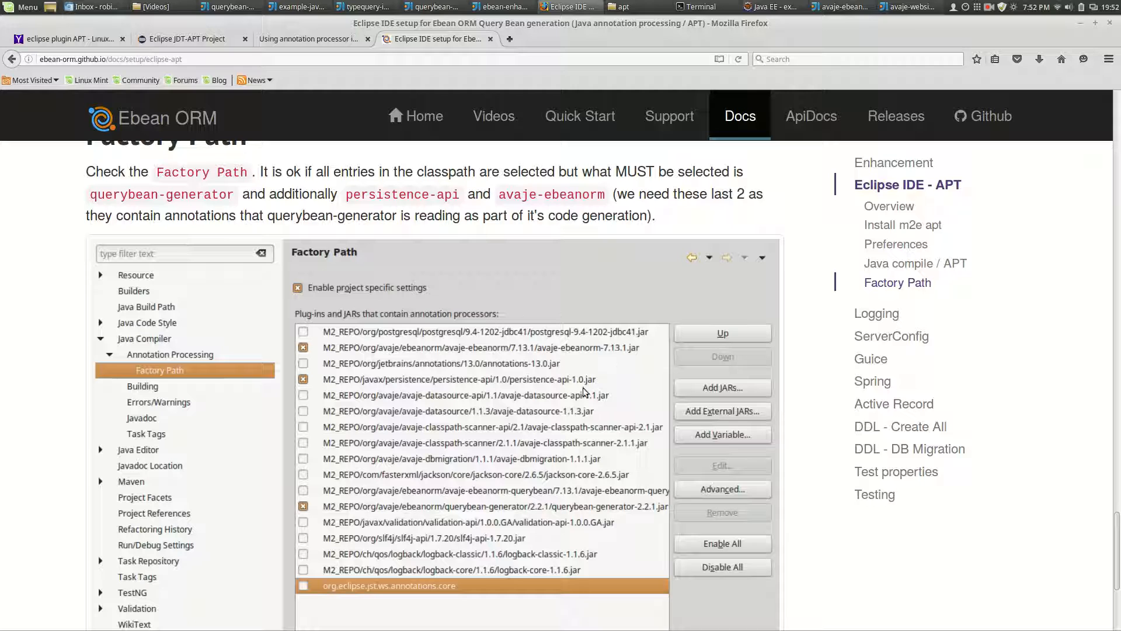
{"action": "mouse_move", "coordinate": [458, 501]}
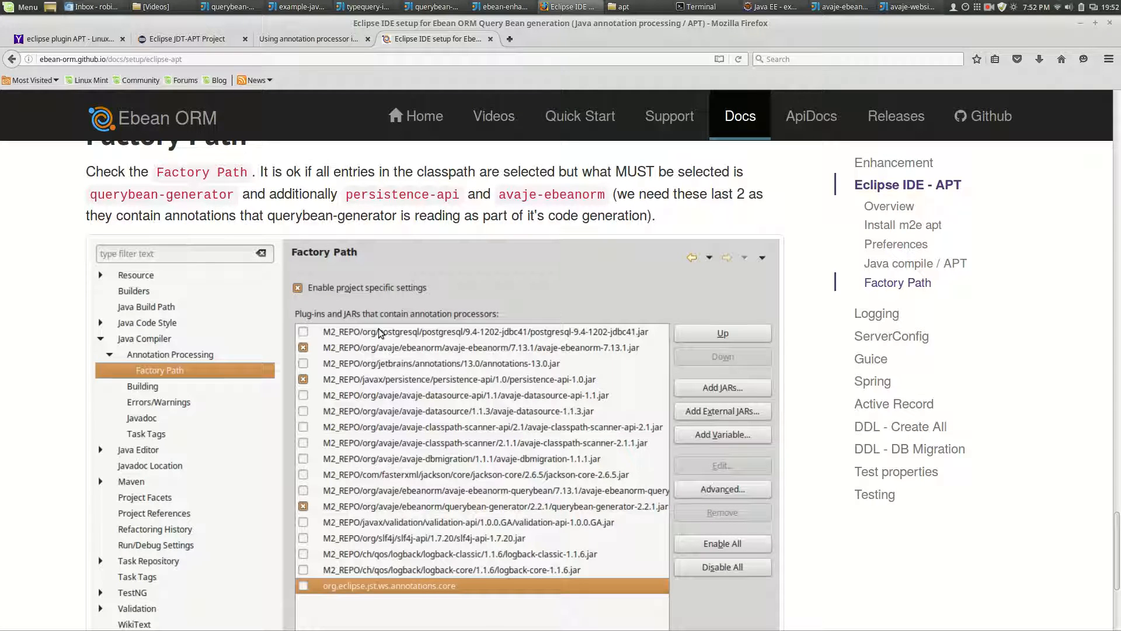
{"action": "mouse_move", "coordinate": [385, 532]}
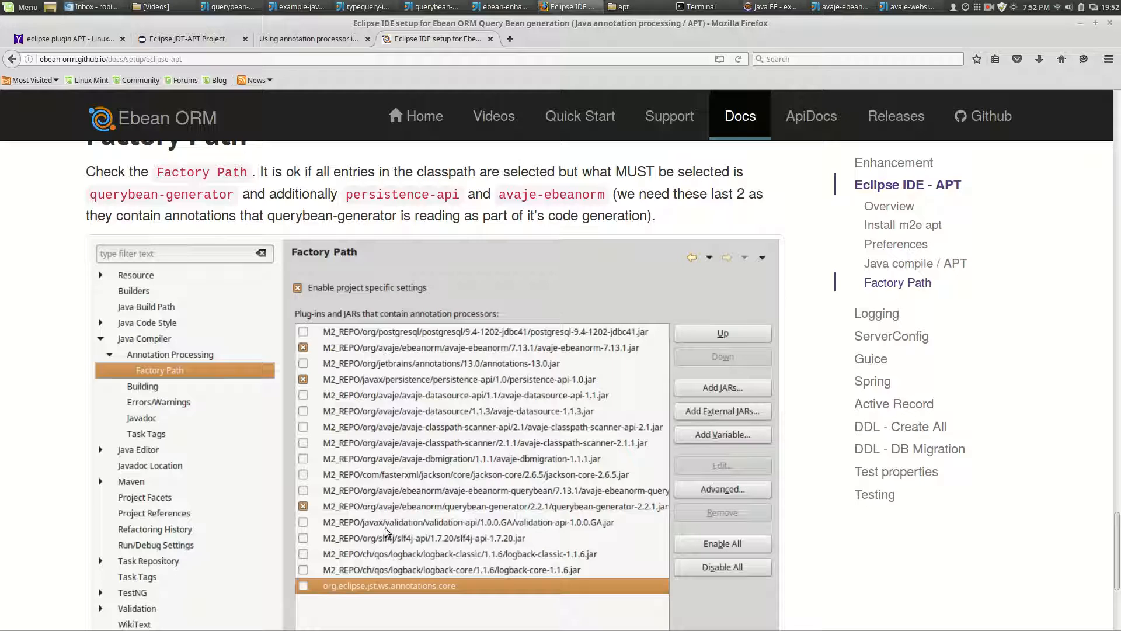
{"action": "mouse_move", "coordinate": [584, 510]}
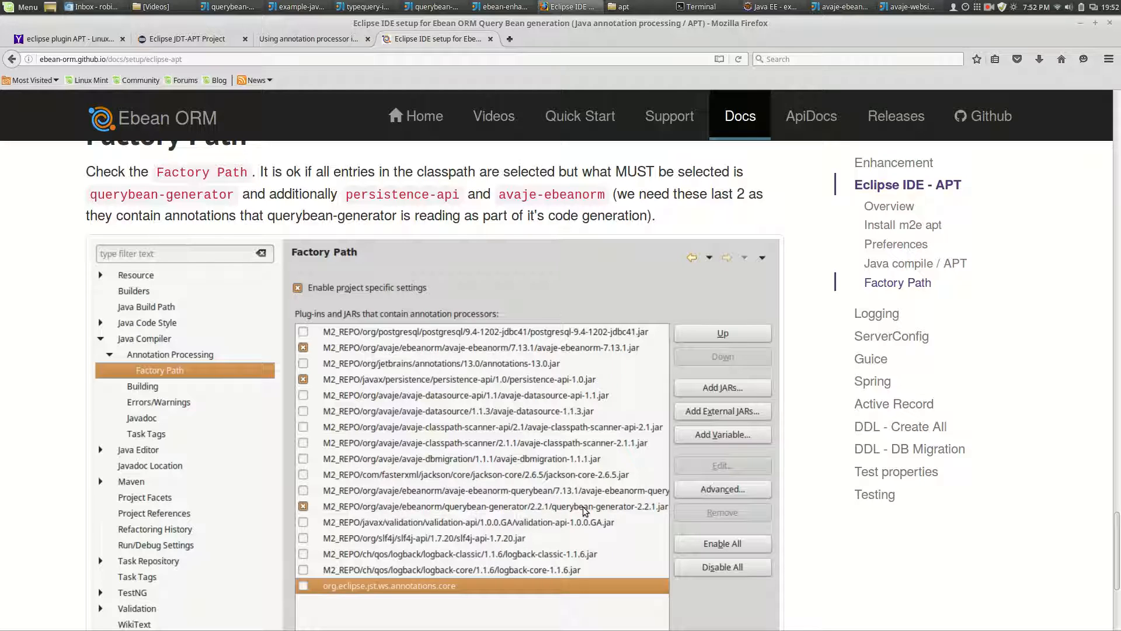
{"action": "mouse_move", "coordinate": [577, 517]}
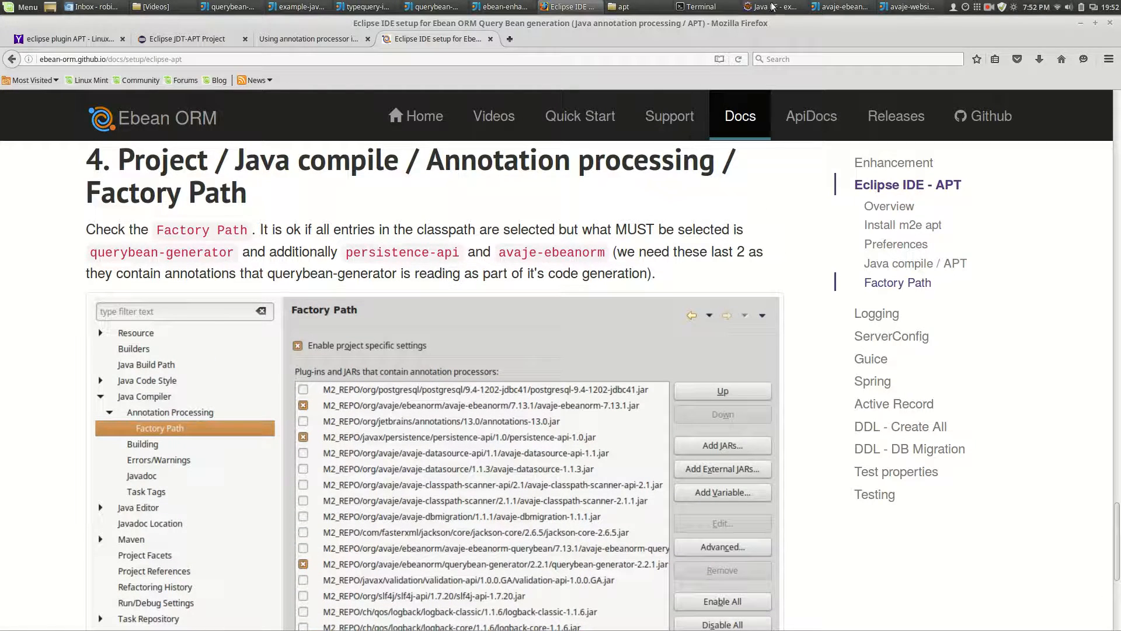
Step: Switch to Eclipse and scroll pom.xml to the querybean-generator dependency
{"action": "left_click", "coordinate": [774, 7]}
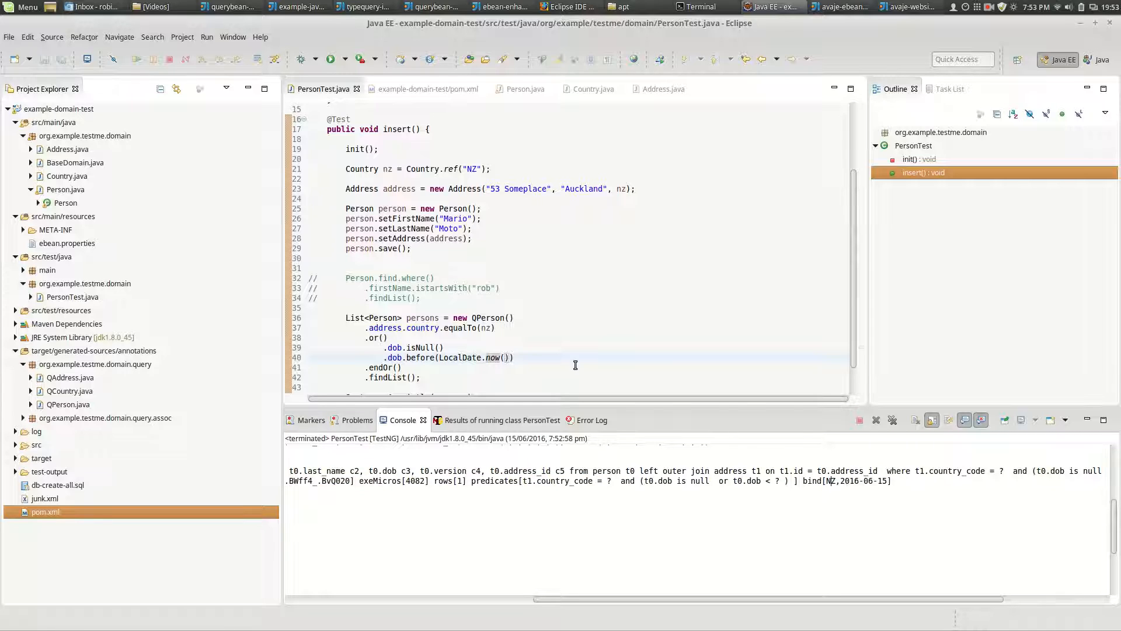
{"action": "scroll", "scroll_direction": "down", "scroll_amount": 3}
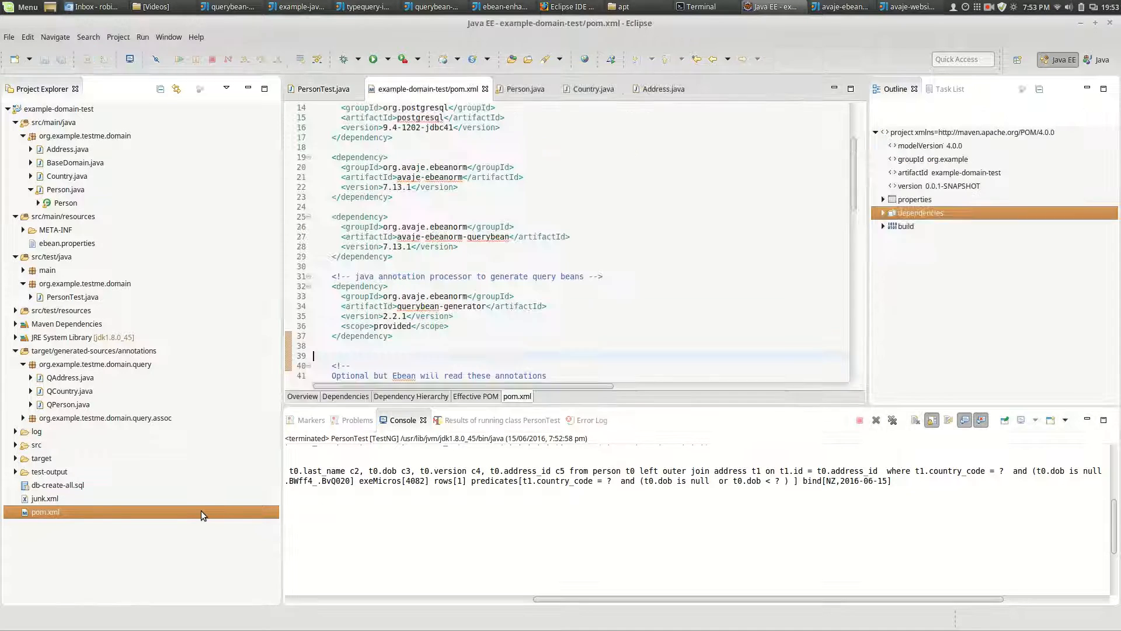
Step: Expand the pom dependencies outline and select querybean-generator 2.2.1's 'provided' scope
{"action": "left_click", "coordinate": [418, 331]}
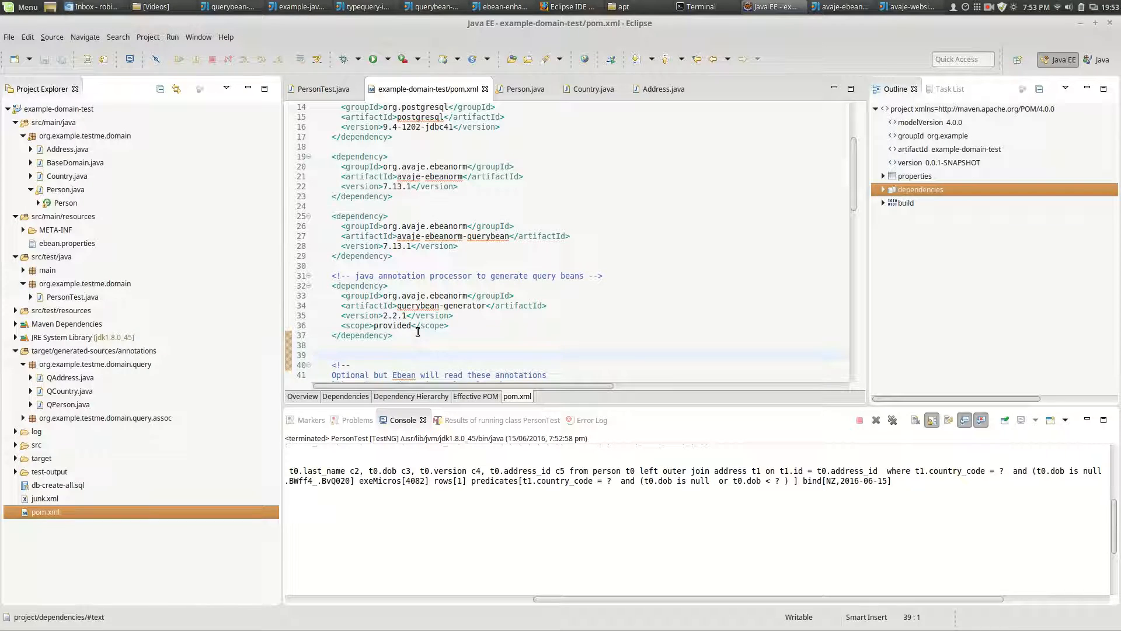
{"action": "left_click", "coordinate": [312, 355]}
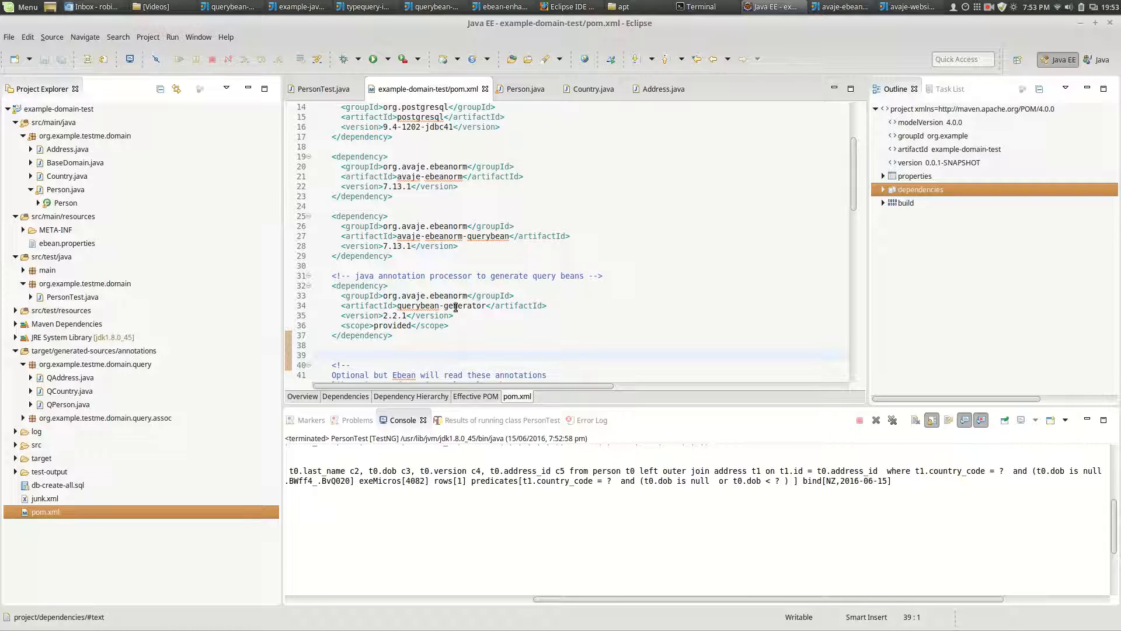
{"action": "double_click", "coordinate": [392, 325]}
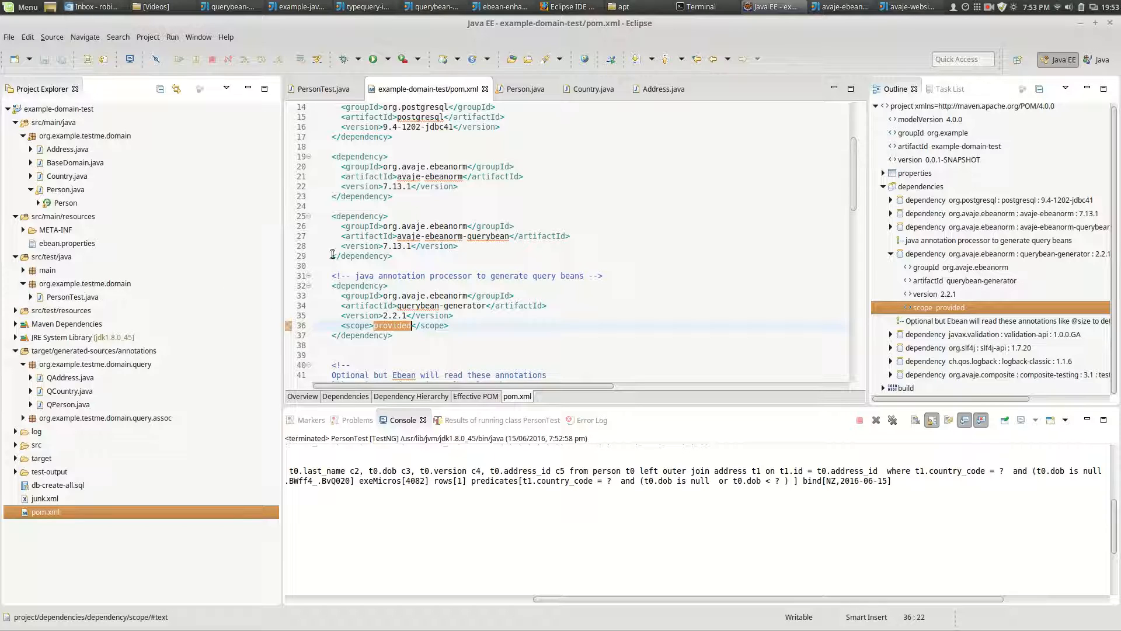
{"action": "mouse_move", "coordinate": [229, 197]}
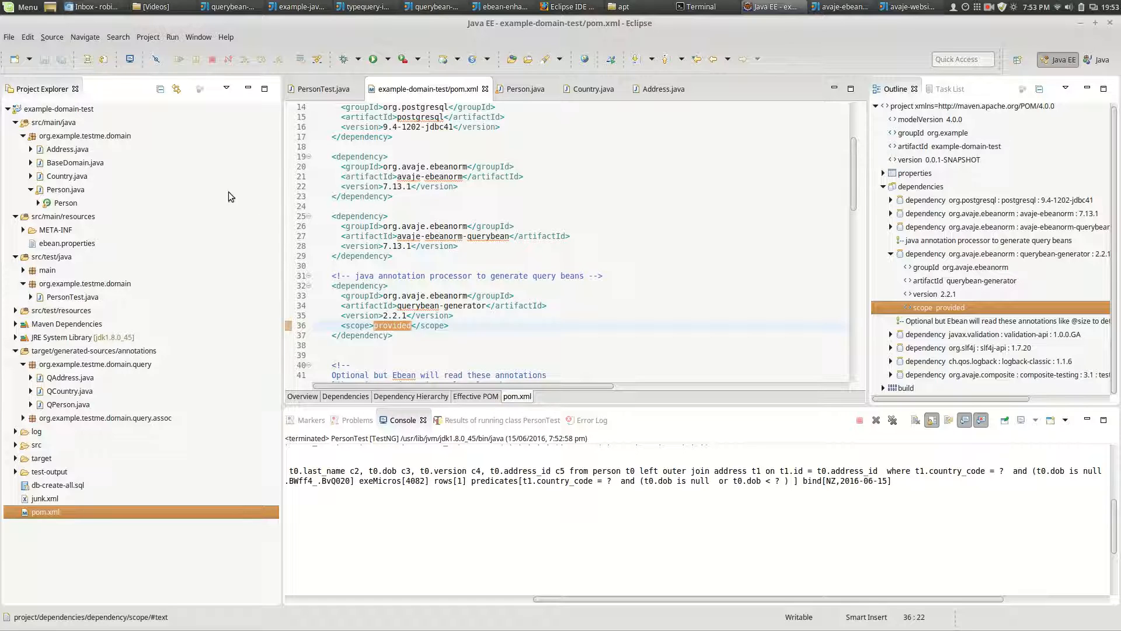
Step: Review the project's Annotation Processing and Factory Path properties for querybean-generator, then close them
{"action": "right_click", "coordinate": [60, 108]}
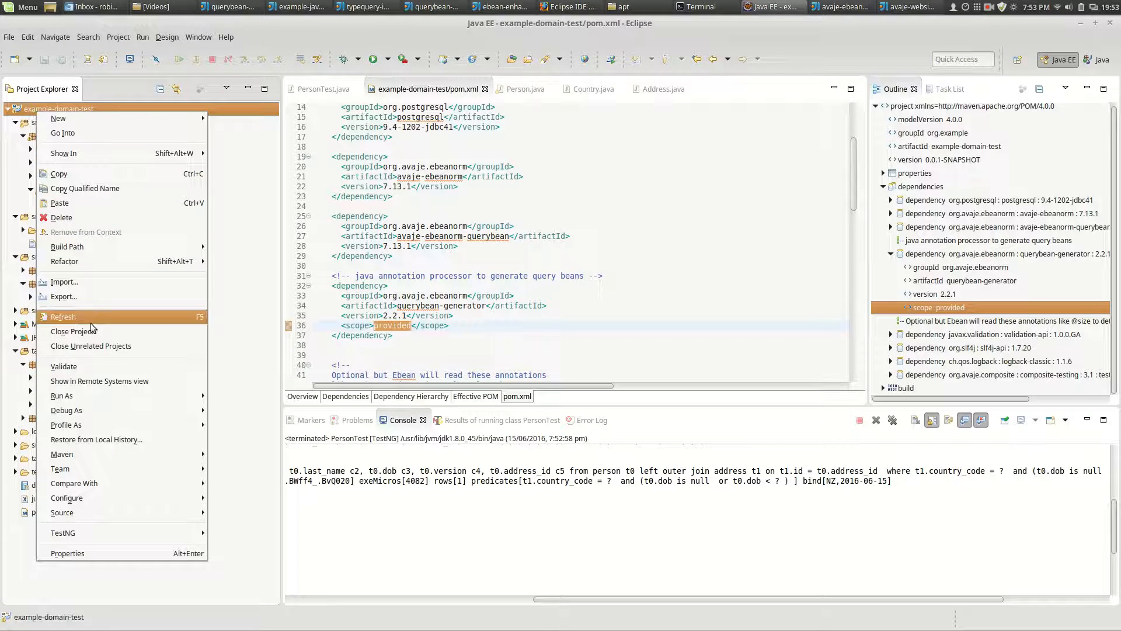
{"action": "mouse_move", "coordinate": [67, 246]}
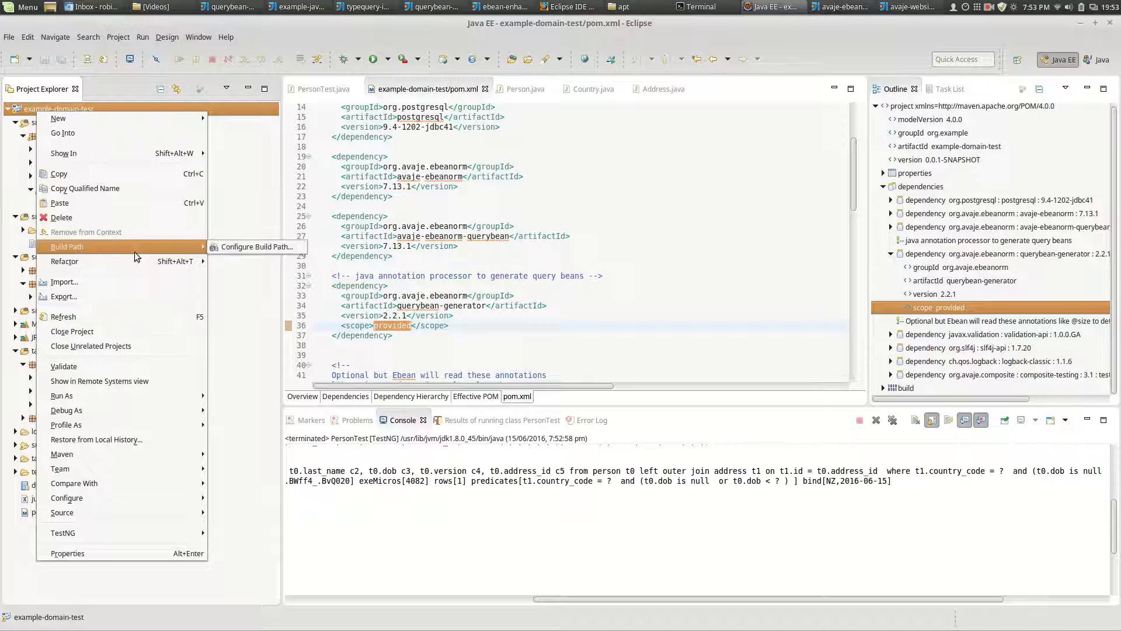
{"action": "left_click", "coordinate": [256, 246]}
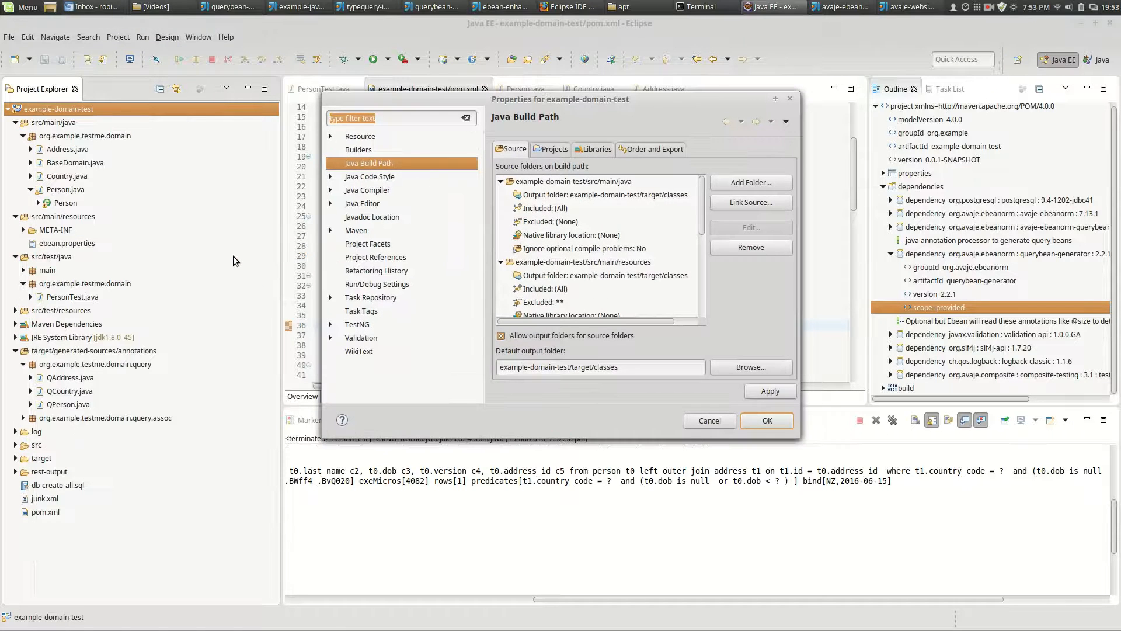
{"action": "left_click", "coordinate": [367, 189]}
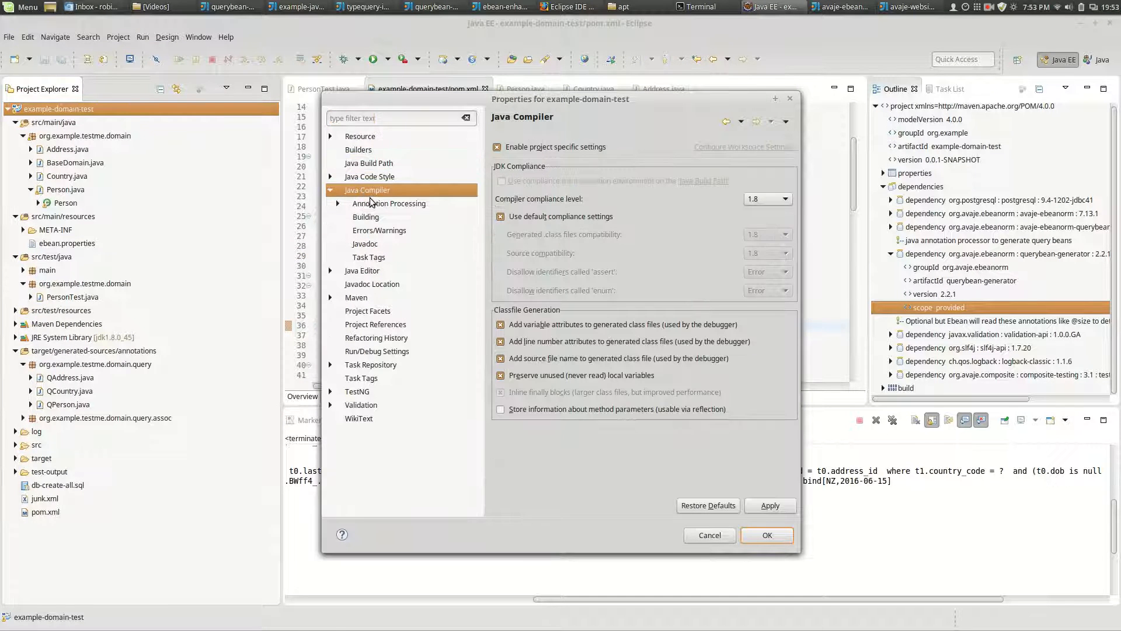
{"action": "left_click", "coordinate": [389, 203]}
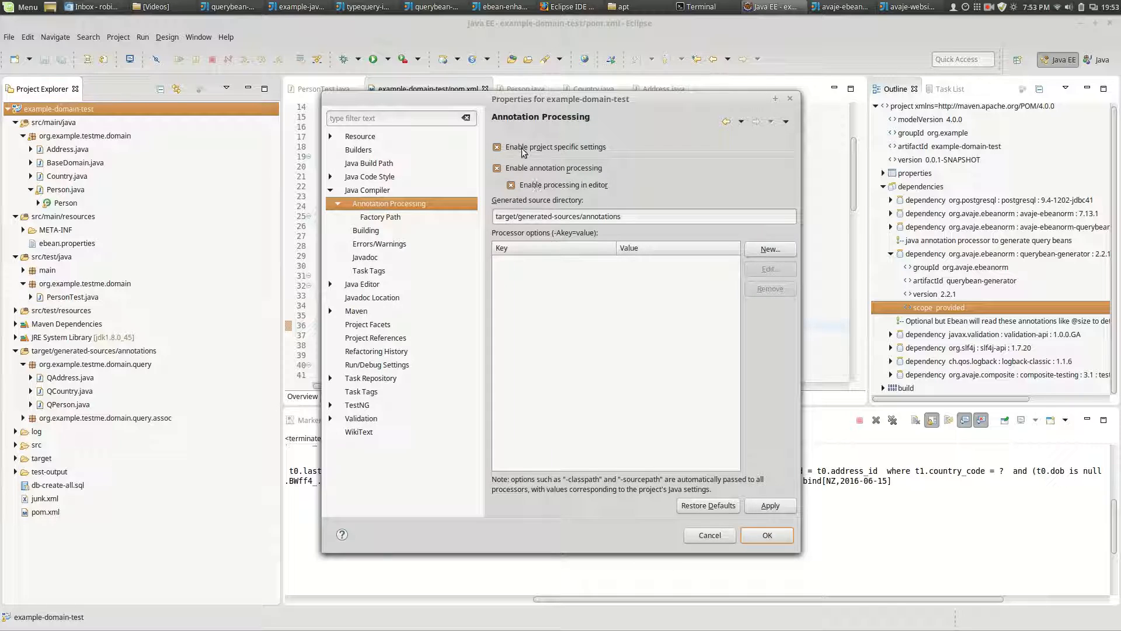
{"action": "left_click", "coordinate": [382, 217]}
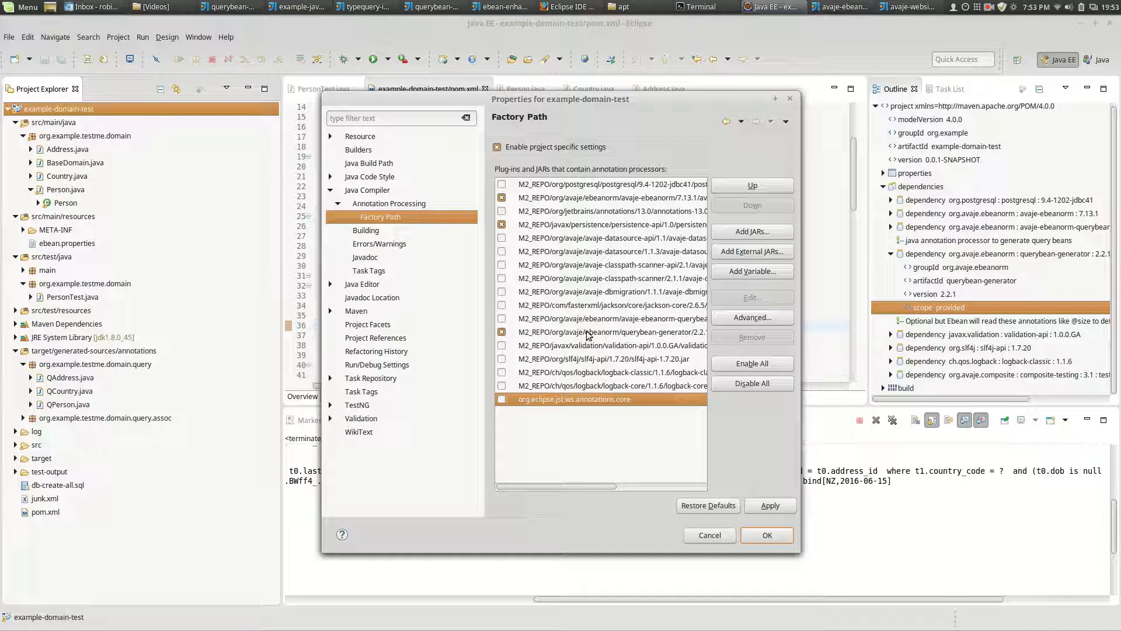
{"action": "left_click", "coordinate": [611, 332]}
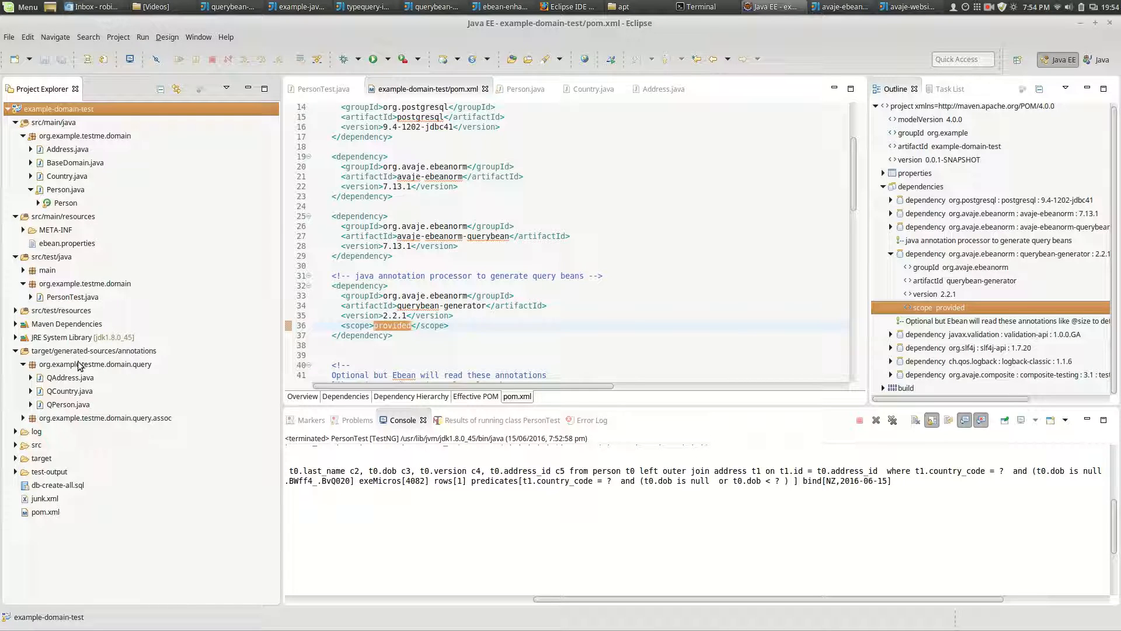
Step: Browse the generated QPerson.java under target/generated-sources/annotations, then collapse that folder
{"action": "left_click", "coordinate": [523, 89]}
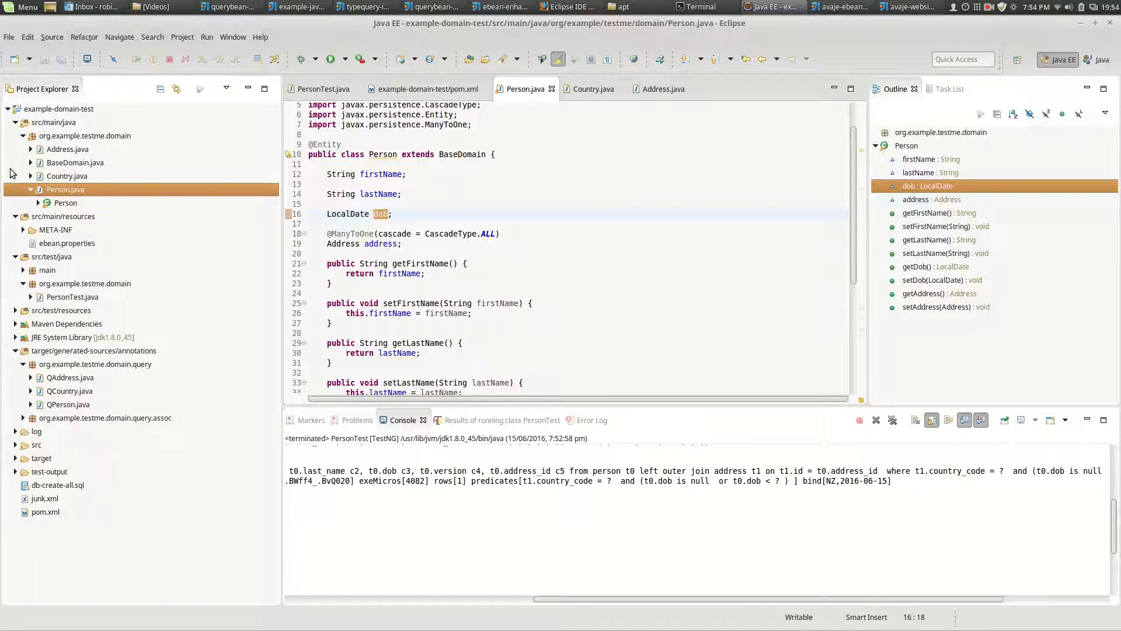
{"action": "mouse_move", "coordinate": [72, 386]}
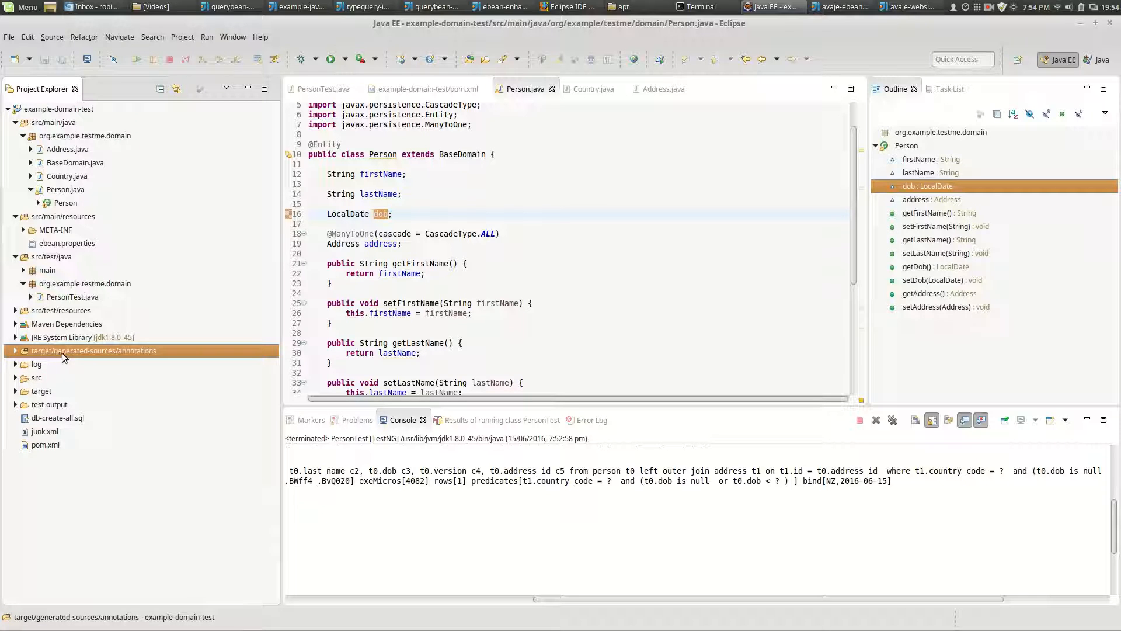
{"action": "left_click", "coordinate": [16, 351]}
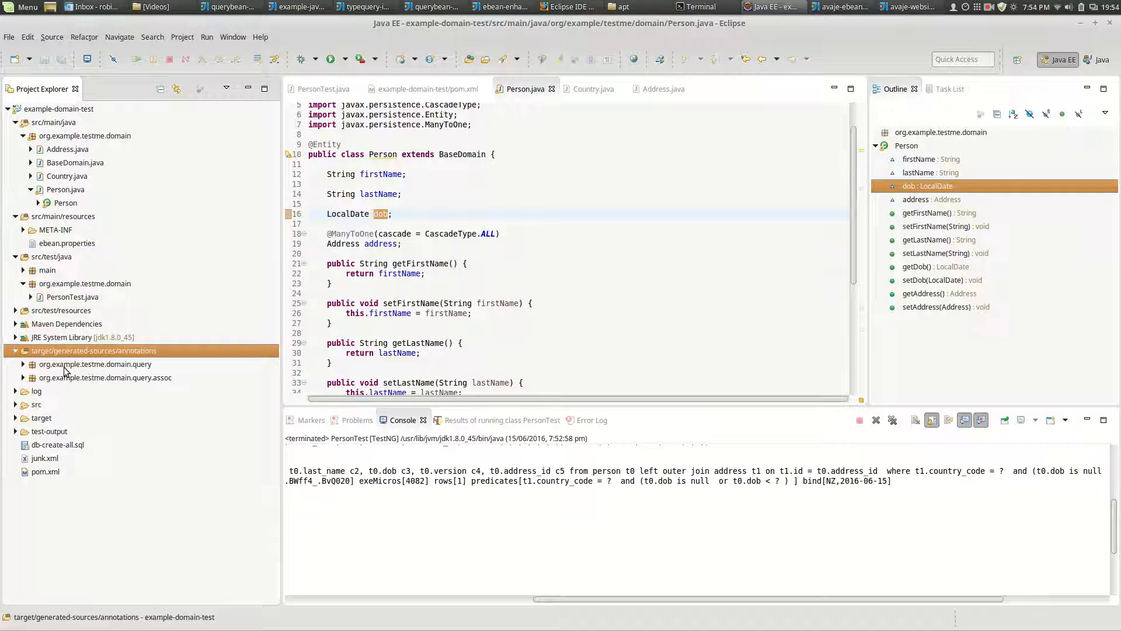
{"action": "left_click", "coordinate": [22, 364]}
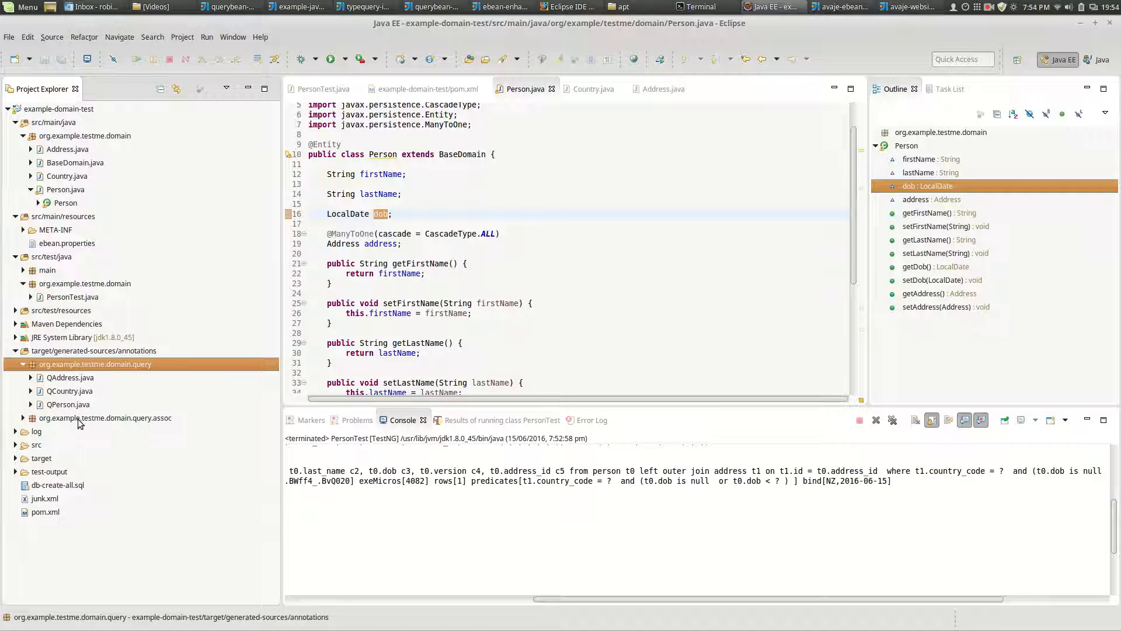
{"action": "left_click", "coordinate": [68, 404]}
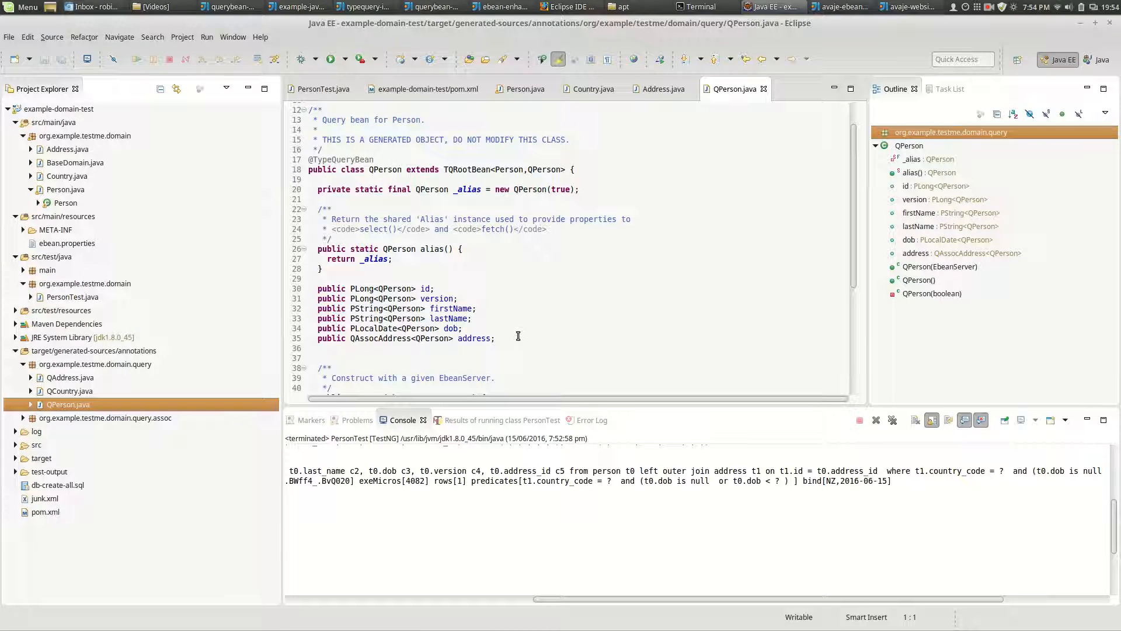
{"action": "mouse_move", "coordinate": [445, 300]}
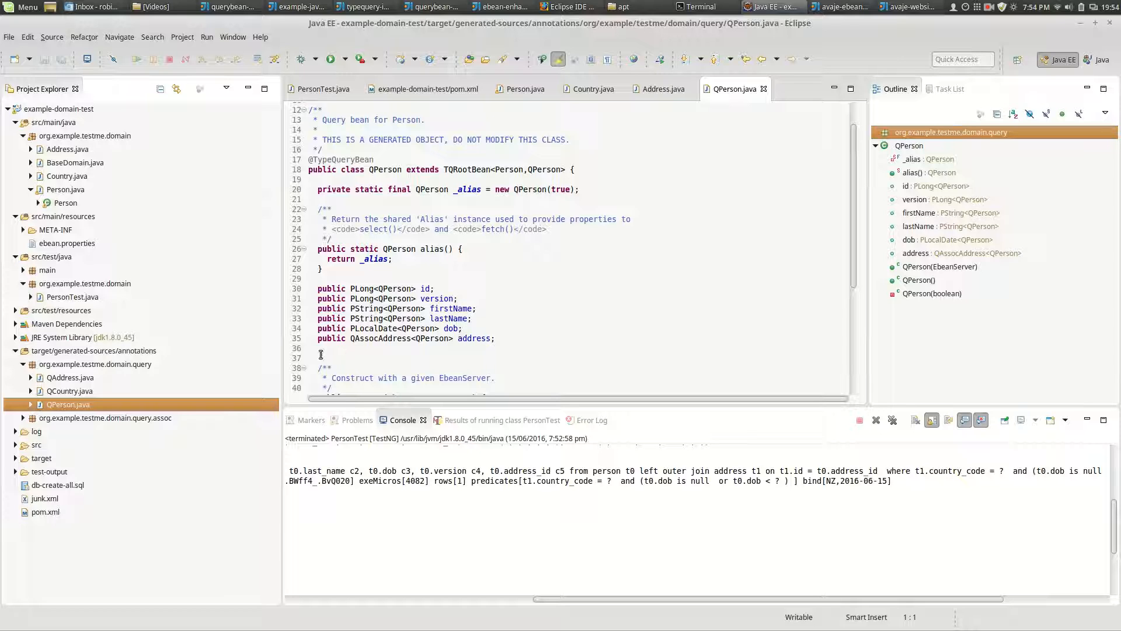
{"action": "mouse_move", "coordinate": [108, 351]}
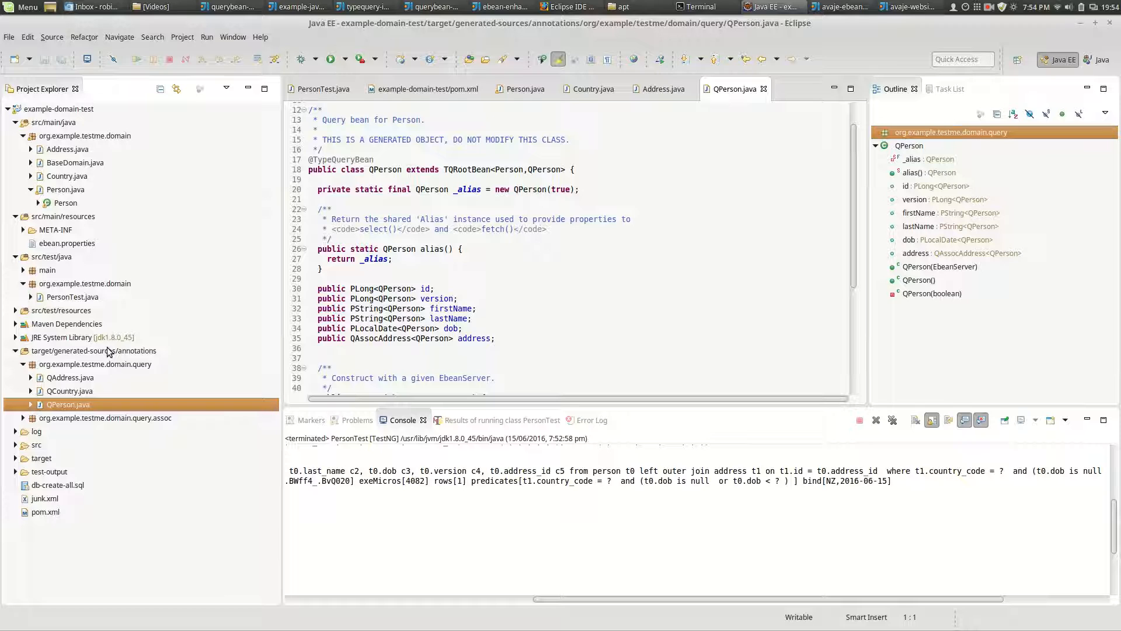
{"action": "mouse_move", "coordinate": [102, 366]}
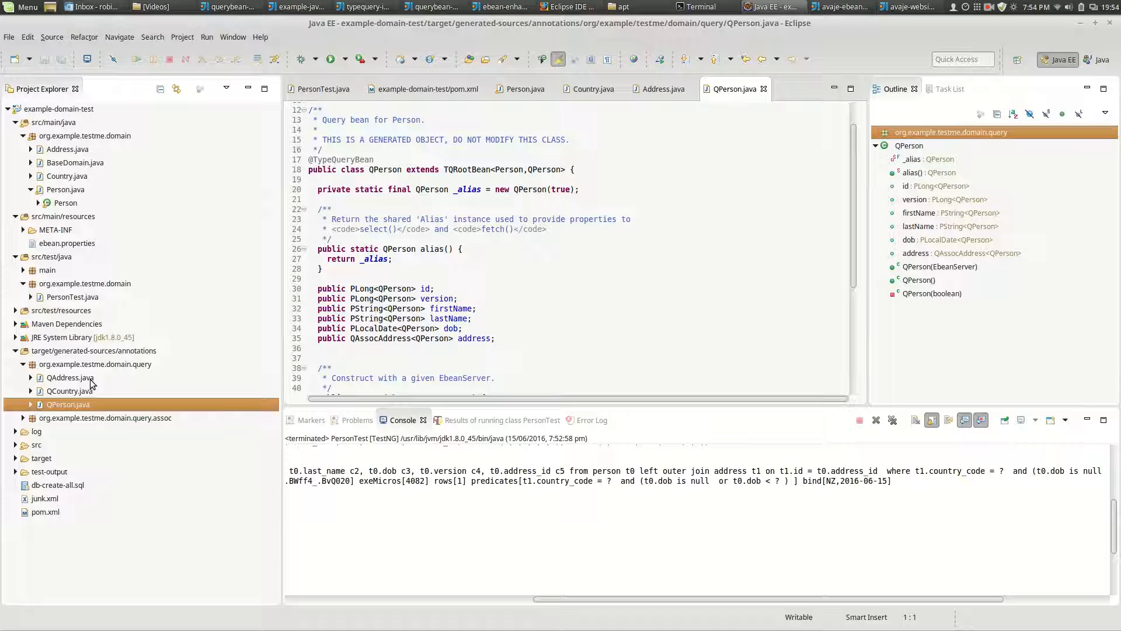
{"action": "left_click", "coordinate": [92, 351]}
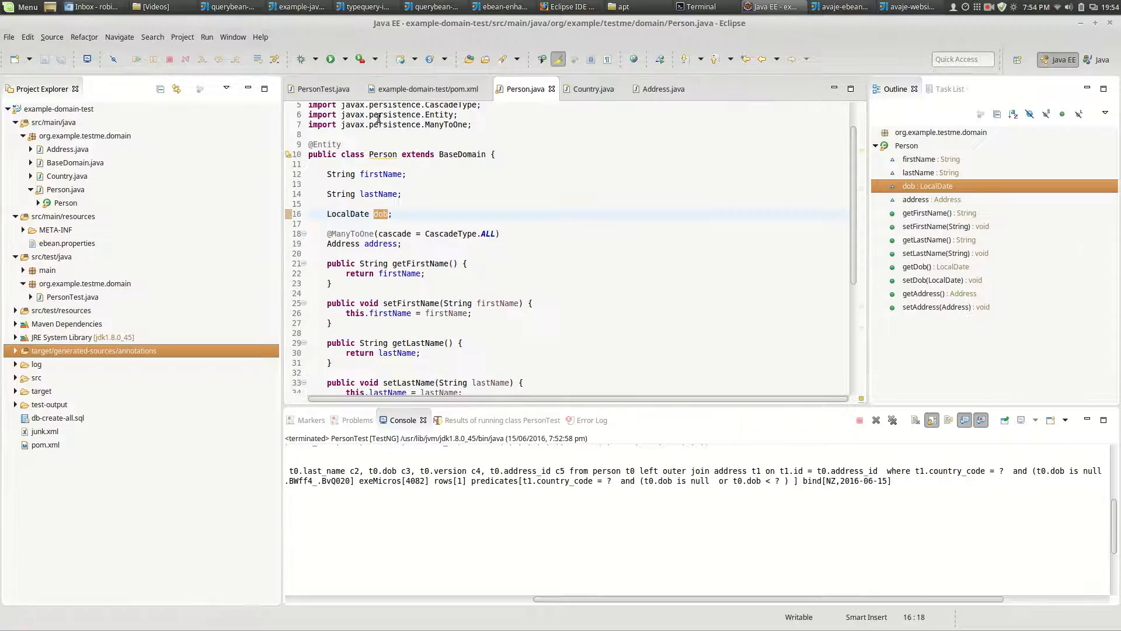
Step: From PersonTest.java, clean and rebuild all projects, then read enhancement entries in the maximised log
{"action": "left_click", "coordinate": [323, 89]}
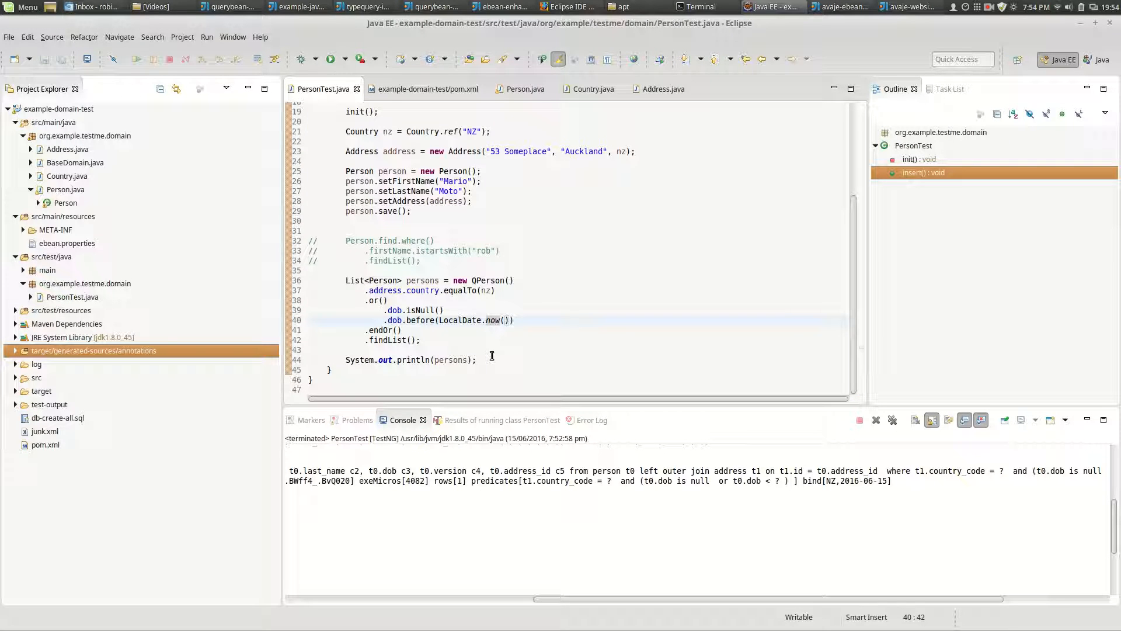
{"action": "left_click", "coordinate": [182, 36]}
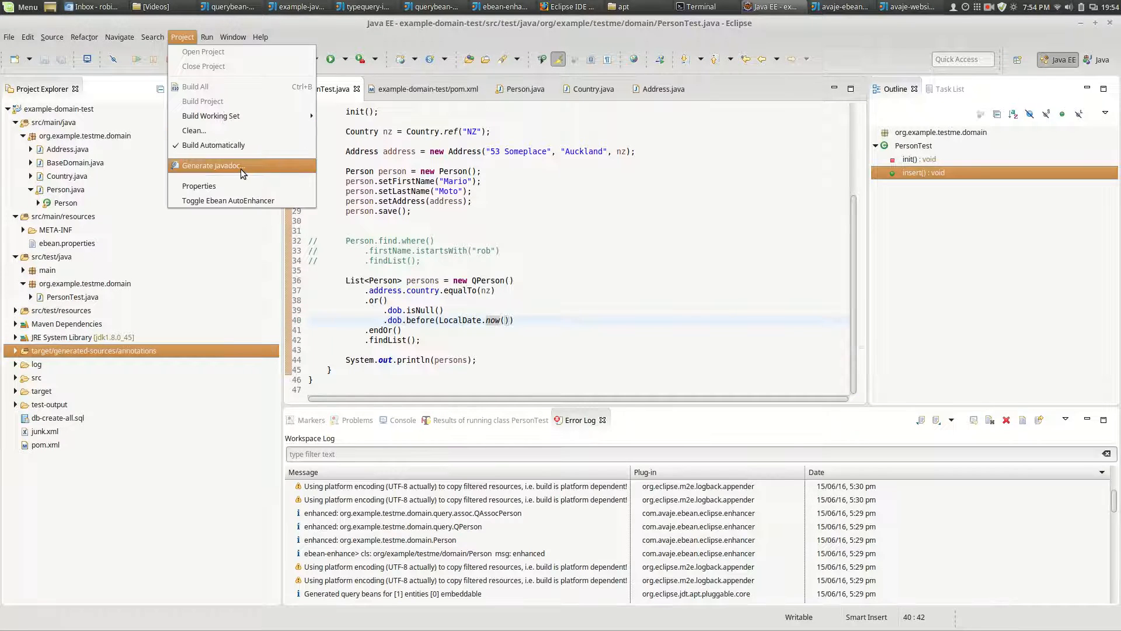
{"action": "left_click", "coordinate": [193, 130]}
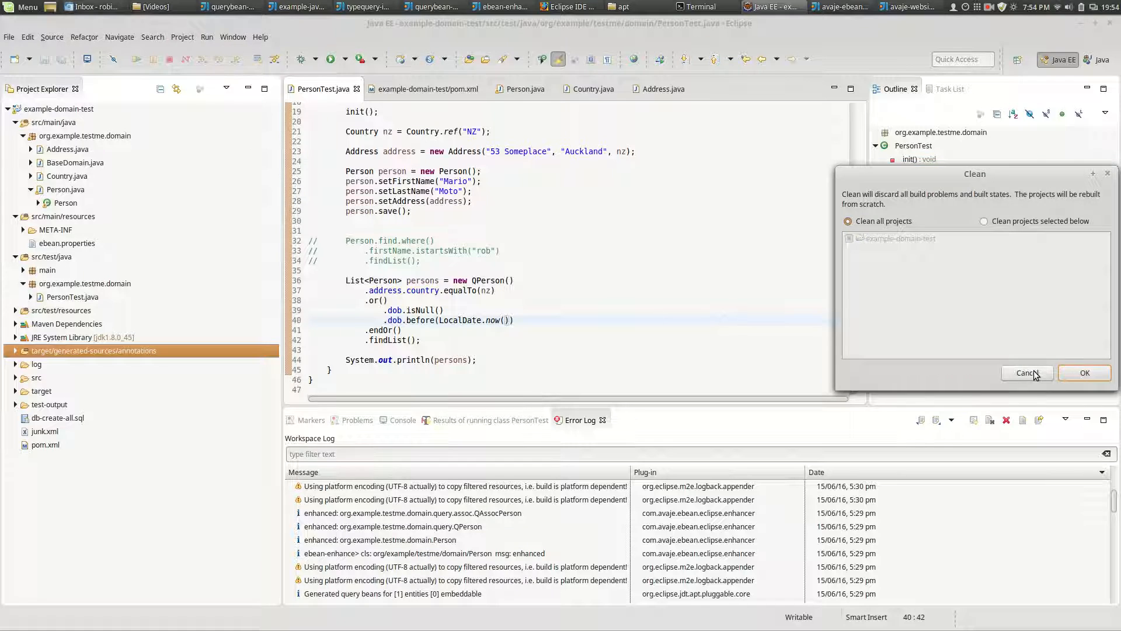
{"action": "left_click", "coordinate": [1084, 373]}
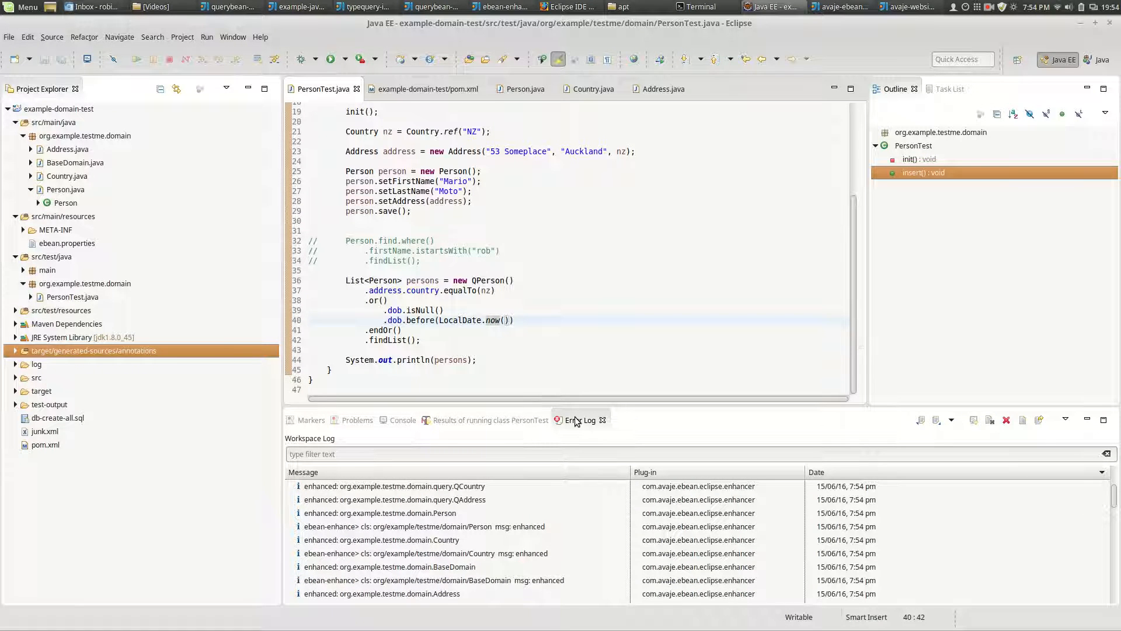
{"action": "left_click", "coordinate": [584, 420]}
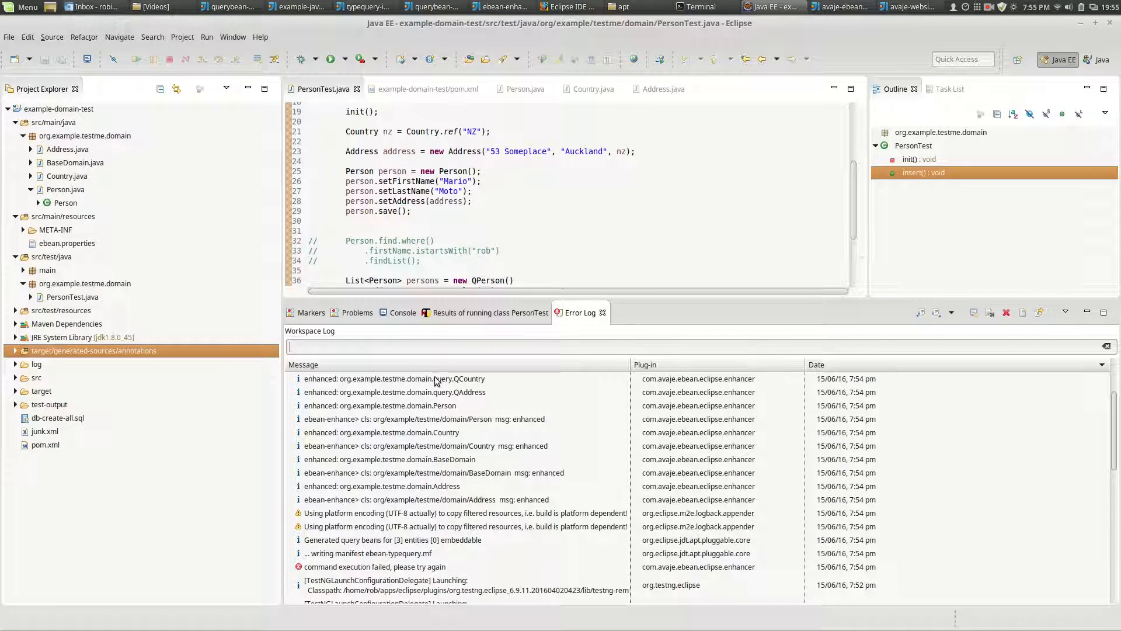
{"action": "left_click", "coordinate": [393, 378]}
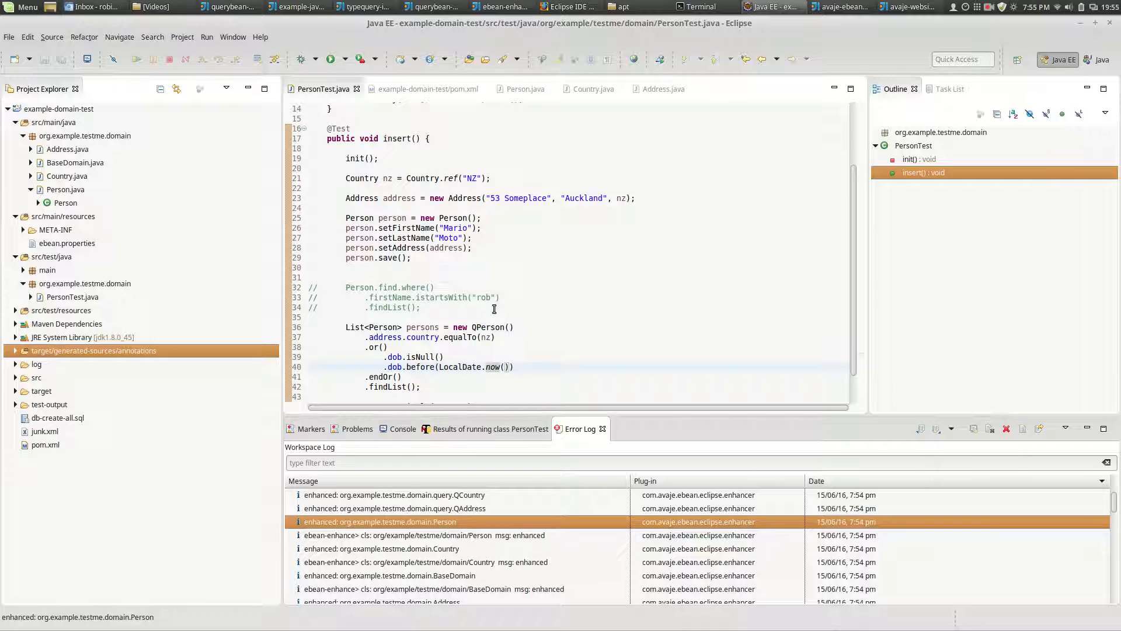
Step: Extend the new QPerson() query with an address.country.code eq condition
{"action": "left_click", "coordinate": [513, 328]}
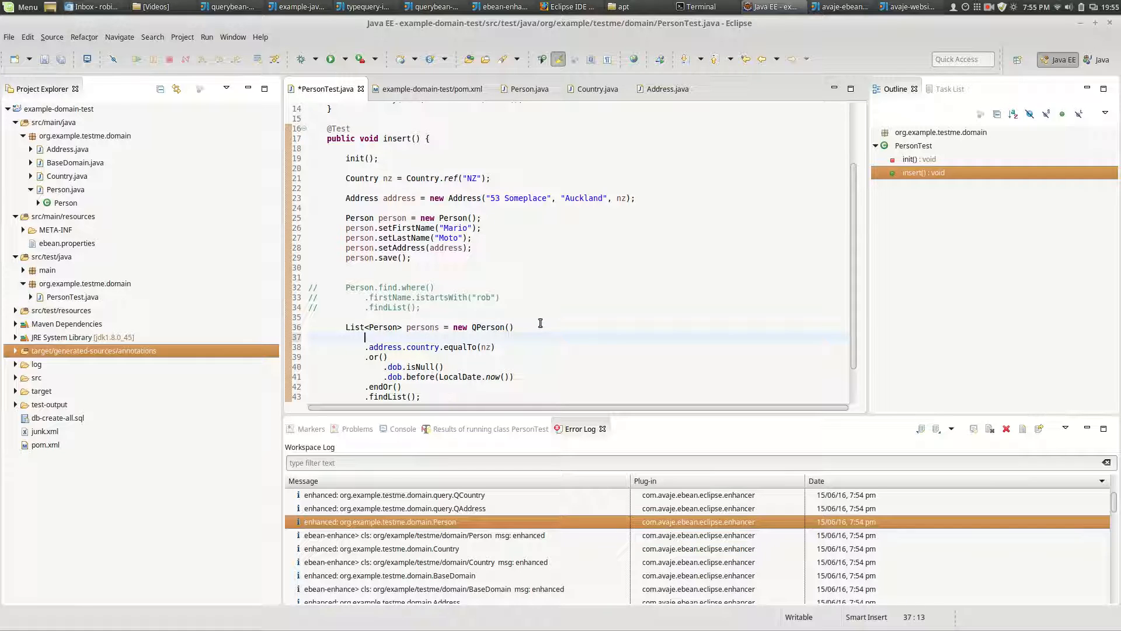
{"action": "type", "text": ".firstName"}
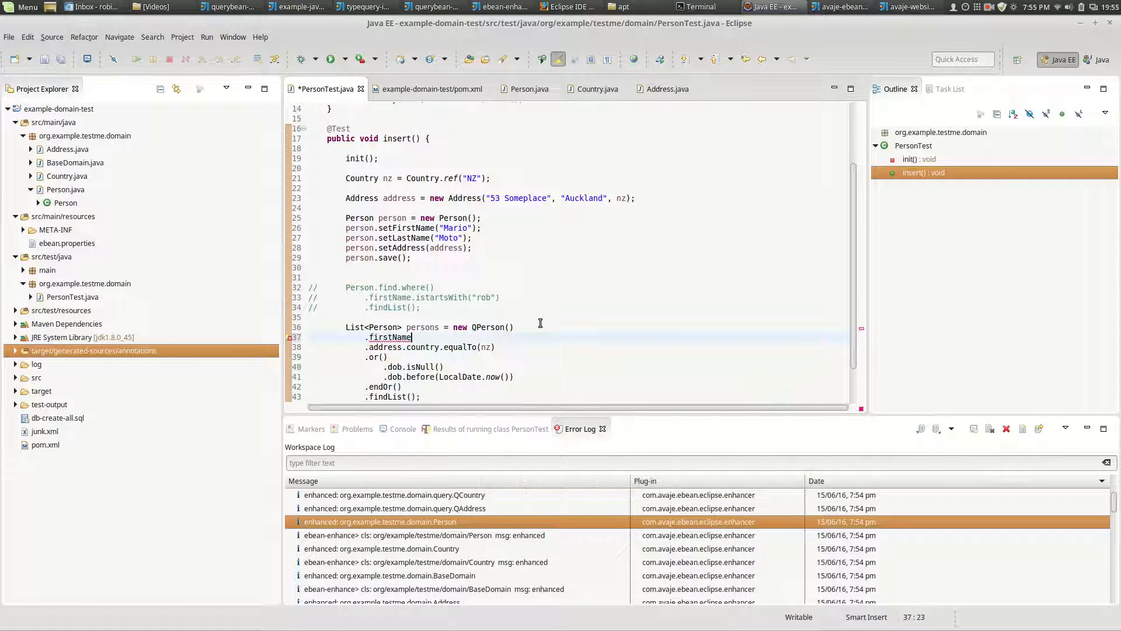
{"action": "type", "text": ".co"}
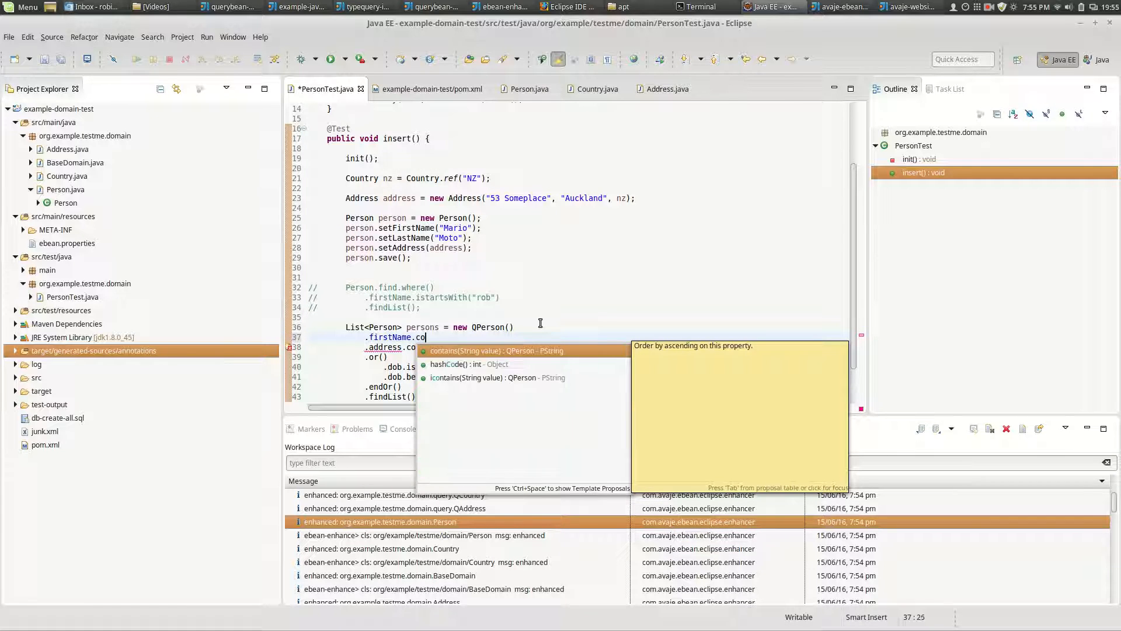
{"action": "type", "text": "startsWith(\""}
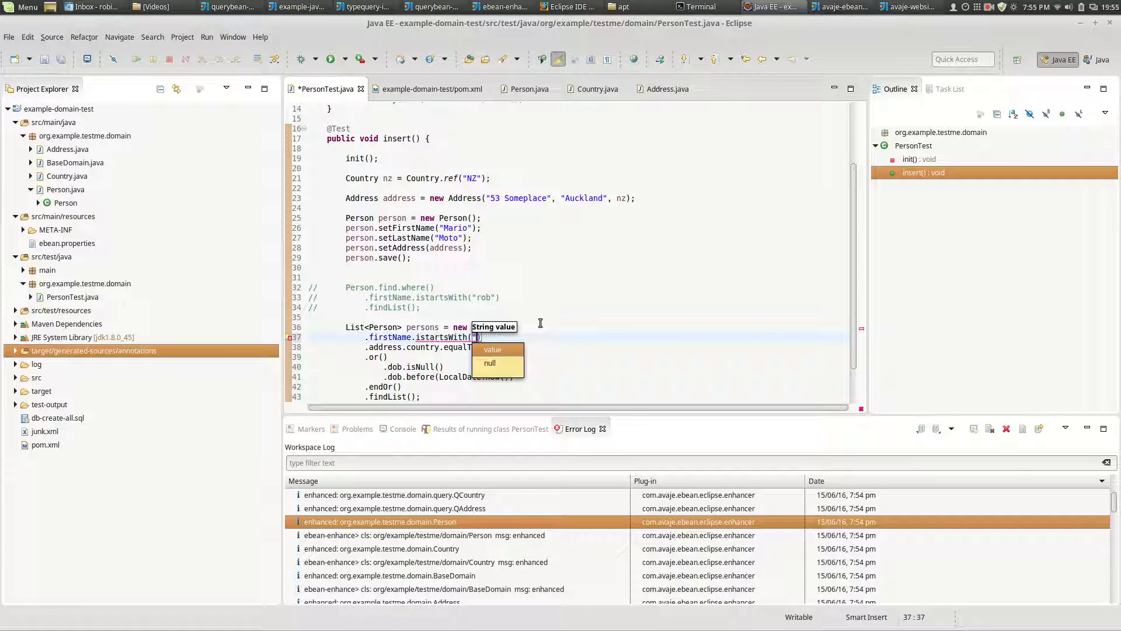
{"action": "type", "text": "rob"}
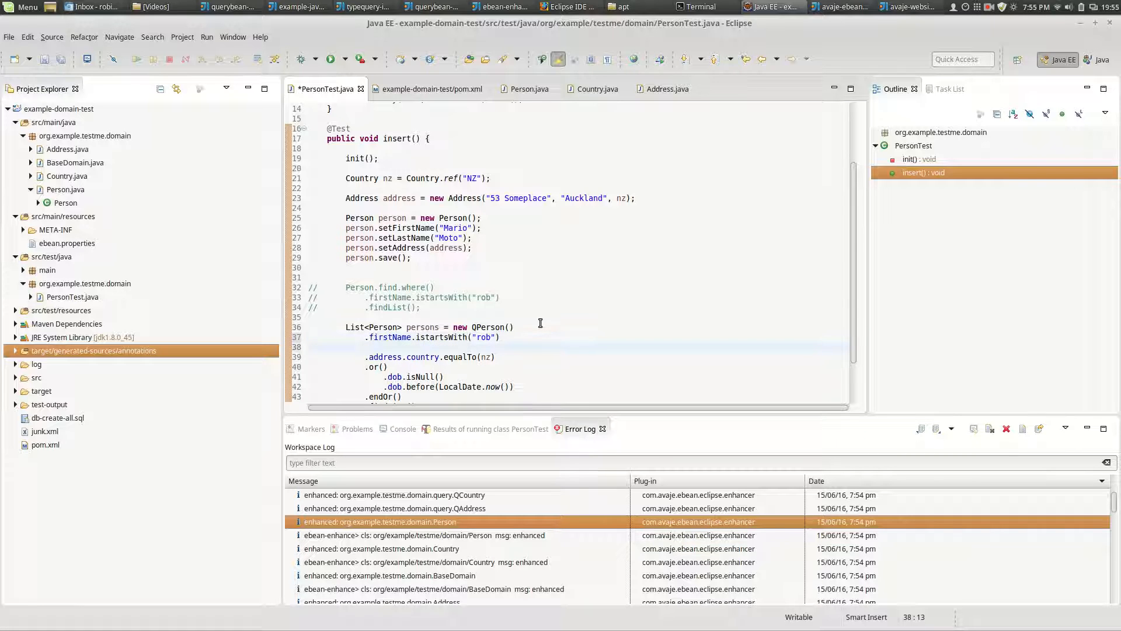
{"action": "type", "text": ".address"}
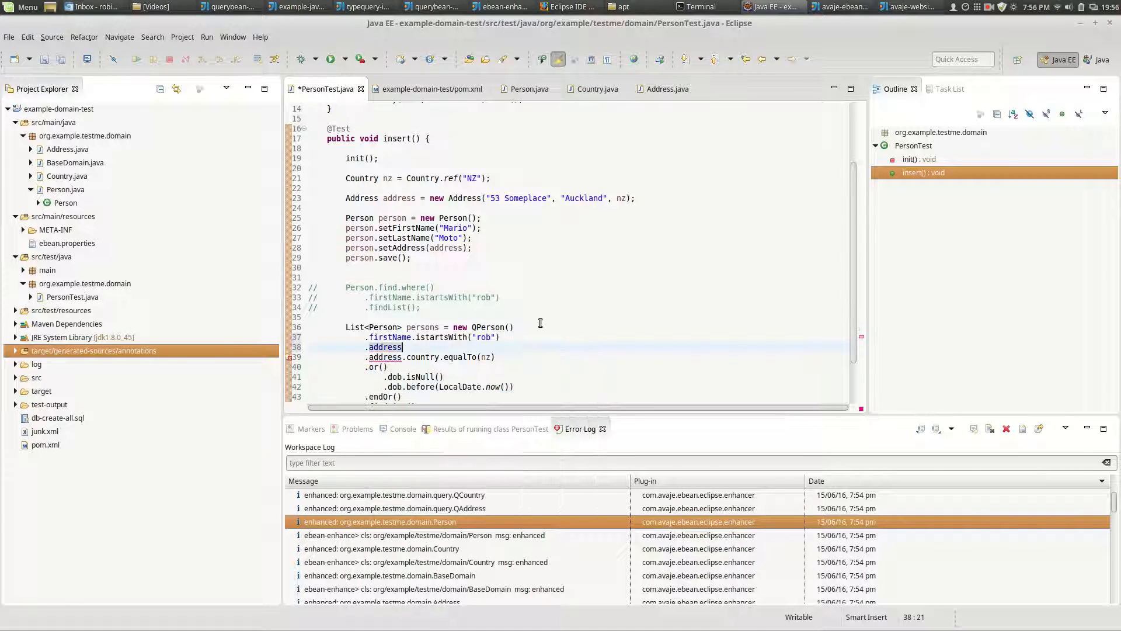
{"action": "type", "text": "."}
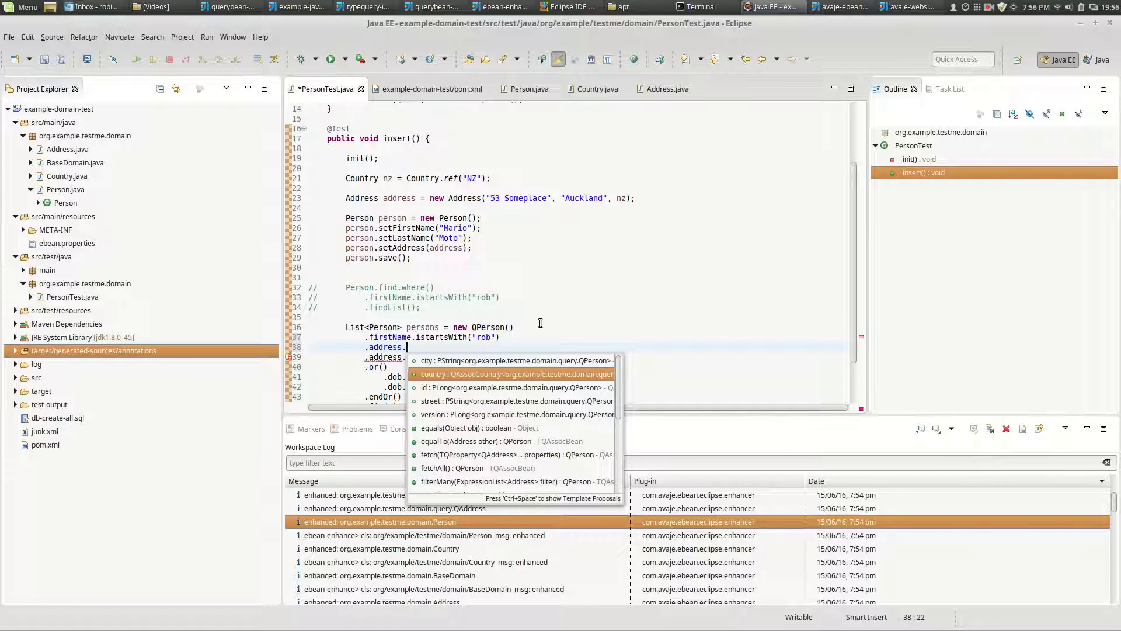
{"action": "type", "text": "country."}
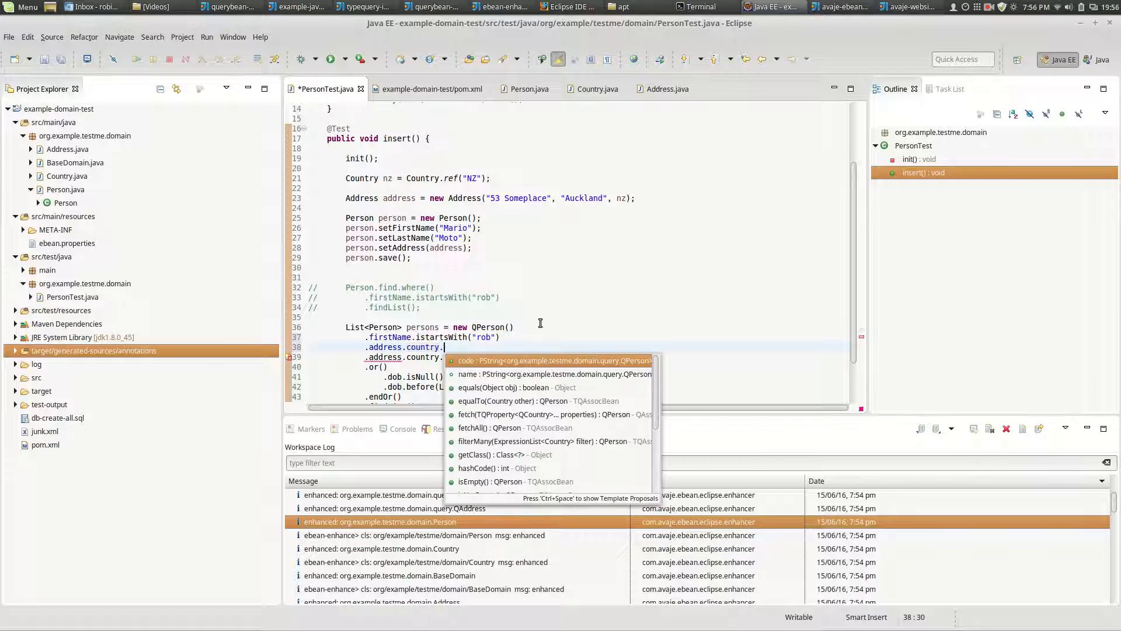
{"action": "type", "text": "code."}
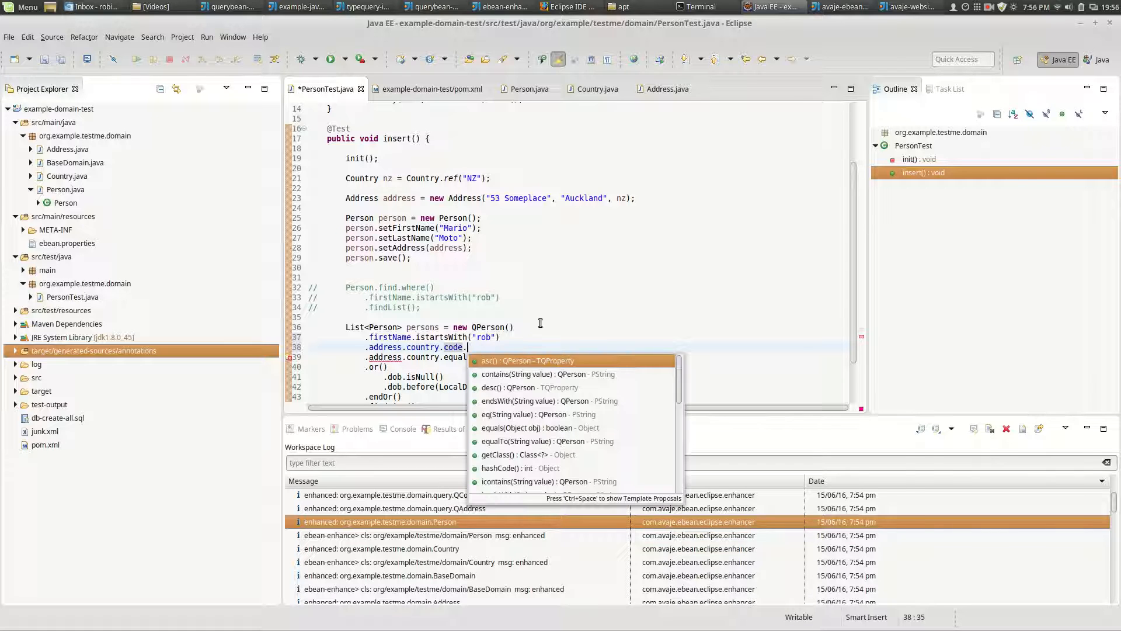
{"action": "type", "text": "equalTo(\"NZ"}
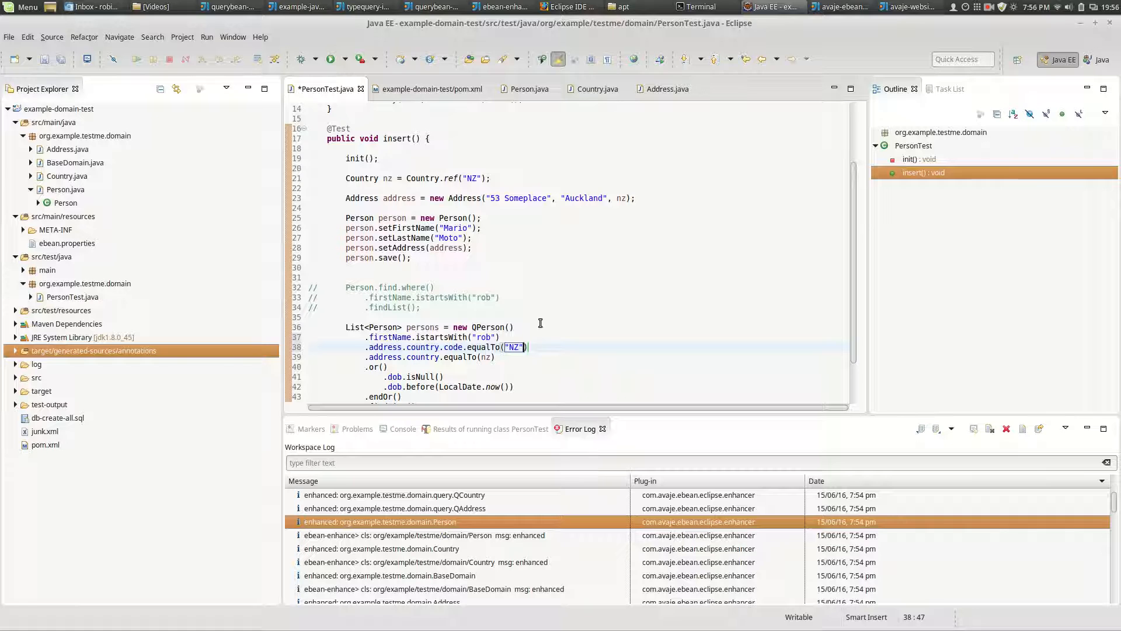
Step: Replace the country code argument with "NZ"
{"action": "double_click", "coordinate": [392, 337]}
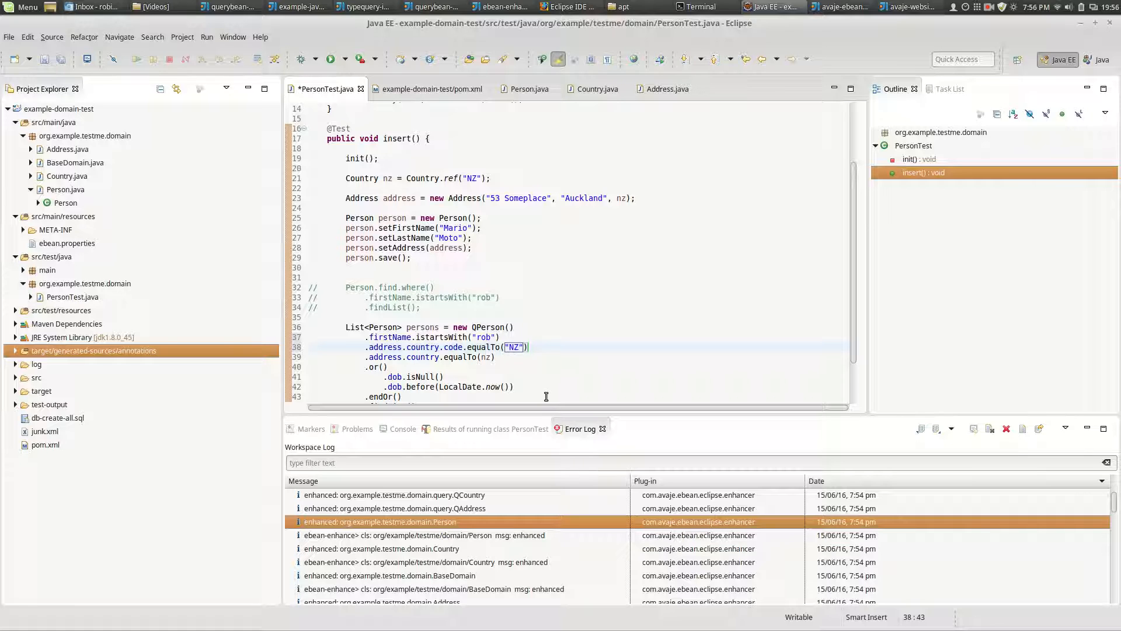
{"action": "type", "text": "4"}
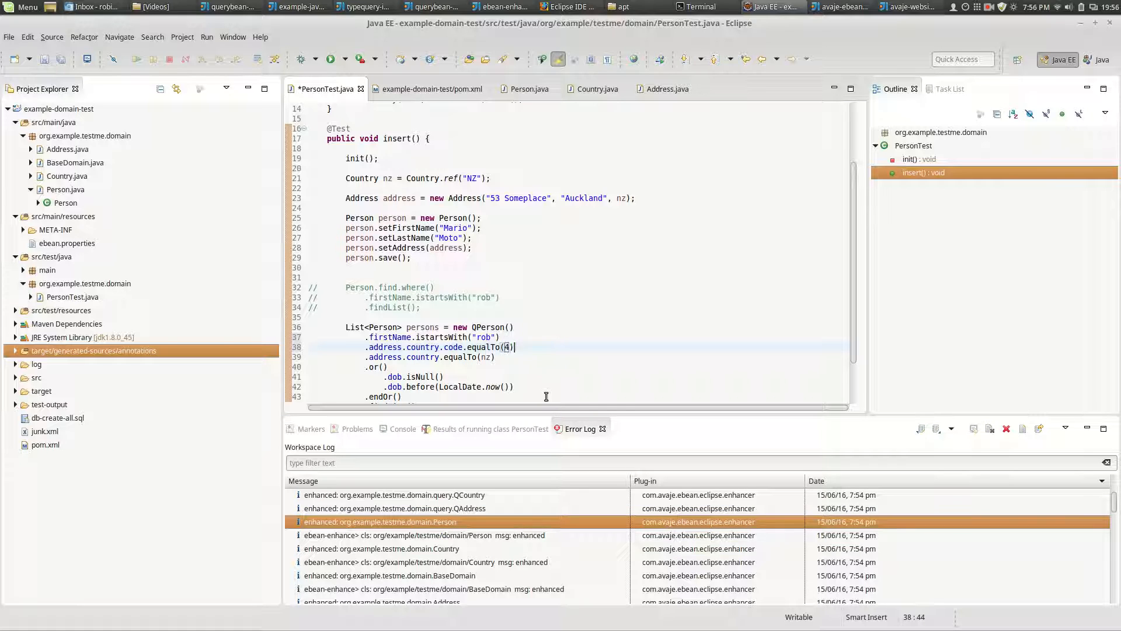
{"action": "type", "text": "2"}
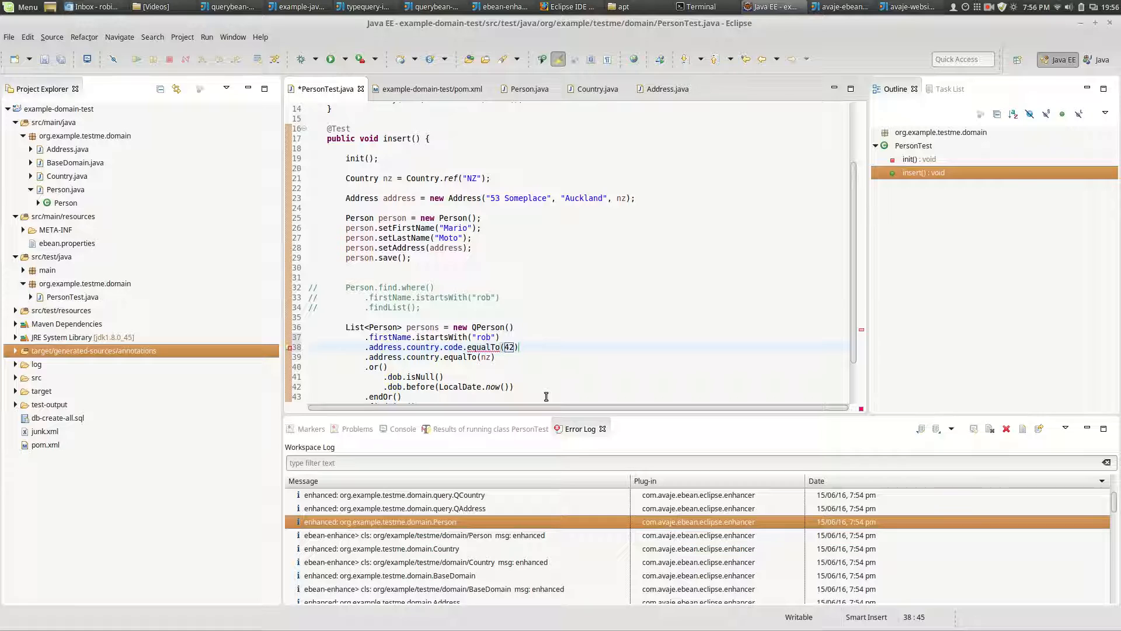
{"action": "type", "text": "\"\""}
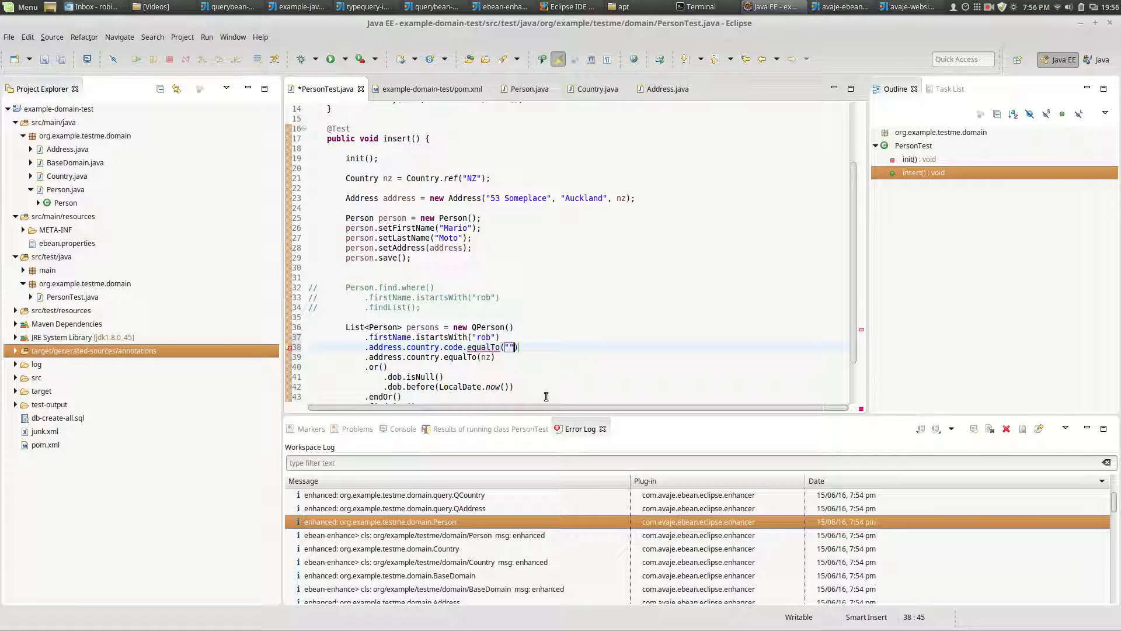
{"action": "type", "text": "NZ"}
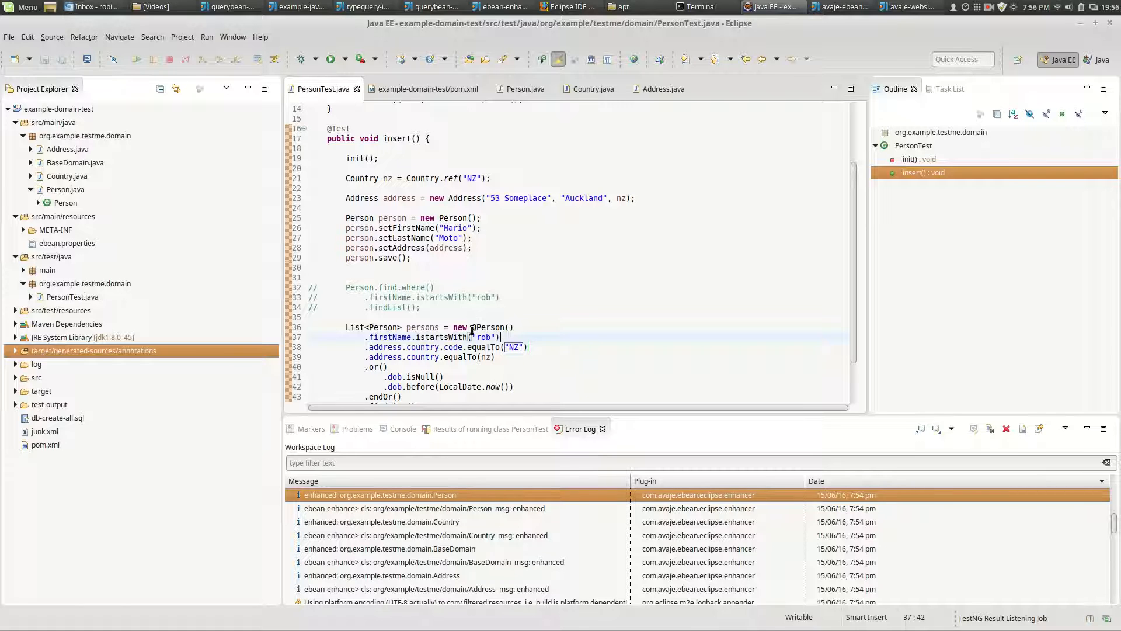
Step: Show the Console and scroll through the TestNG output with the generated SQL
{"action": "left_click", "coordinate": [403, 429]}
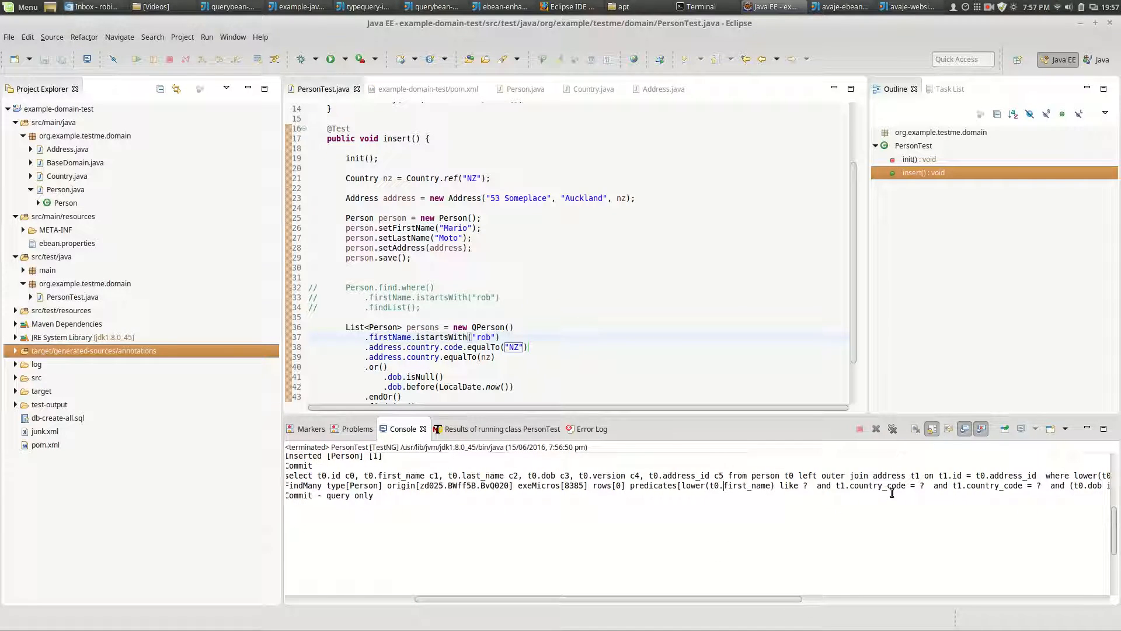
{"action": "mouse_move", "coordinate": [851, 552]}
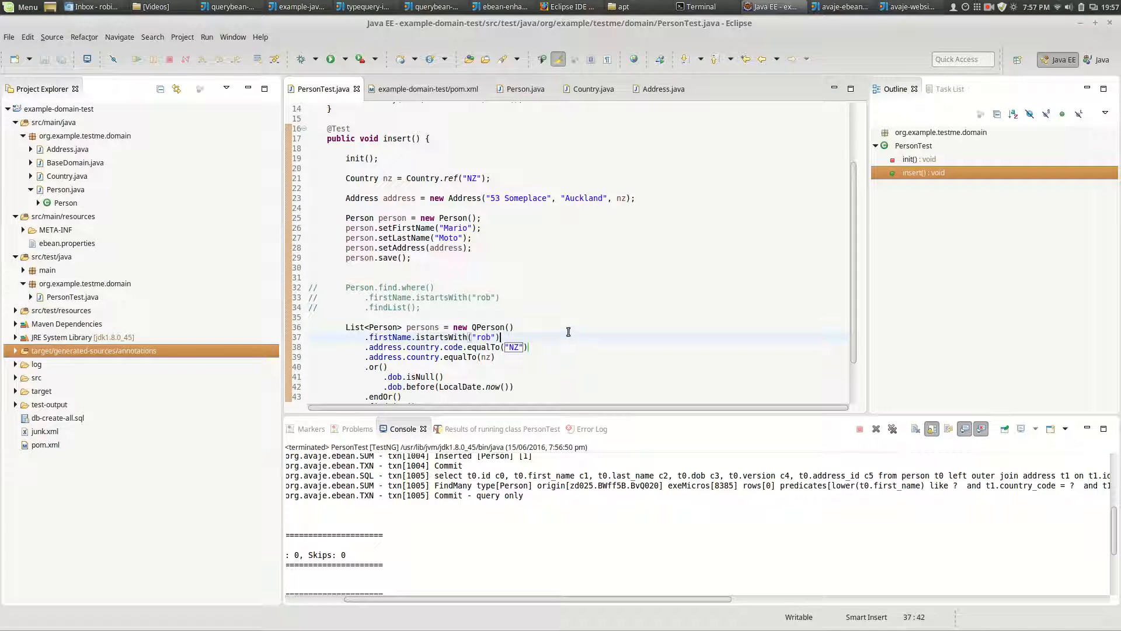
{"action": "scroll", "scroll_direction": "down", "scroll_amount": 3}
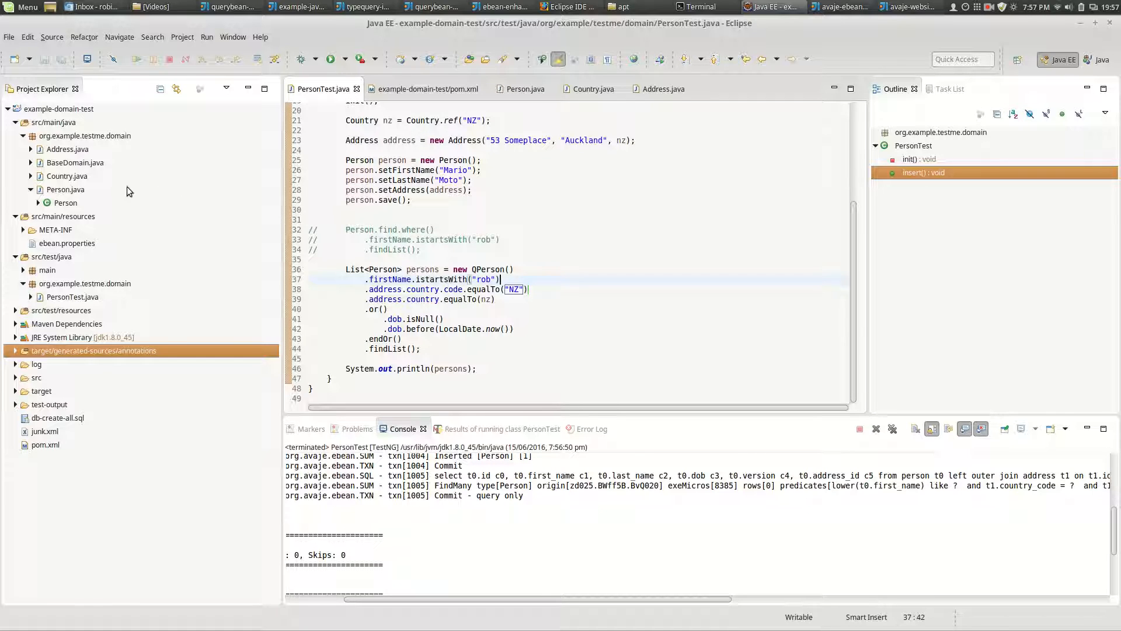
Step: Open Person.java, then inspect the 'dob cannot be resolved' error in the Problems view
{"action": "left_click", "coordinate": [526, 89]}
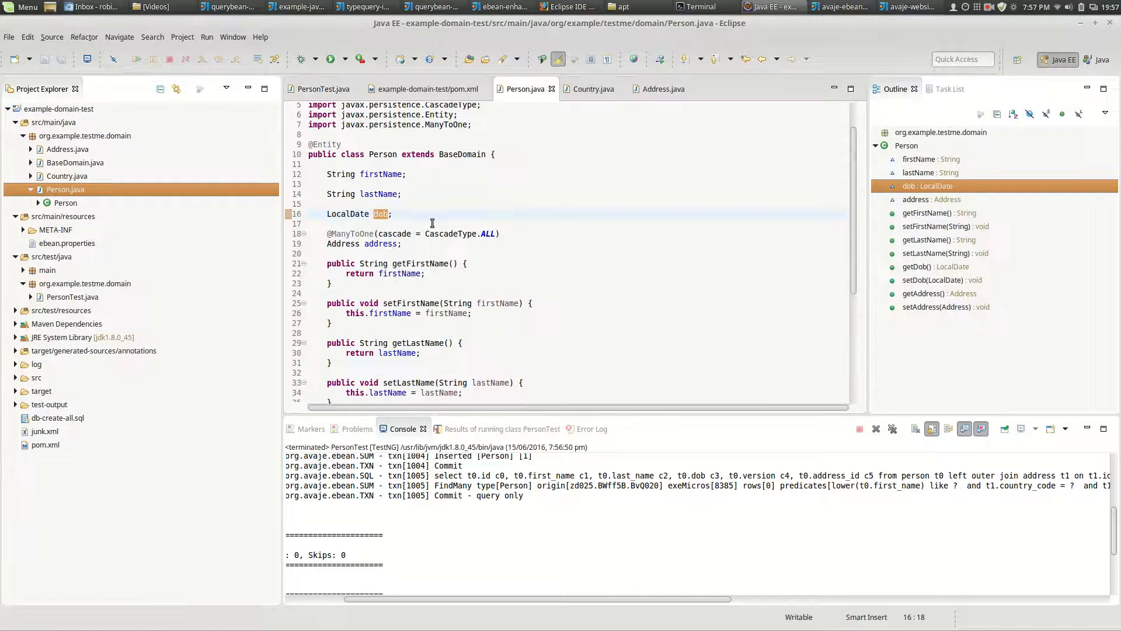
{"action": "mouse_move", "coordinate": [458, 233]}
{"action": "type", "text": "ateOfBirth"}
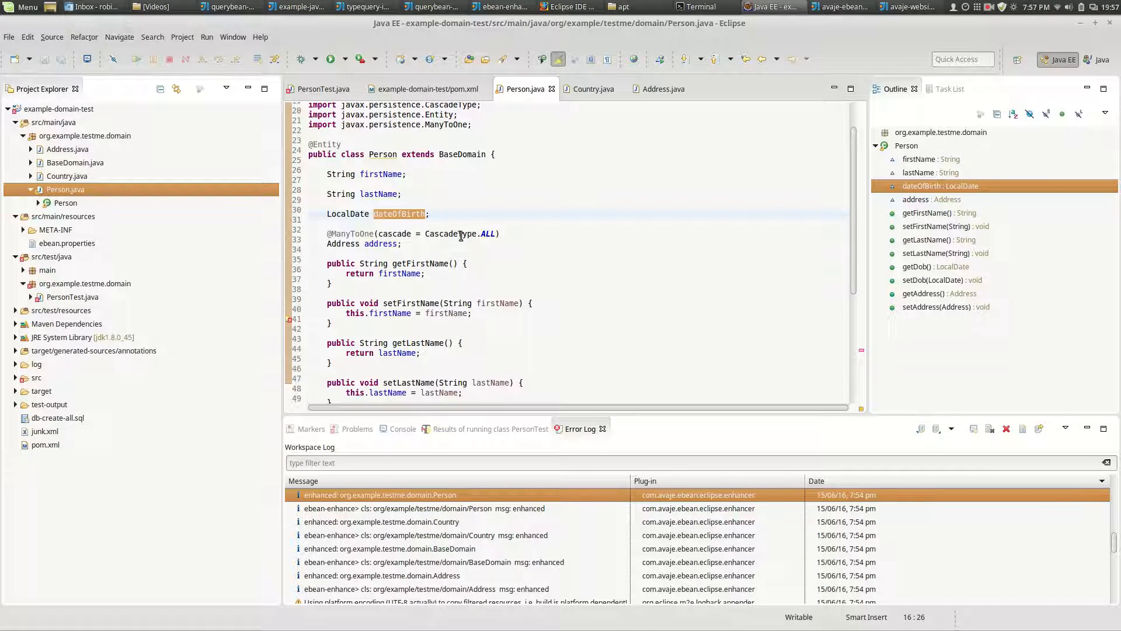
{"action": "mouse_move", "coordinate": [490, 283]}
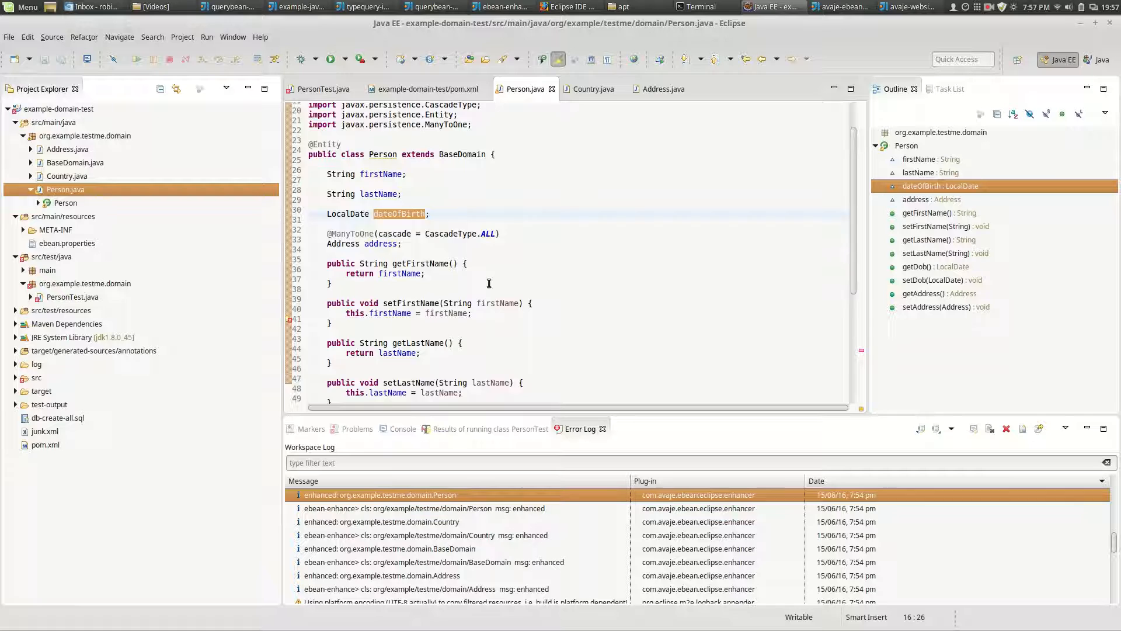
{"action": "scroll", "scroll_direction": "down", "scroll_amount": 3}
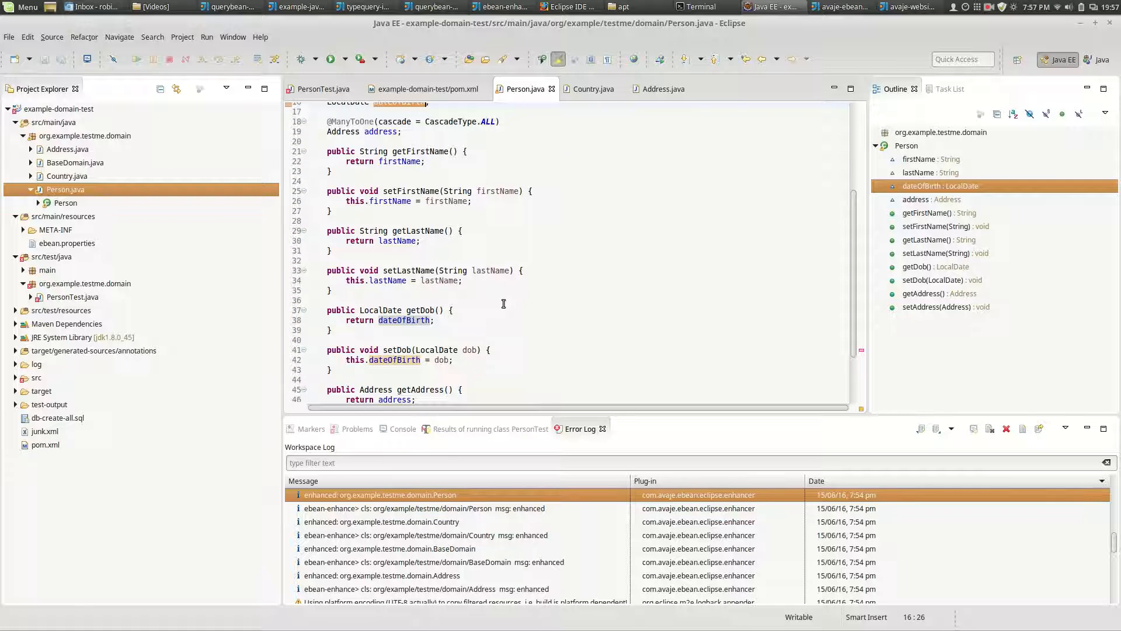
{"action": "mouse_move", "coordinate": [346, 437]}
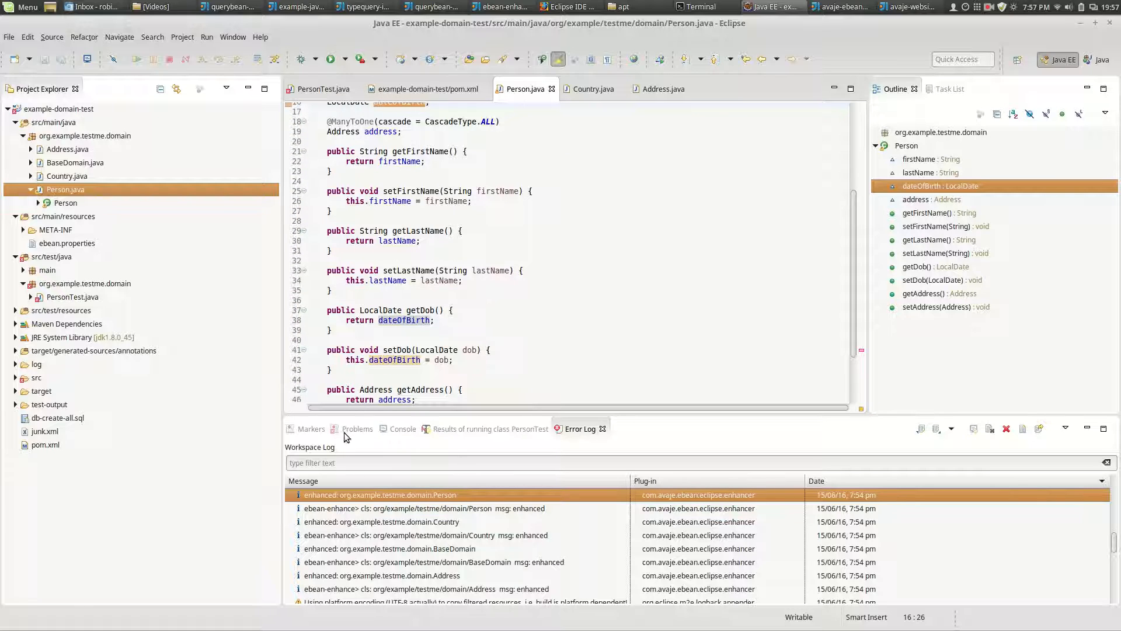
{"action": "left_click", "coordinate": [357, 428]}
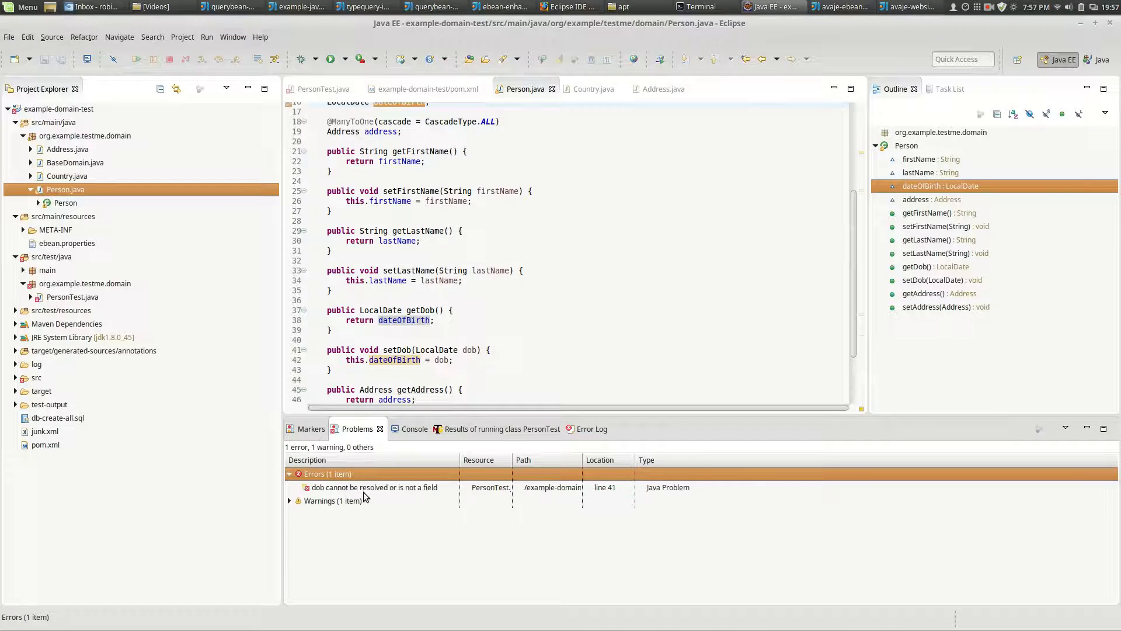
{"action": "left_click", "coordinate": [322, 89]}
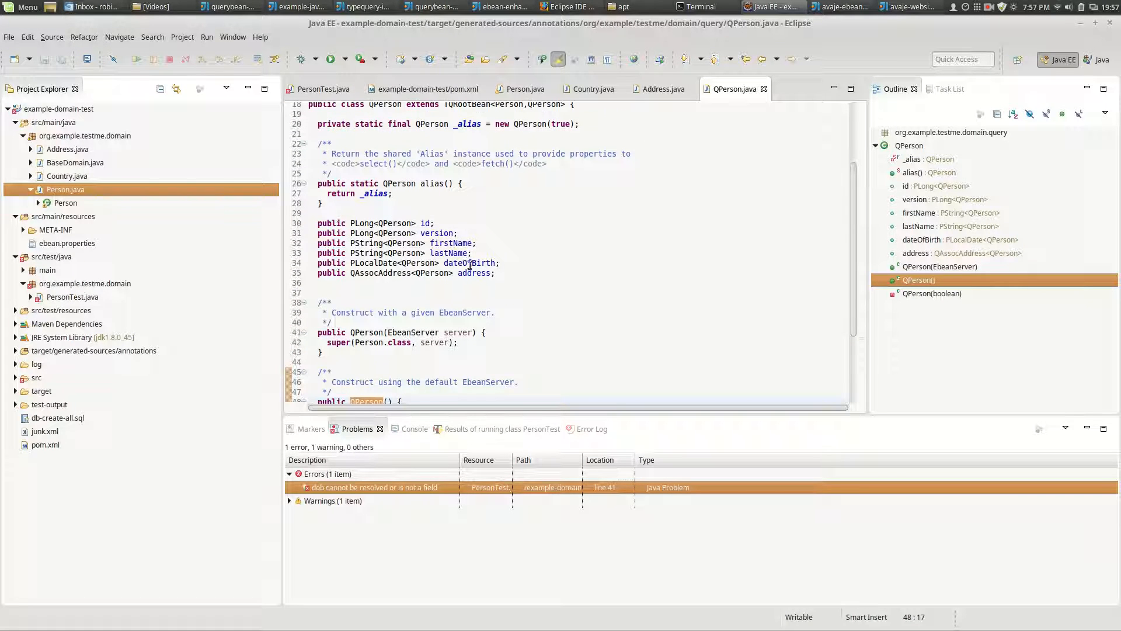
{"action": "mouse_move", "coordinate": [484, 273]}
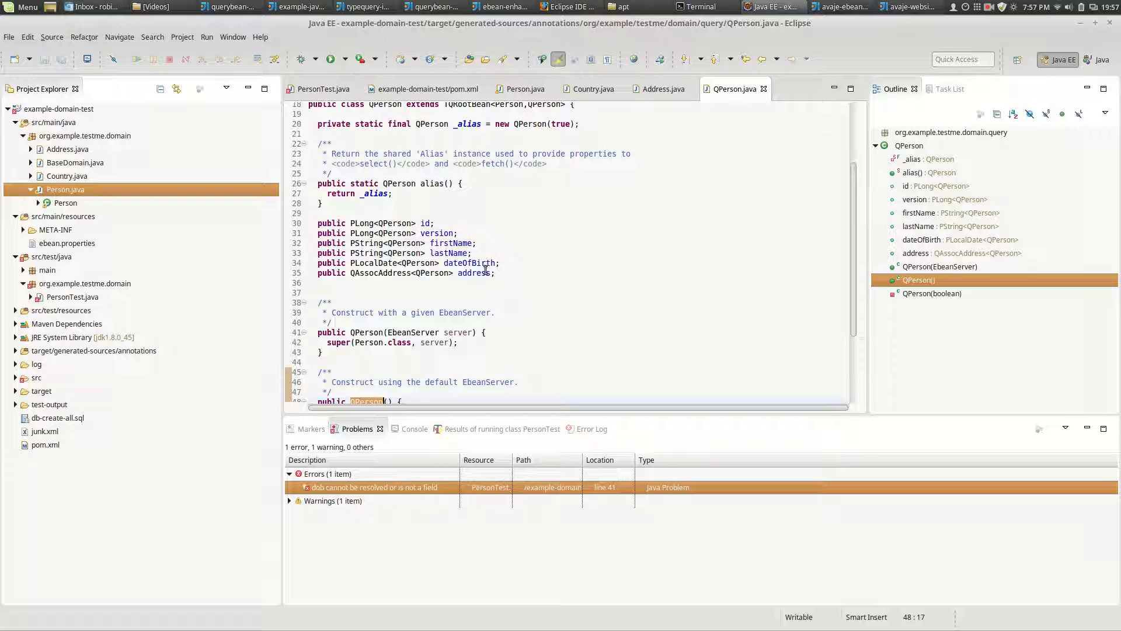
Step: Select the dateOfBirth PLocalDate property in the regenerated QPerson bean
{"action": "double_click", "coordinate": [469, 263]}
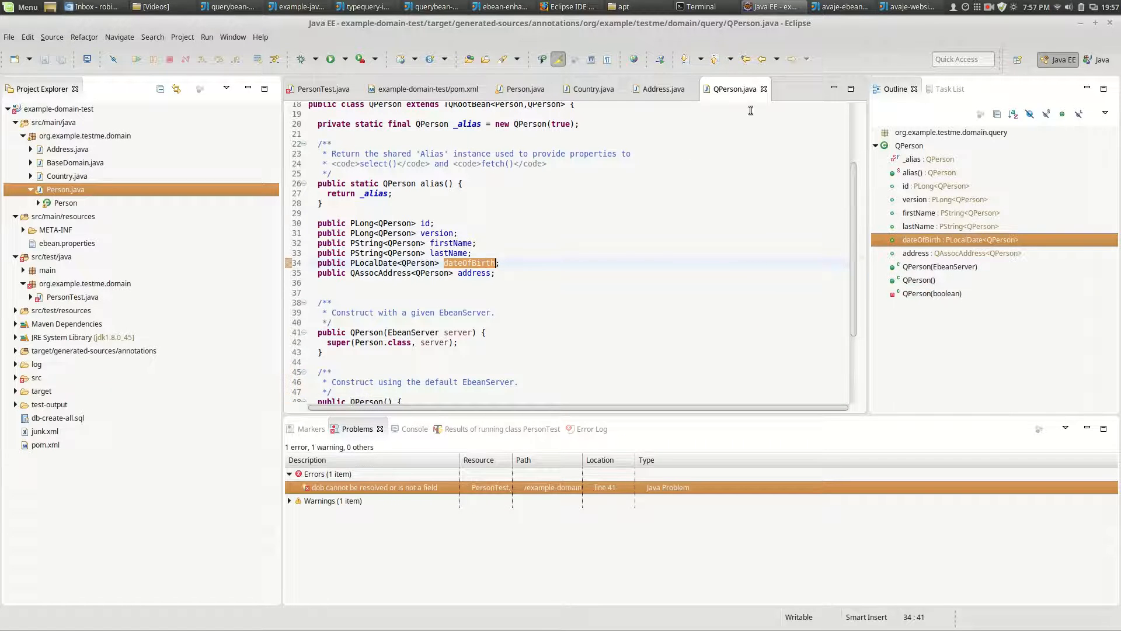
{"action": "mouse_move", "coordinate": [765, 89]}
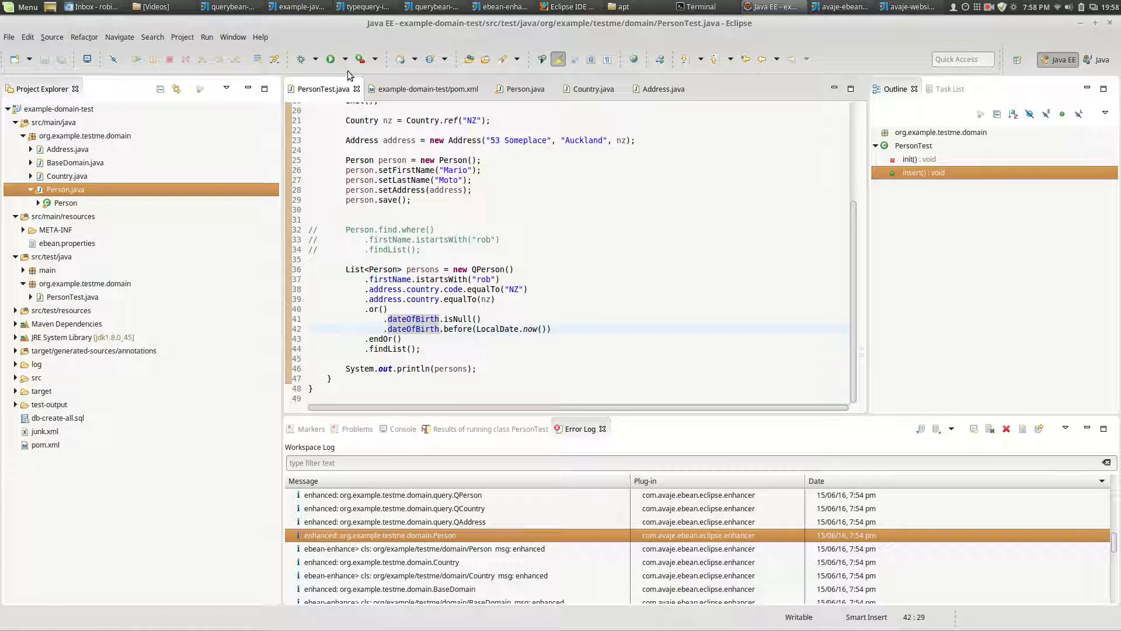
Step: Rerun PersonTest and confirm it passes with date_of_birth in the generated SQL
{"action": "left_click", "coordinate": [330, 59]}
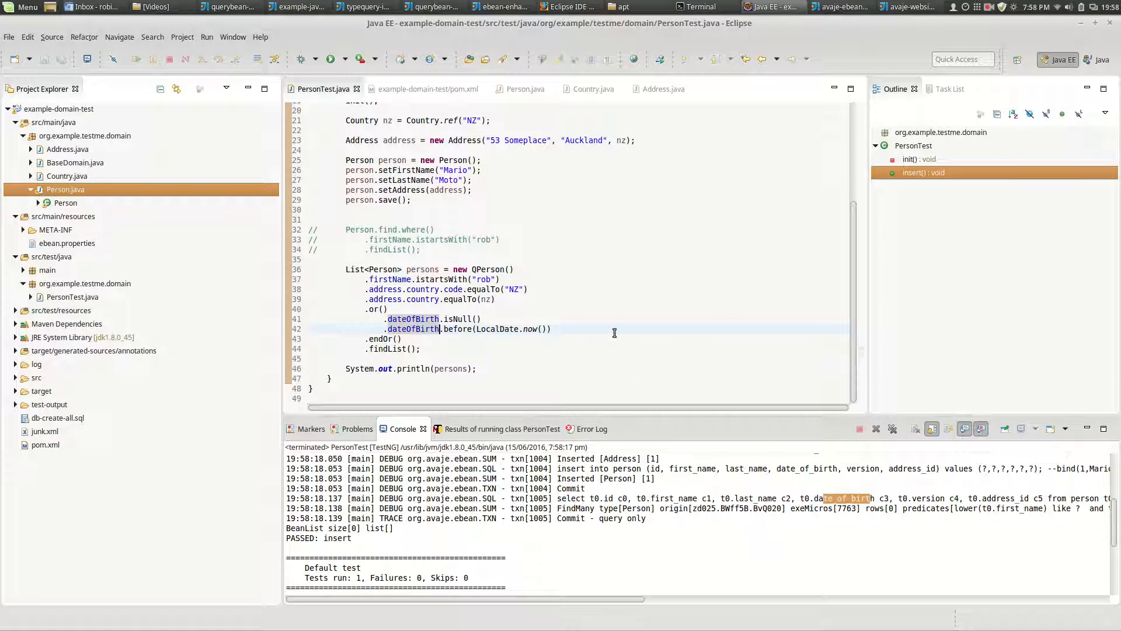
{"action": "left_click", "coordinate": [551, 329]}
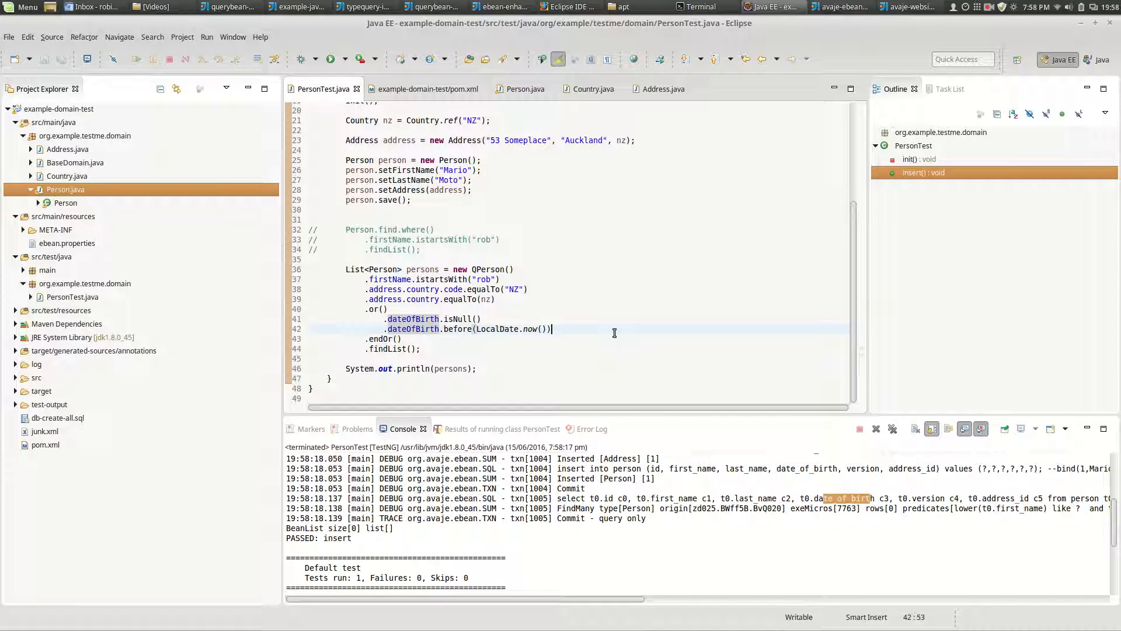
{"action": "mouse_move", "coordinate": [535, 357]}
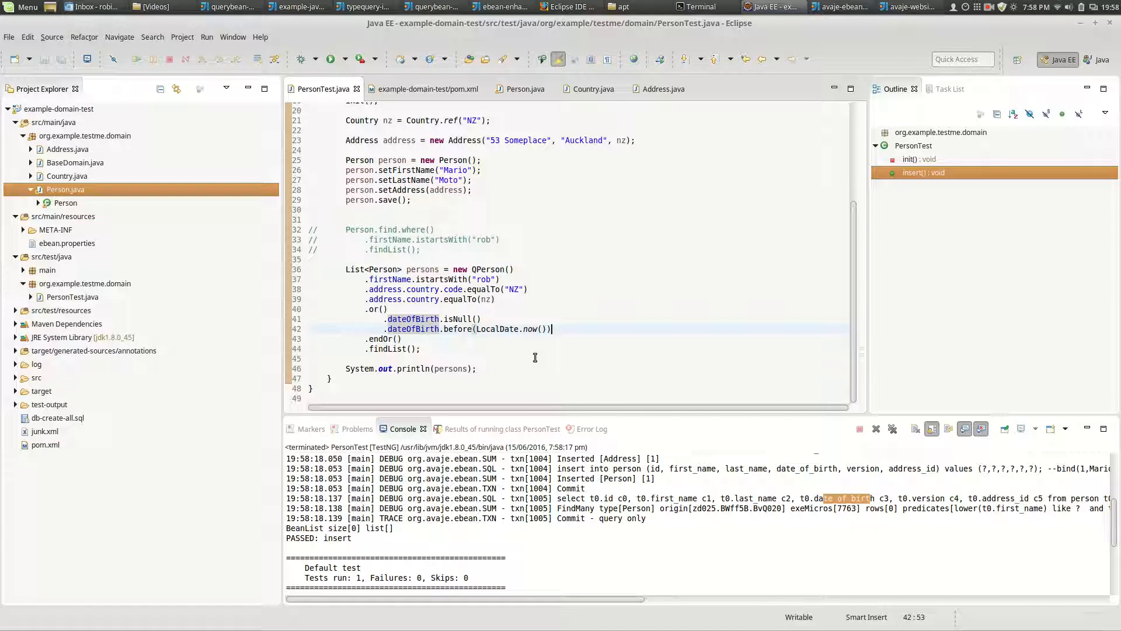
{"action": "mouse_move", "coordinate": [533, 355]}
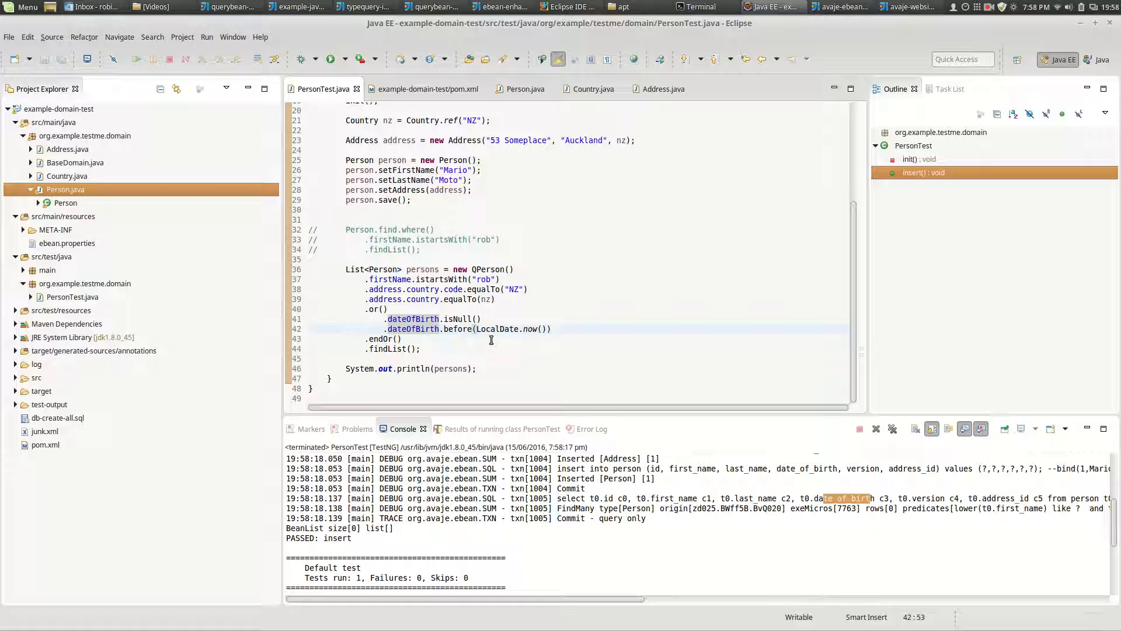
{"action": "left_click", "coordinate": [426, 89]}
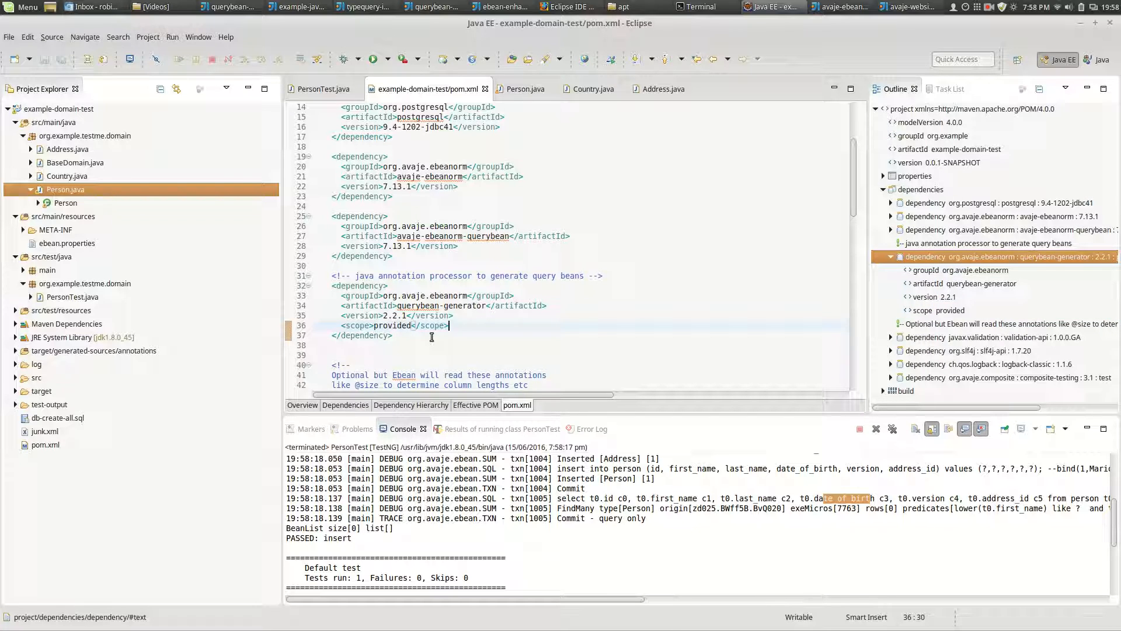
Step: Review the java-compile and ebean-enhancement tiles in pom.xml, then view the Effective POM
{"action": "scroll", "scroll_direction": "down", "scroll_amount": 3}
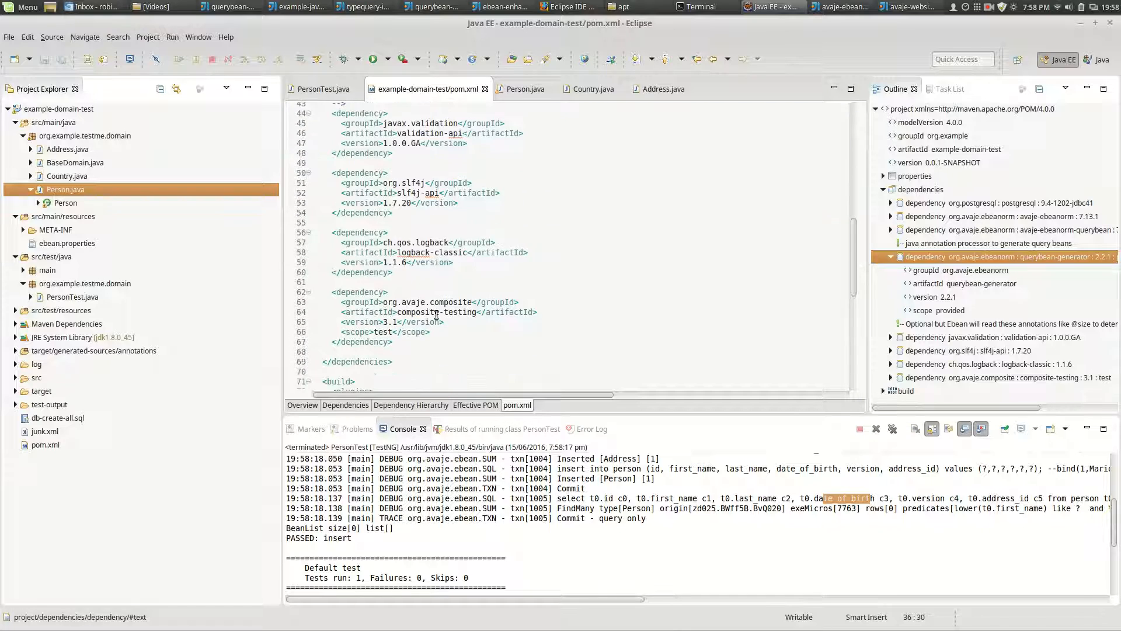
{"action": "scroll", "scroll_direction": "down", "scroll_amount": 3}
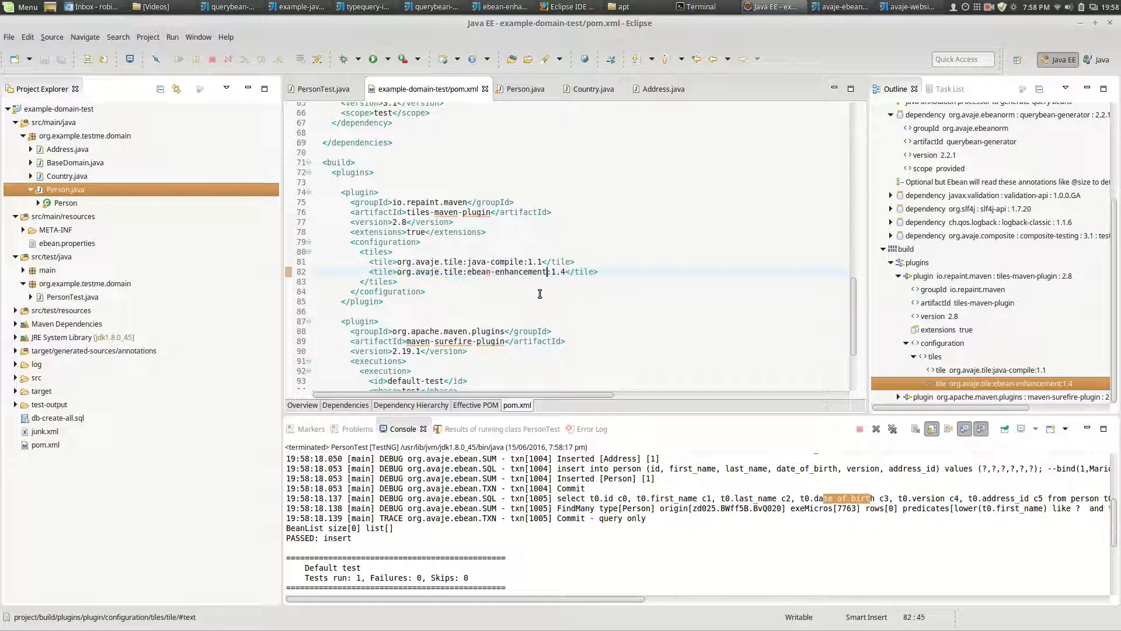
{"action": "double_click", "coordinate": [507, 261]}
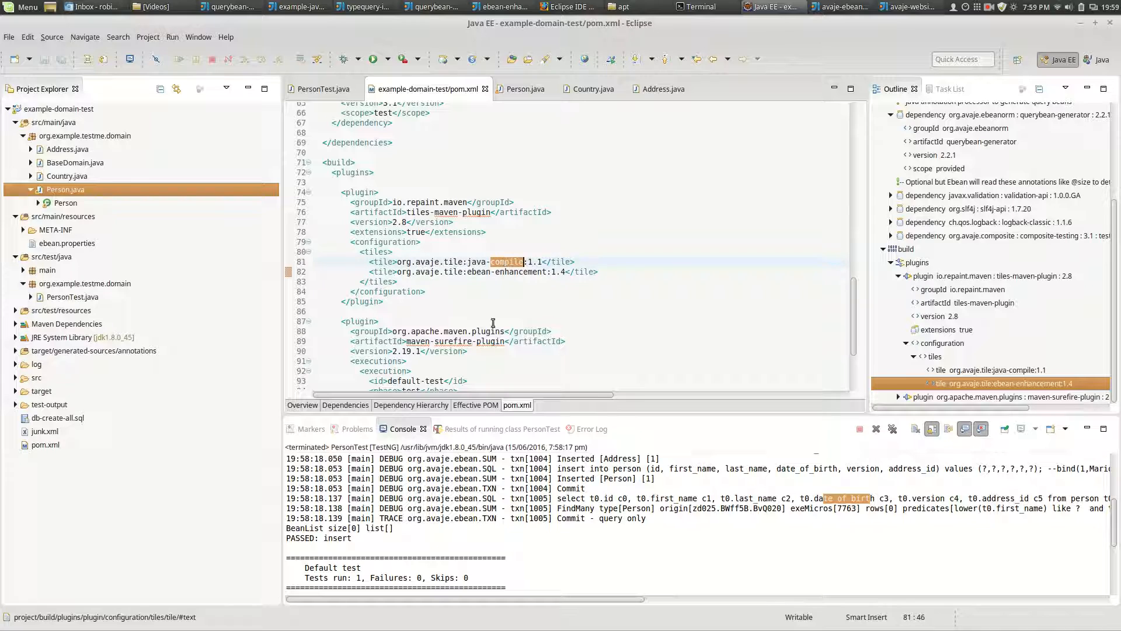
{"action": "left_click", "coordinate": [514, 276]}
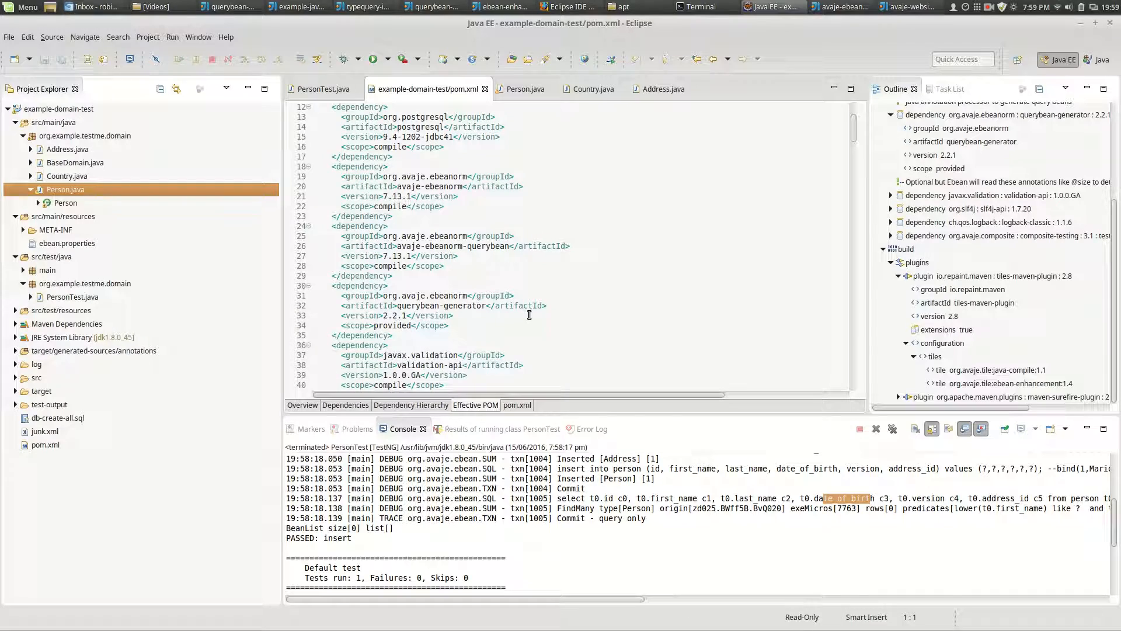
{"action": "scroll", "scroll_direction": "down", "scroll_amount": 3}
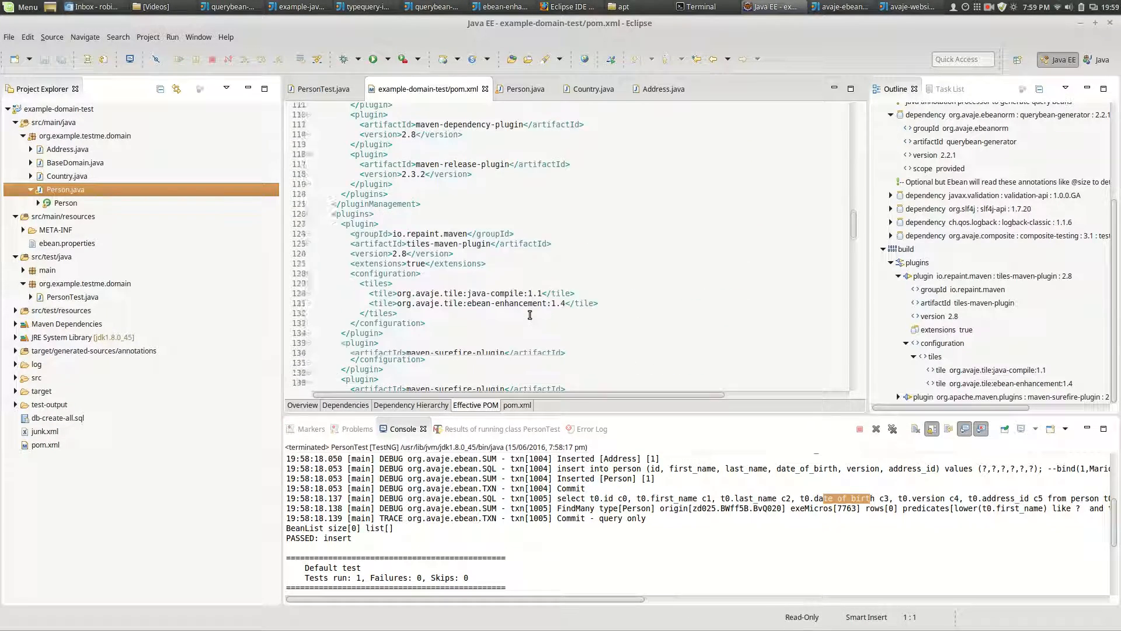
{"action": "scroll", "scroll_direction": "down", "scroll_amount": 3}
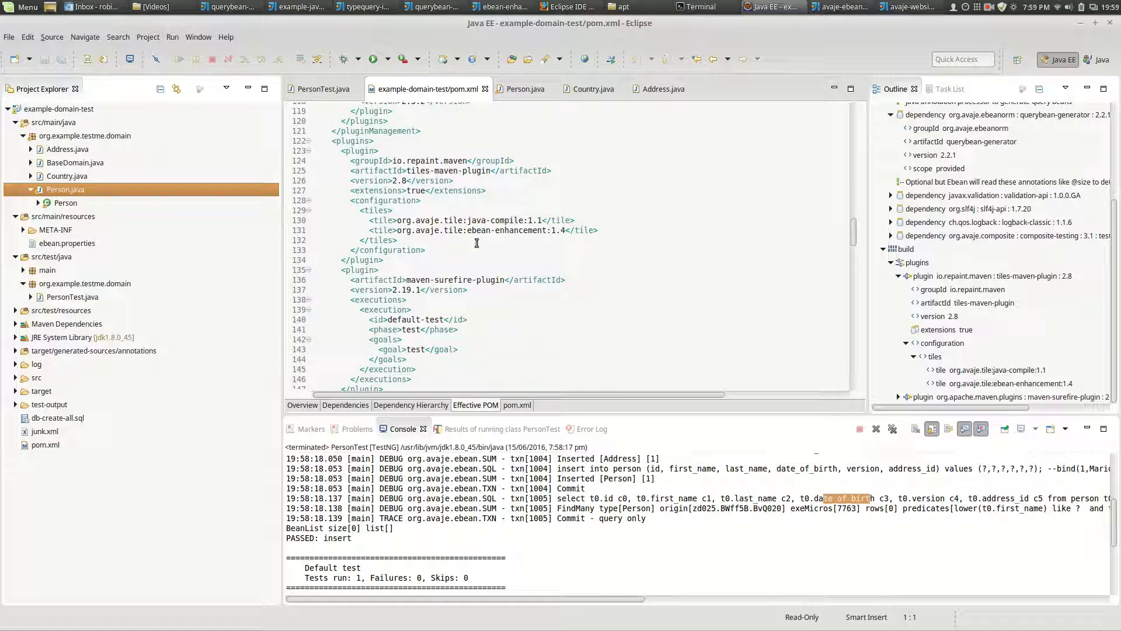
{"action": "scroll", "scroll_direction": "down", "scroll_amount": 3}
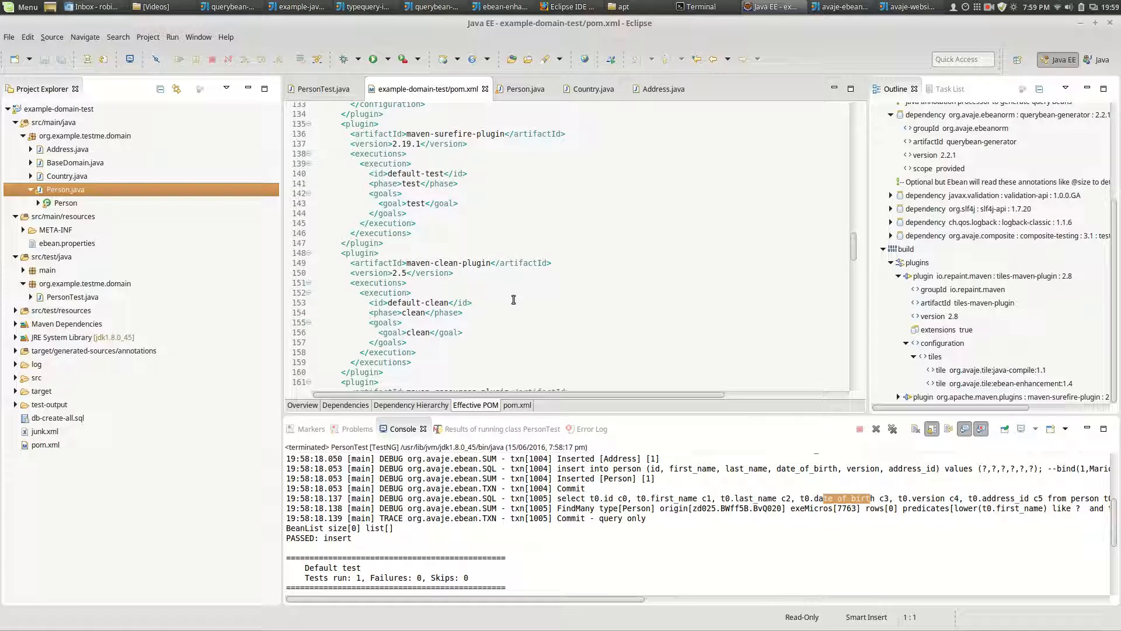
{"action": "left_click", "coordinate": [700, 7]}
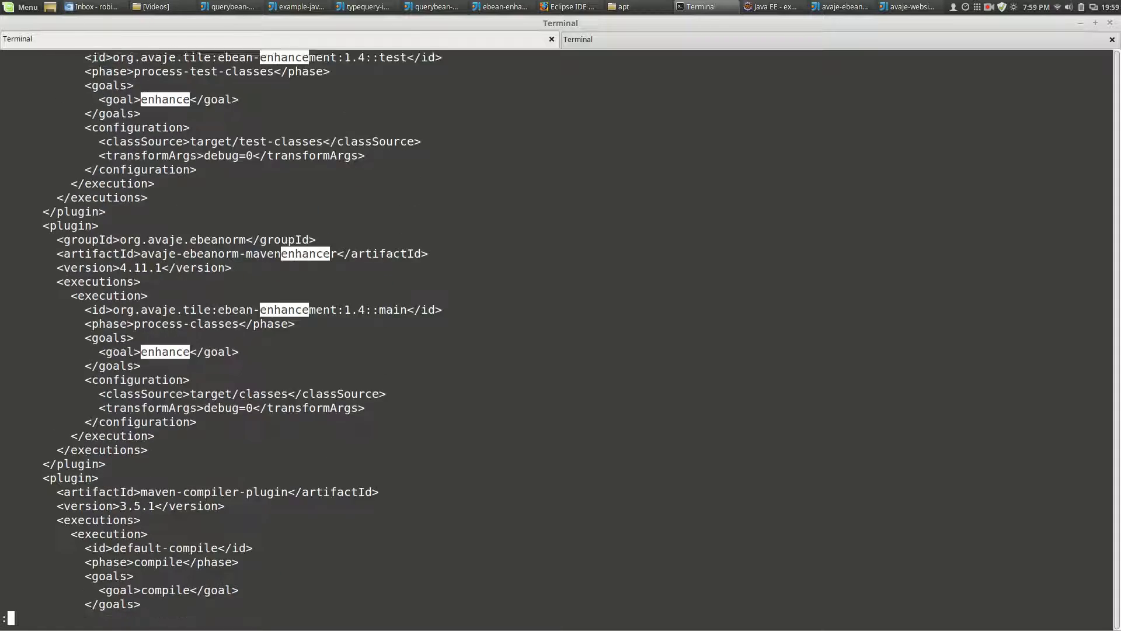
Step: Scroll the effective POM in less to the enhancement executions, highlighting process-classes
{"action": "scroll", "scroll_direction": "down", "scroll_amount": 3}
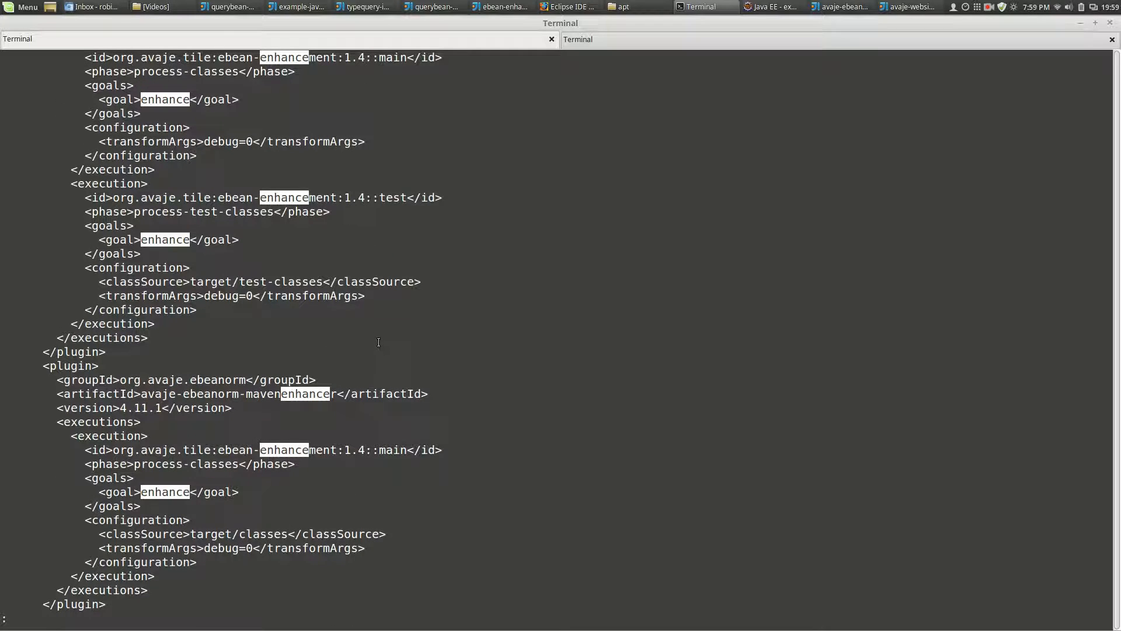
{"action": "scroll", "scroll_direction": "down", "scroll_amount": 3}
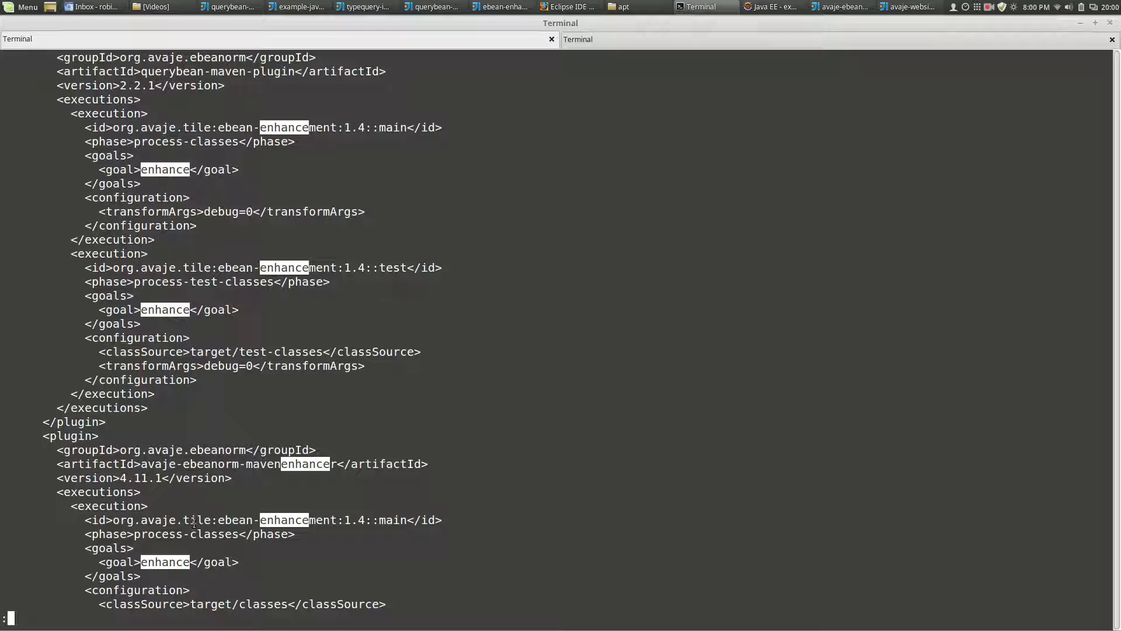
{"action": "scroll", "scroll_direction": "down", "scroll_amount": 3}
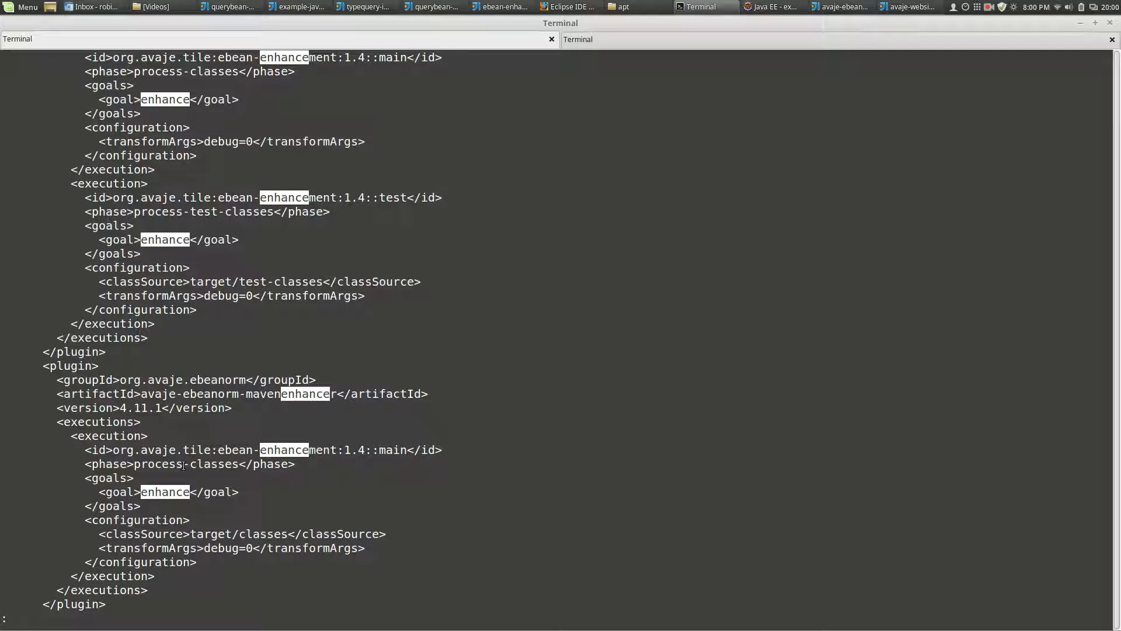
{"action": "double_click", "coordinate": [185, 463]}
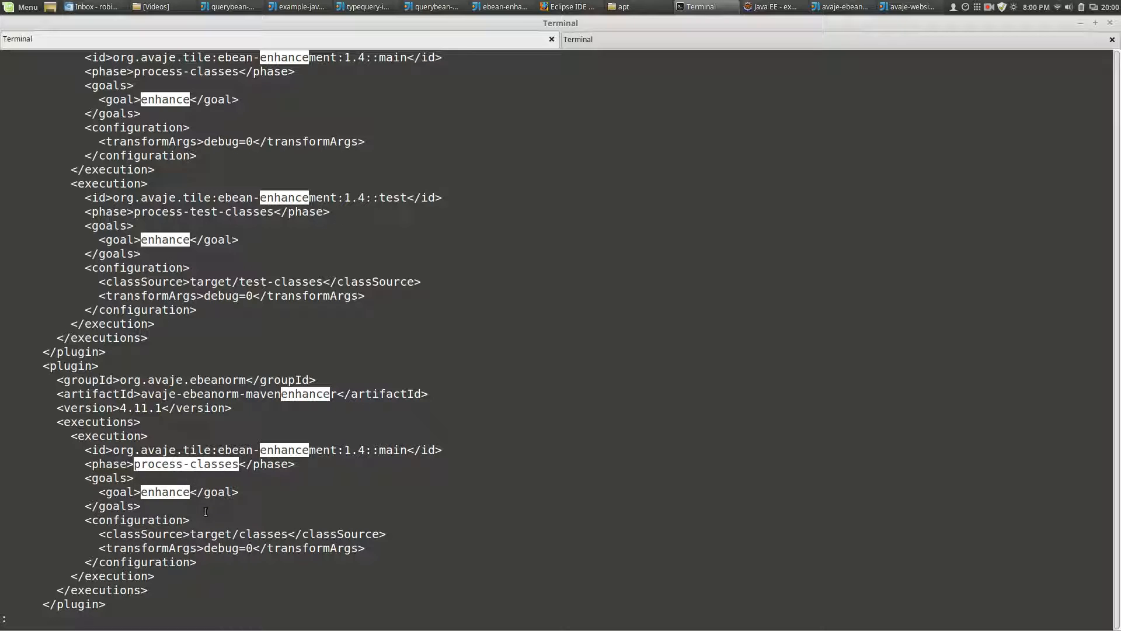
{"action": "scroll", "scroll_direction": "down", "scroll_amount": 3}
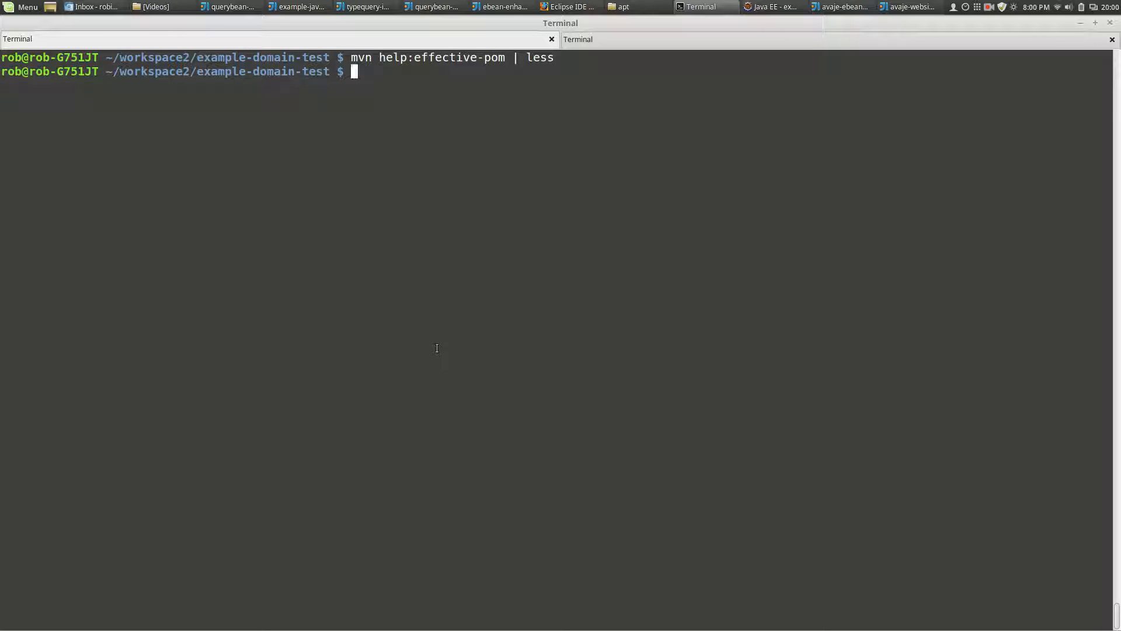
{"action": "mouse_move", "coordinate": [732, 6]}
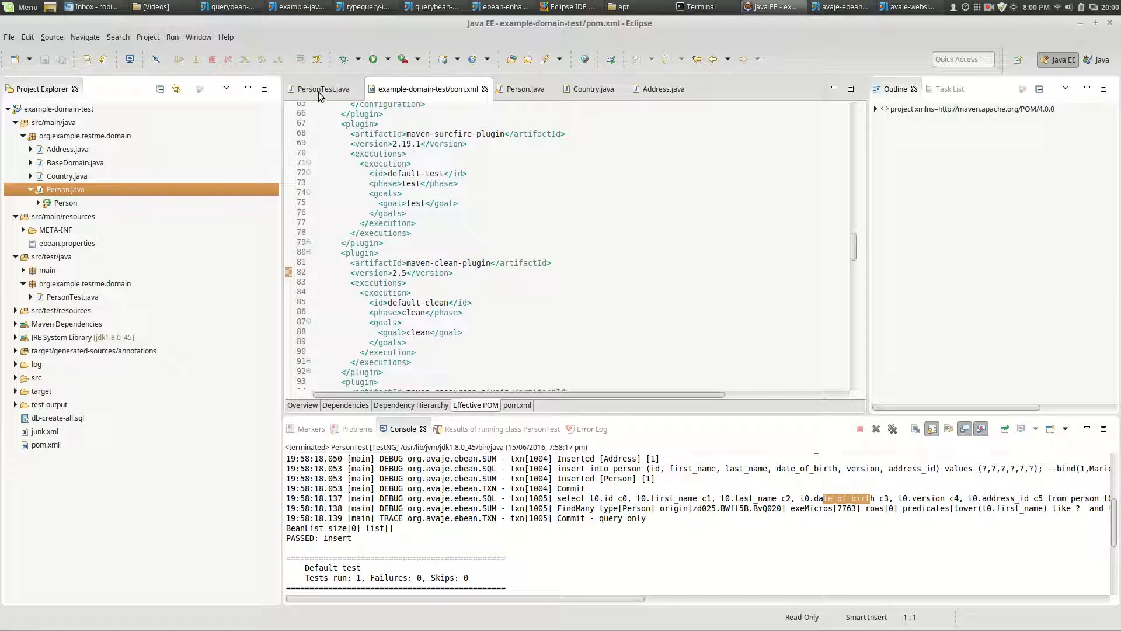
Step: Switch to the PersonTest.java editor showing the NZ and dateOfBirth query
{"action": "left_click", "coordinate": [321, 89]}
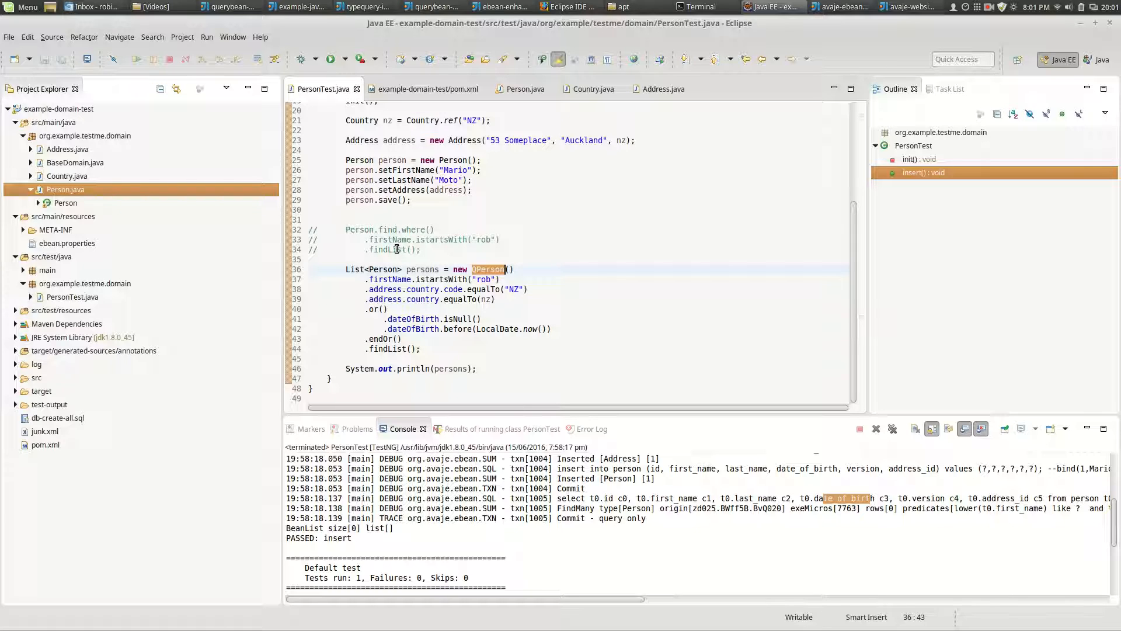
{"action": "mouse_move", "coordinate": [711, 6]}
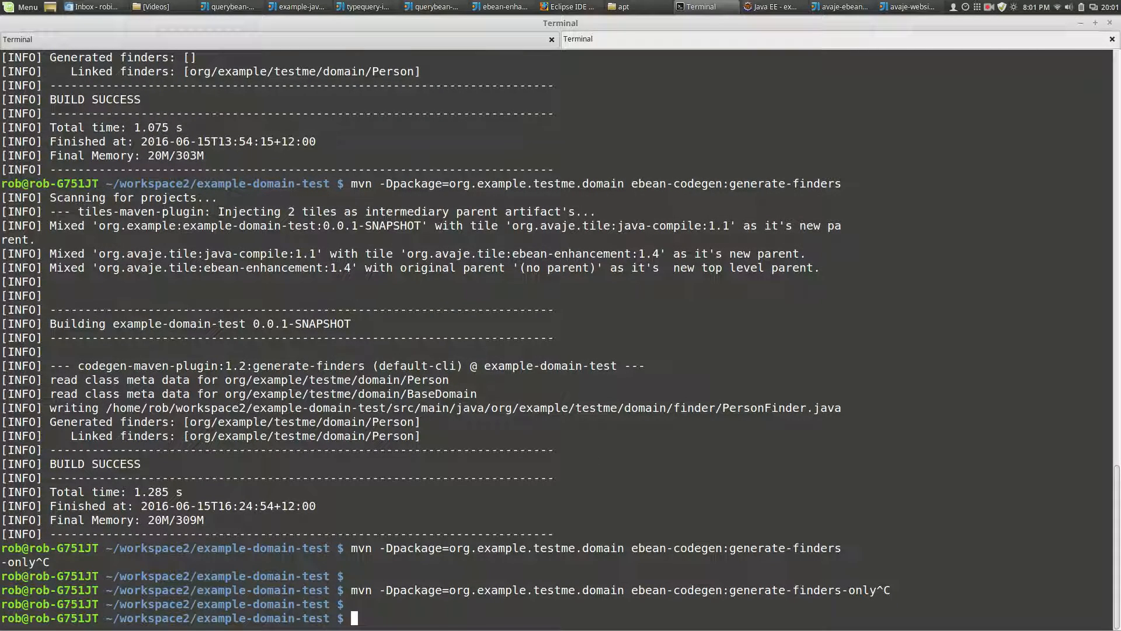
Step: Run mvn ebean-codegen:help and note the init goal in its output
{"action": "type", "text": "mvn ebean-codegen:help"}
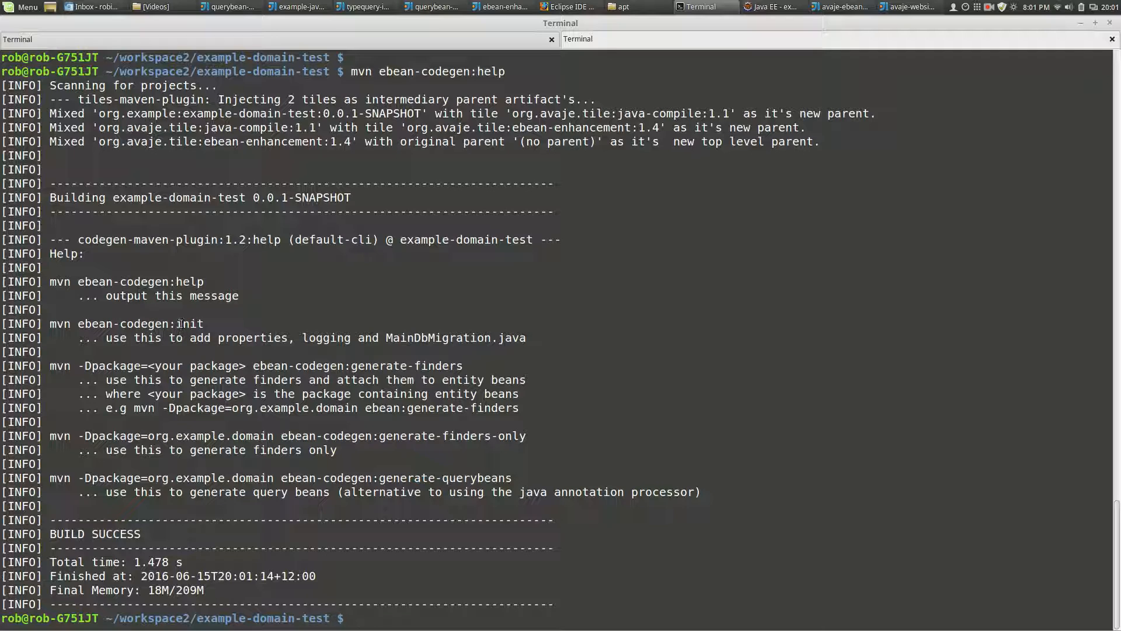
{"action": "double_click", "coordinate": [140, 323]}
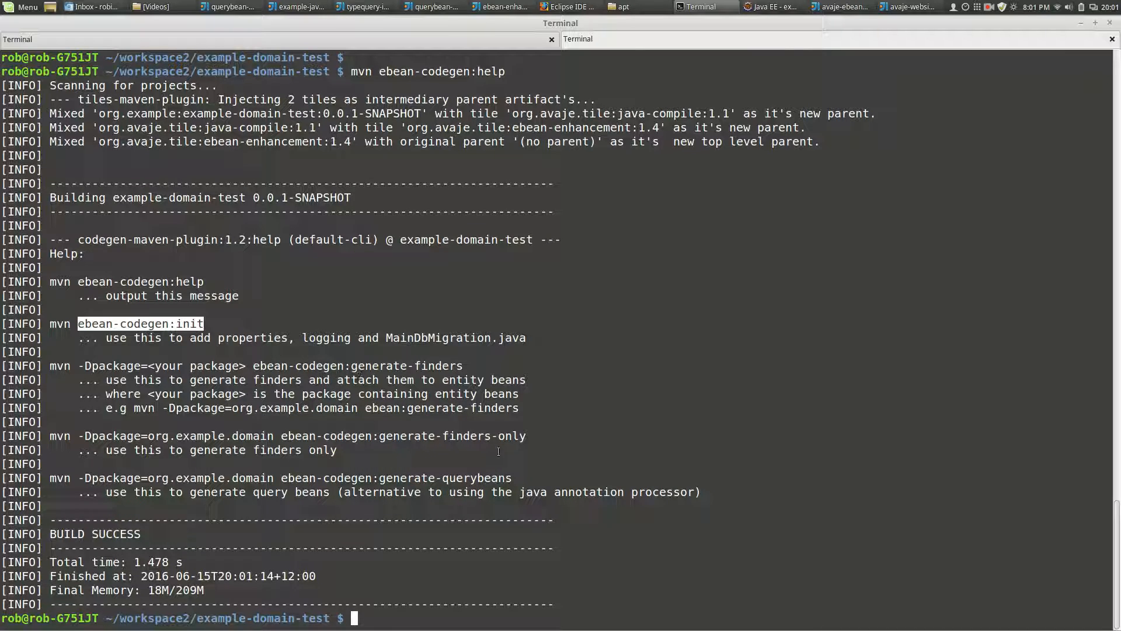
{"action": "type", "text": "mvn ebean-codegen:help"}
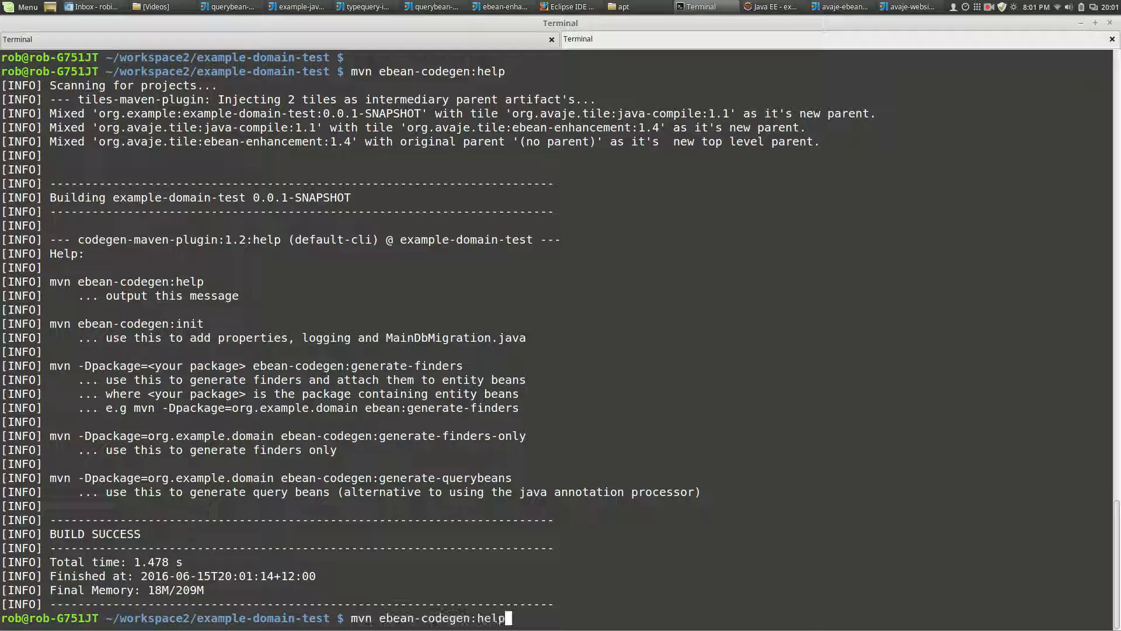
Step: Run ebean-codegen:generate-finders for org.example.testme.domain and review the linked finders
{"action": "type", "text": "mvn -Dpackage=org.example.testme.domain ebean-codegen:generate-finders"}
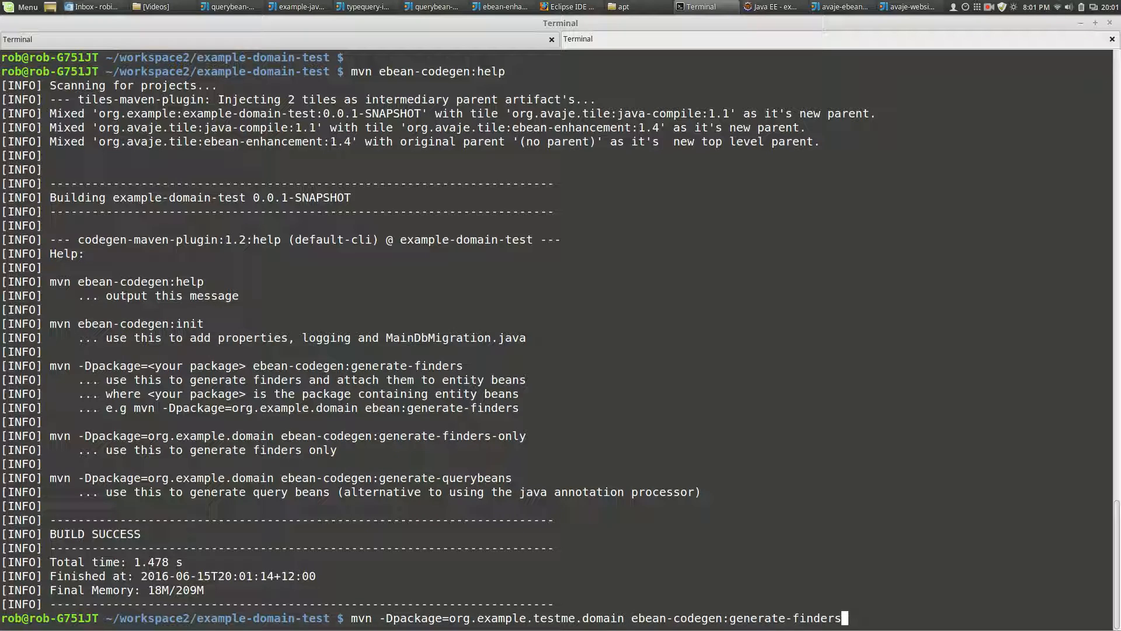
{"action": "type", "text": "-only"}
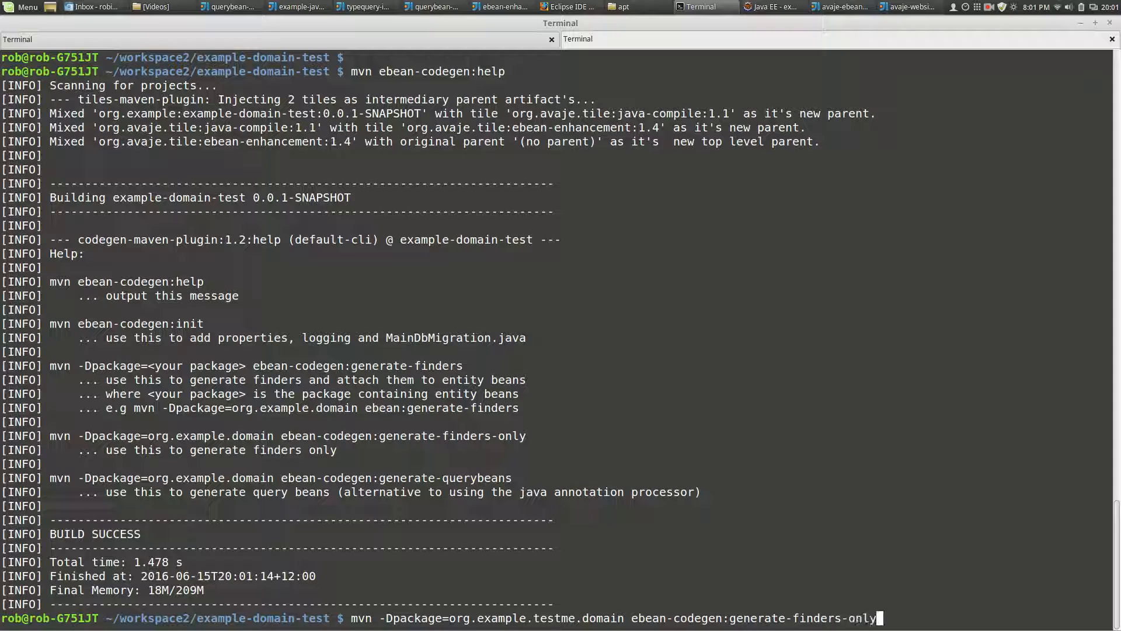
{"action": "key", "text": "BackSpace"}
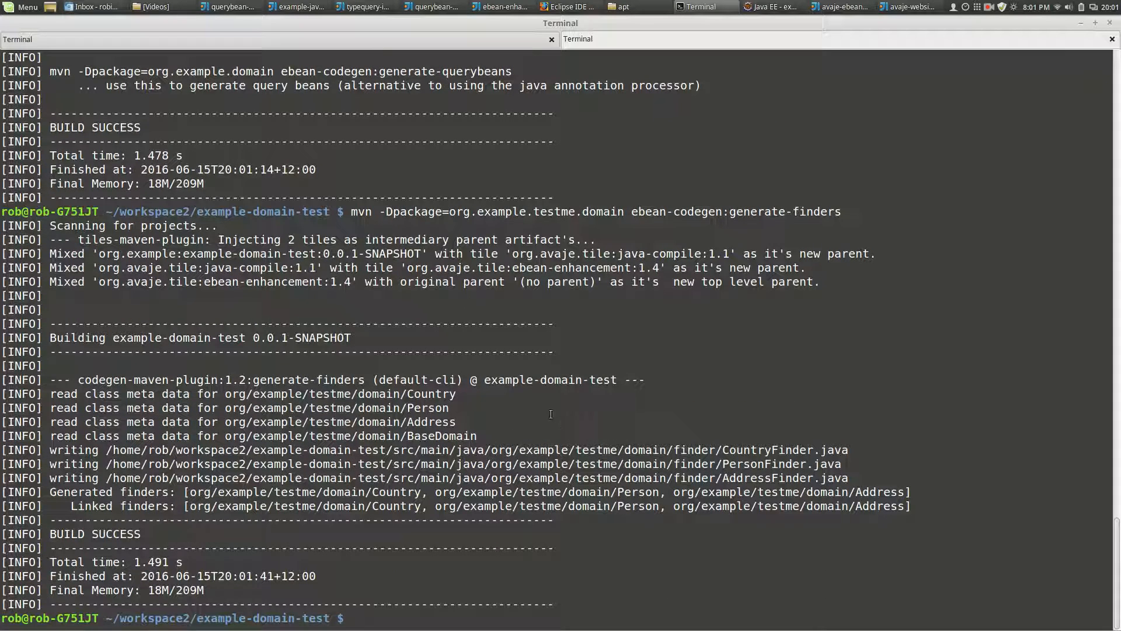
{"action": "mouse_move", "coordinate": [532, 433]}
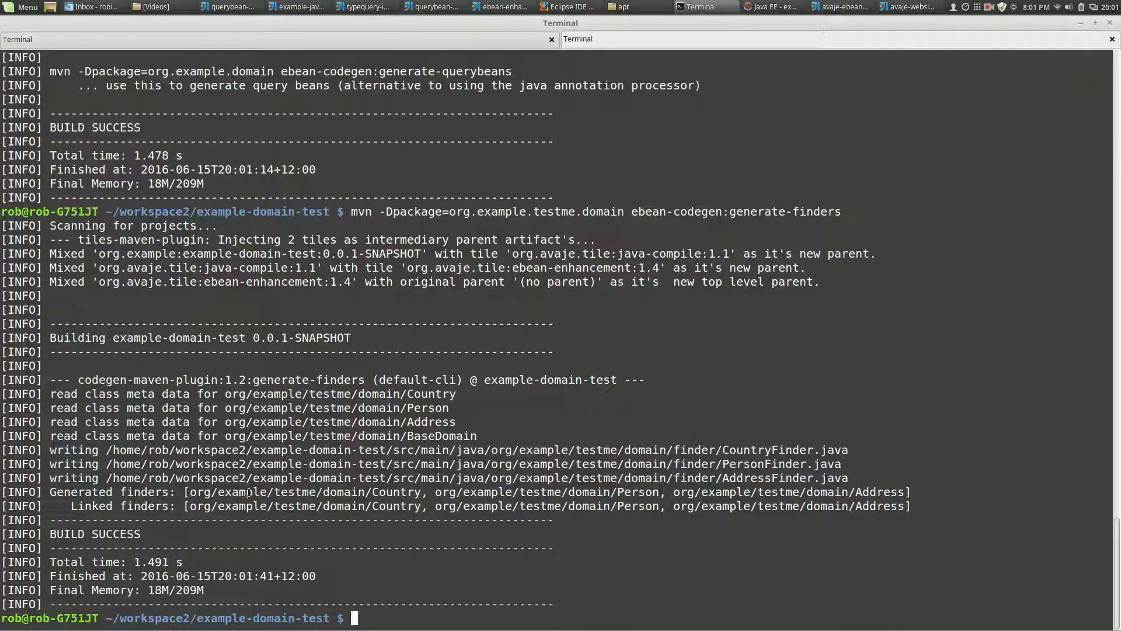
{"action": "double_click", "coordinate": [146, 506]}
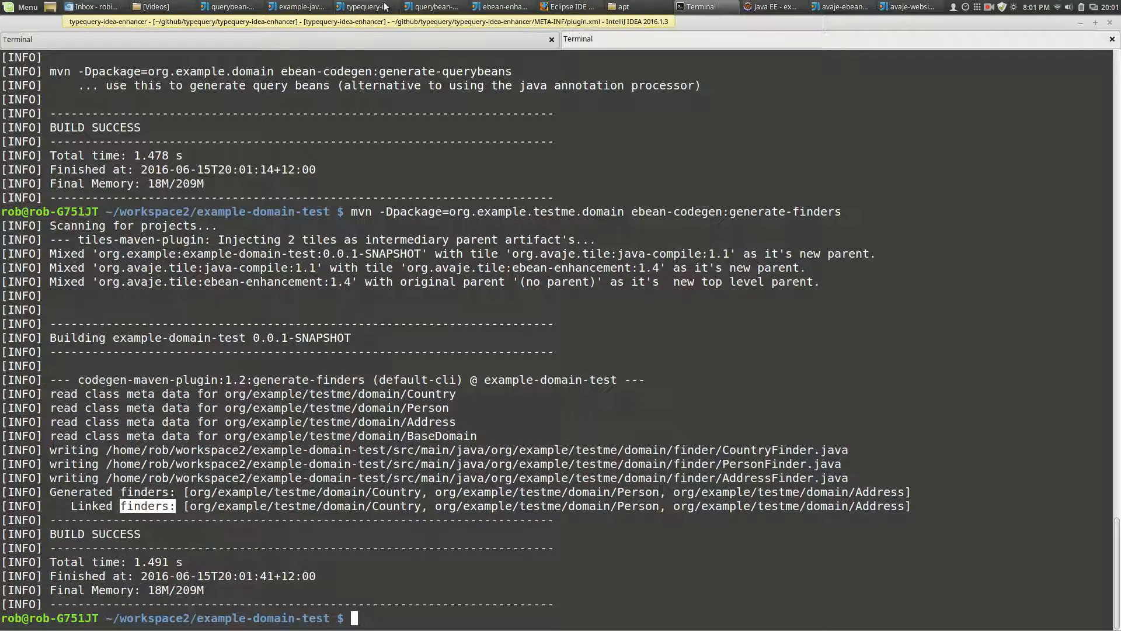
Step: Return to Eclipse and open the generated PersonFinder class from the finder package
{"action": "left_click", "coordinate": [770, 6]}
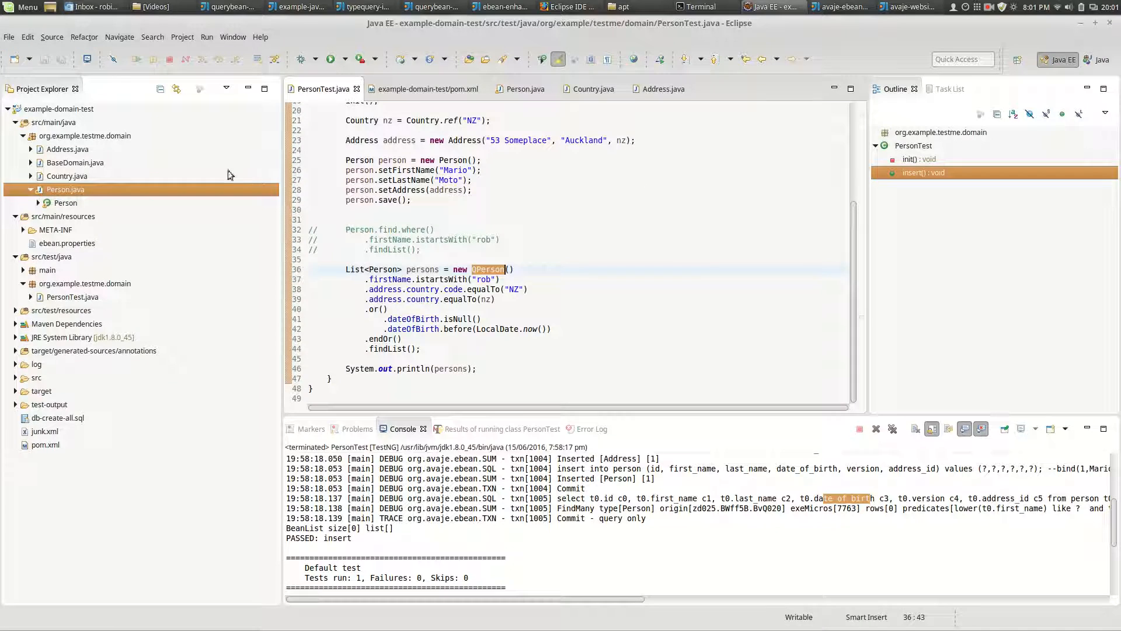
{"action": "mouse_move", "coordinate": [71, 123]}
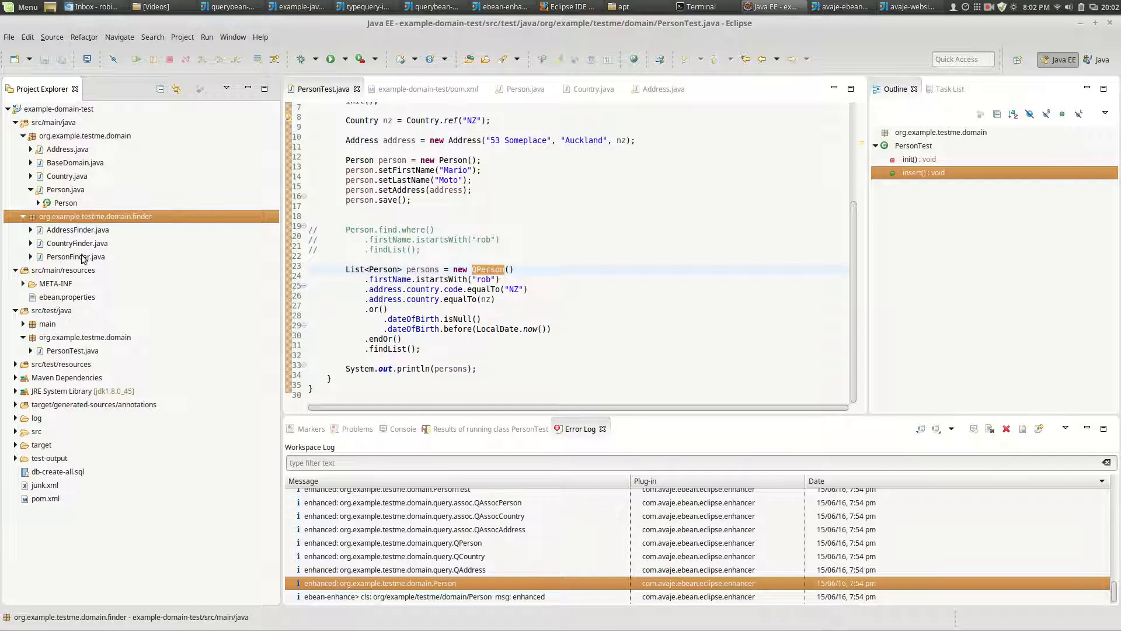
{"action": "left_click", "coordinate": [75, 256]}
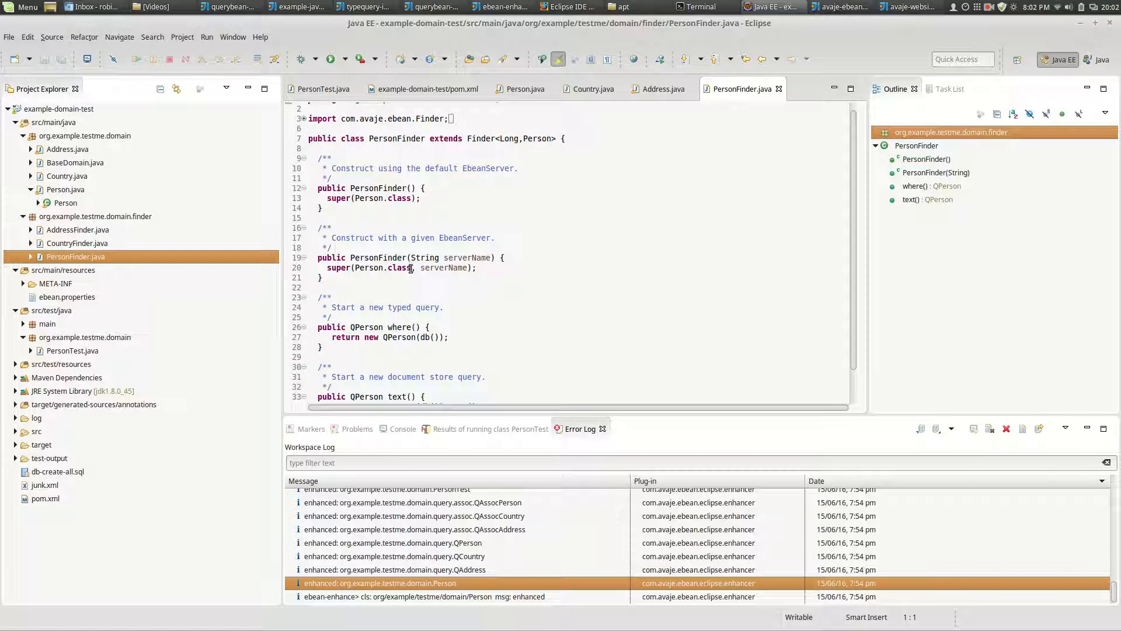
{"action": "scroll", "scroll_direction": "down", "scroll_amount": 3}
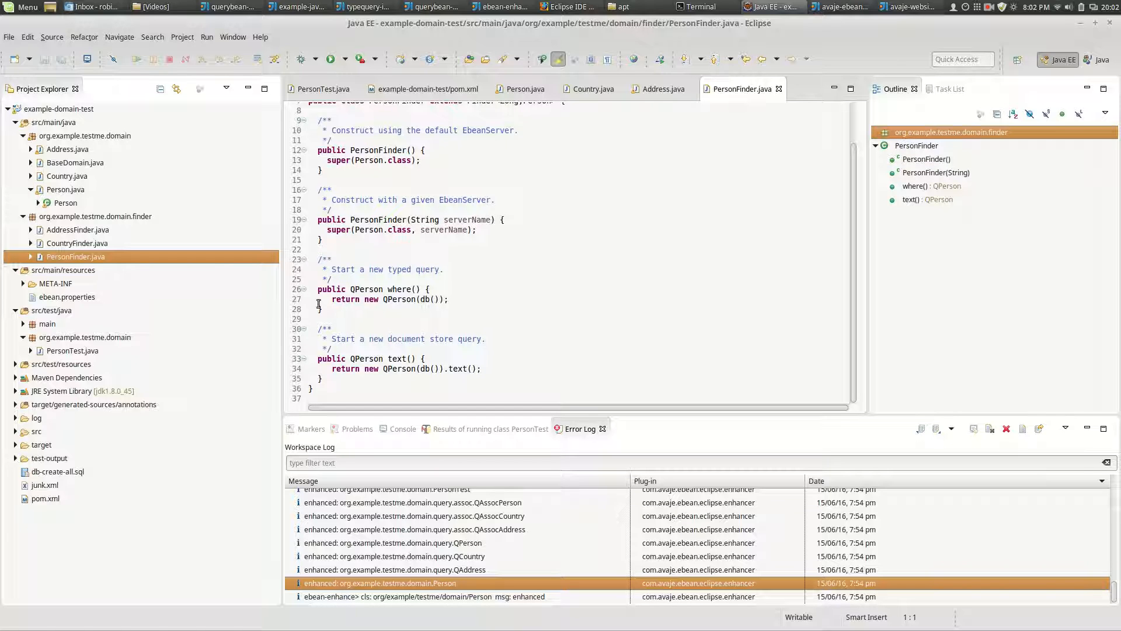
{"action": "mouse_move", "coordinate": [127, 211]}
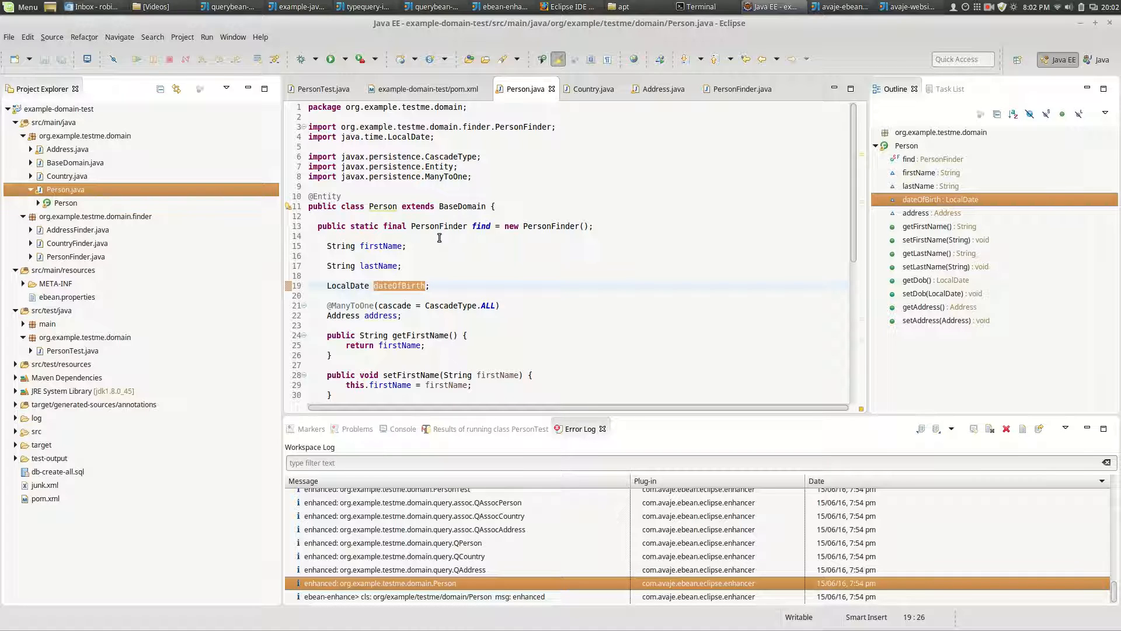
{"action": "mouse_move", "coordinate": [449, 255]}
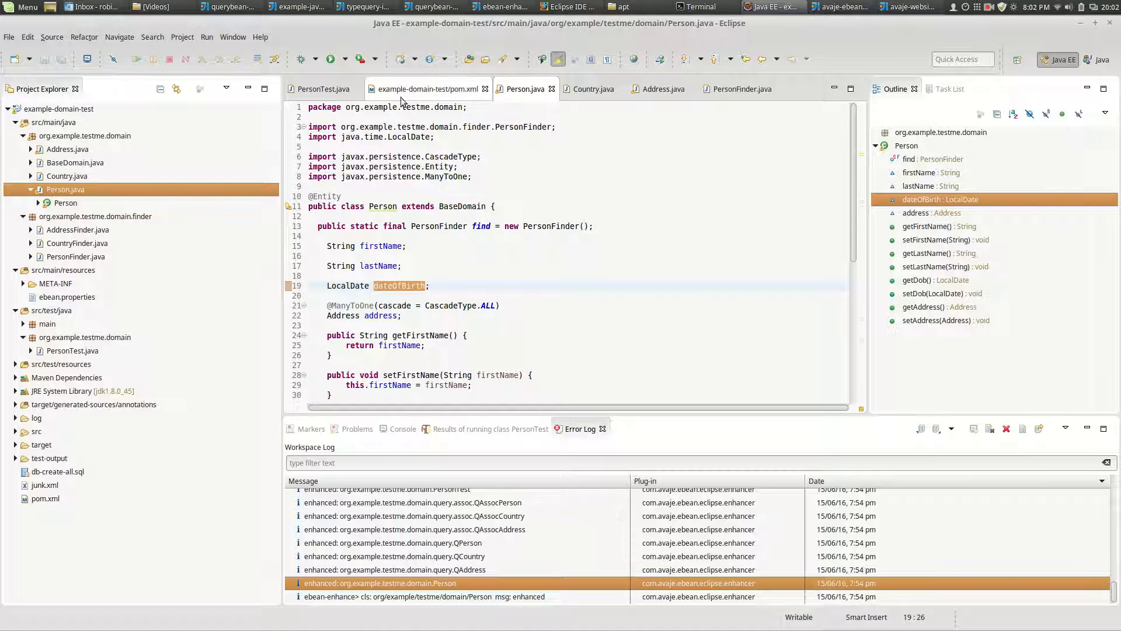
Step: Restore the Person.find.where() query in PersonTest and inspect where() in PersonFinder
{"action": "left_click", "coordinate": [323, 89]}
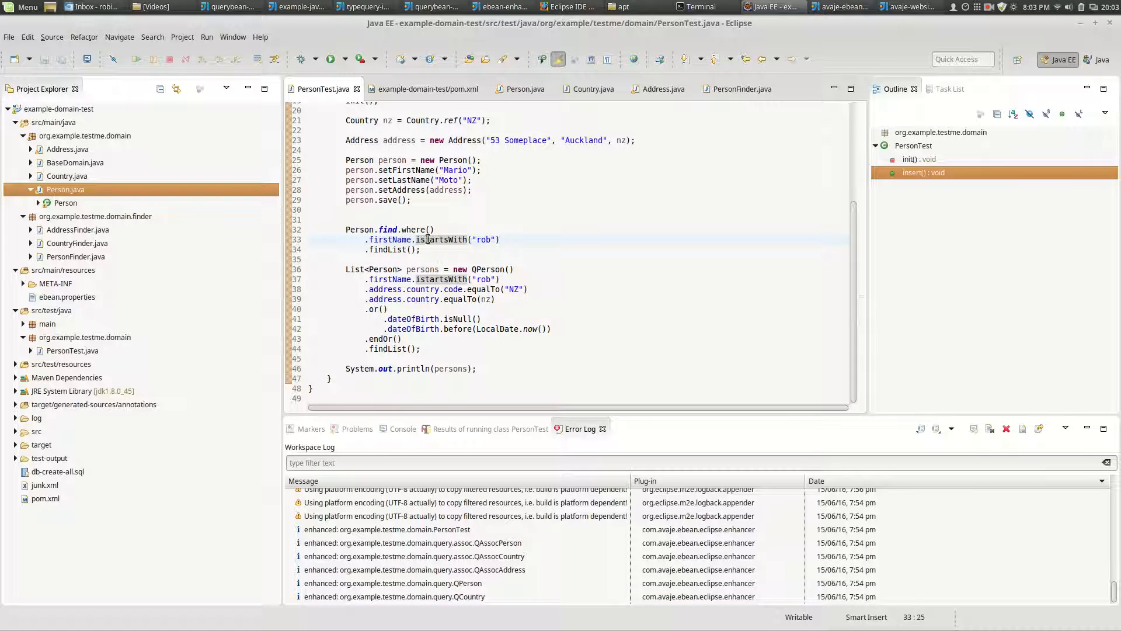
{"action": "left_click", "coordinate": [741, 89]}
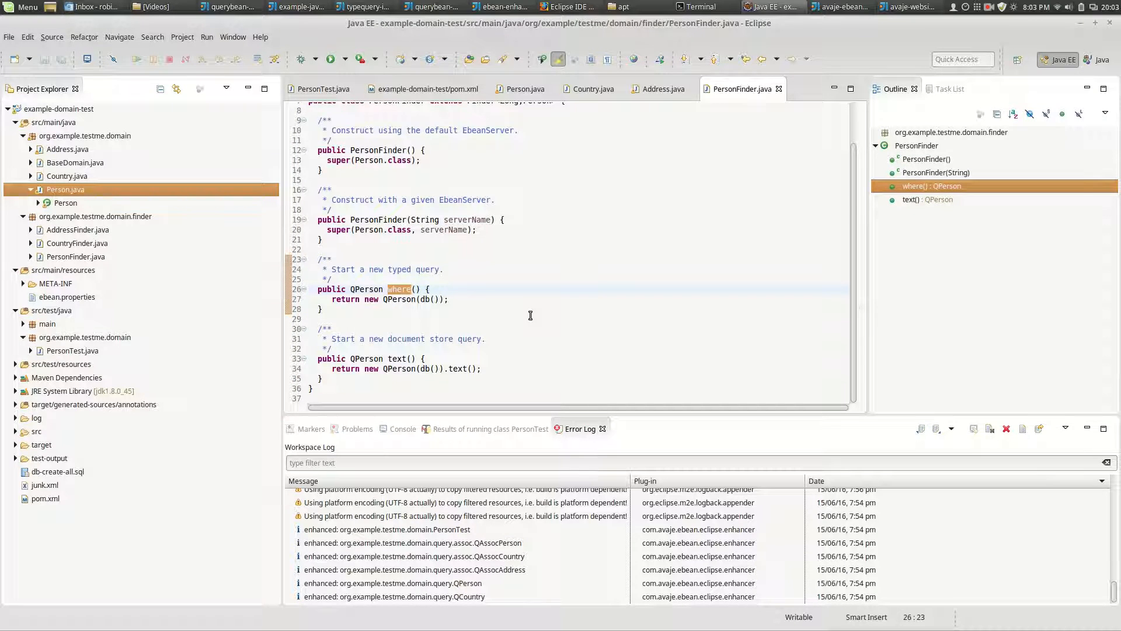
{"action": "left_click", "coordinate": [323, 89]}
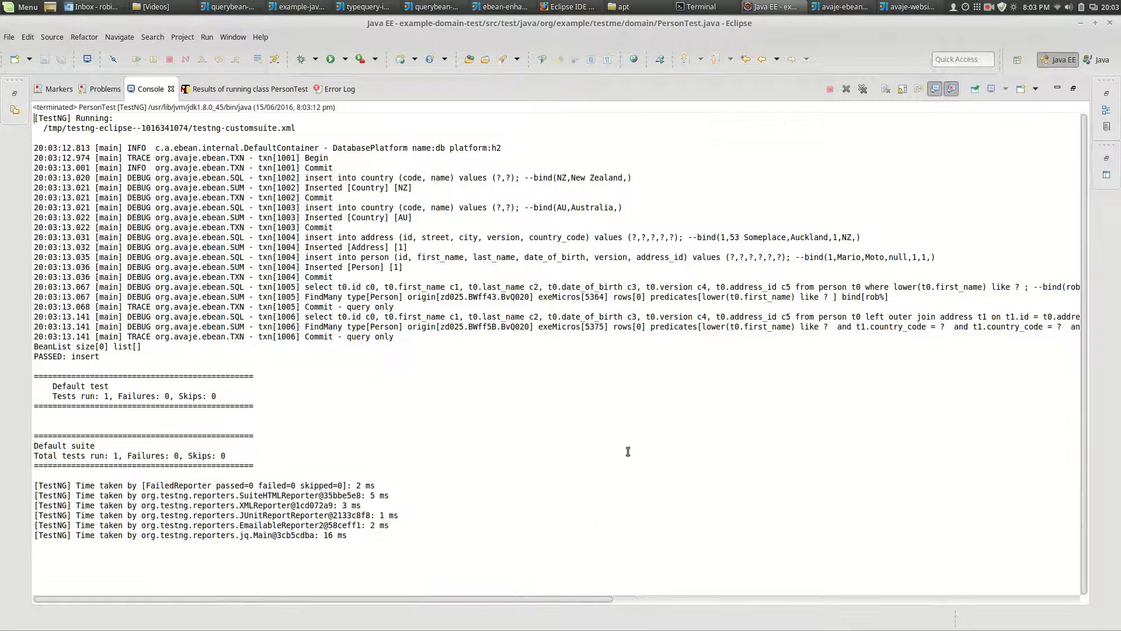
{"action": "mouse_move", "coordinate": [826, 303]}
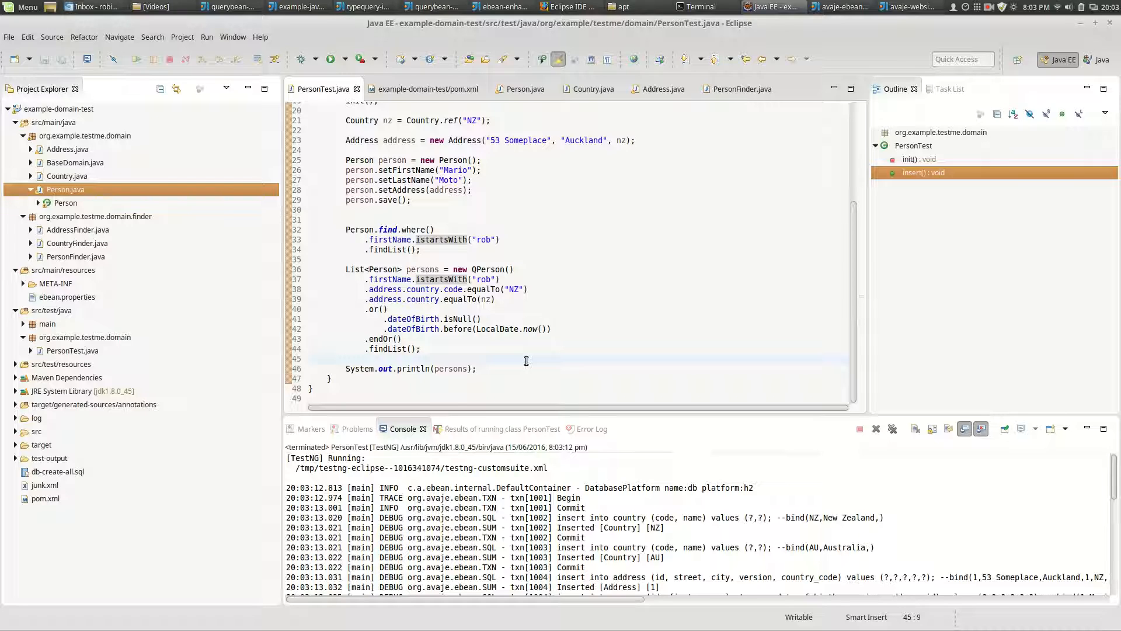
Step: Return to the PersonTest editor after the passing TestNG run
{"action": "left_click", "coordinate": [347, 358]}
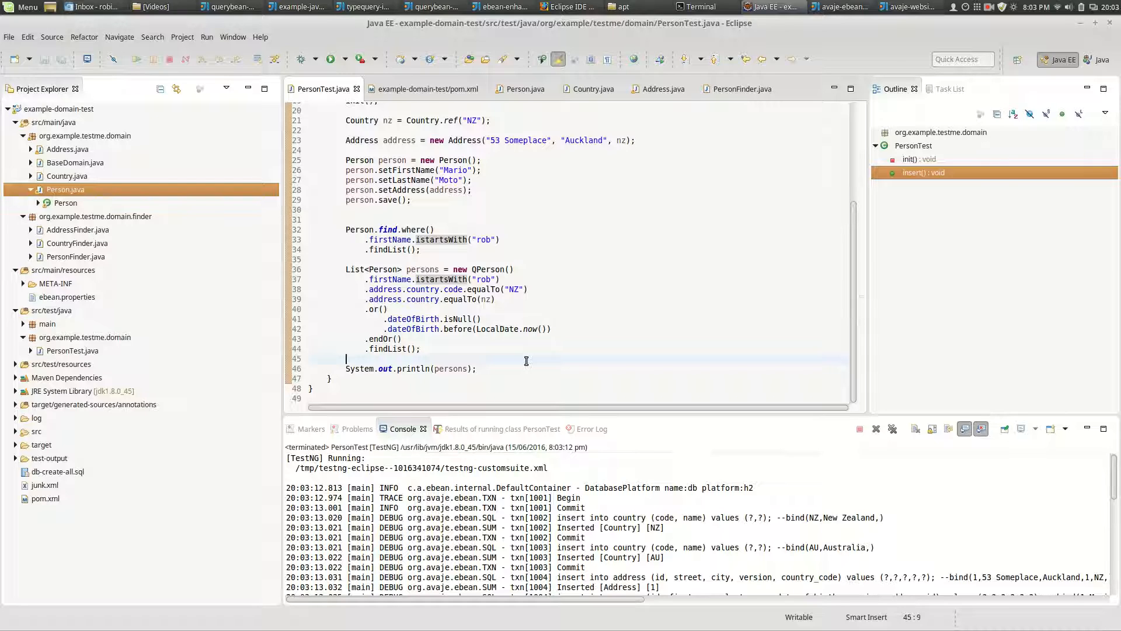